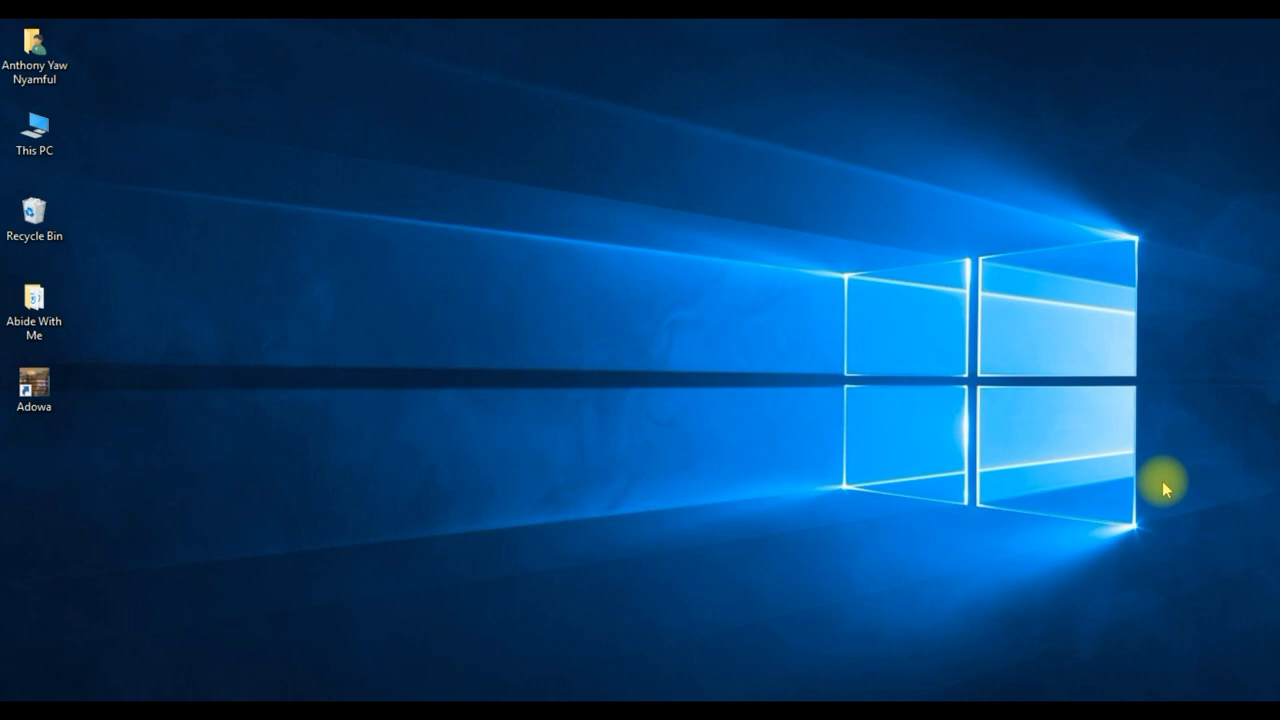
# Step: Show thumbnails of the three open Abide With Me score windows from the taskbar
pyautogui.doubleClick(32, 300)
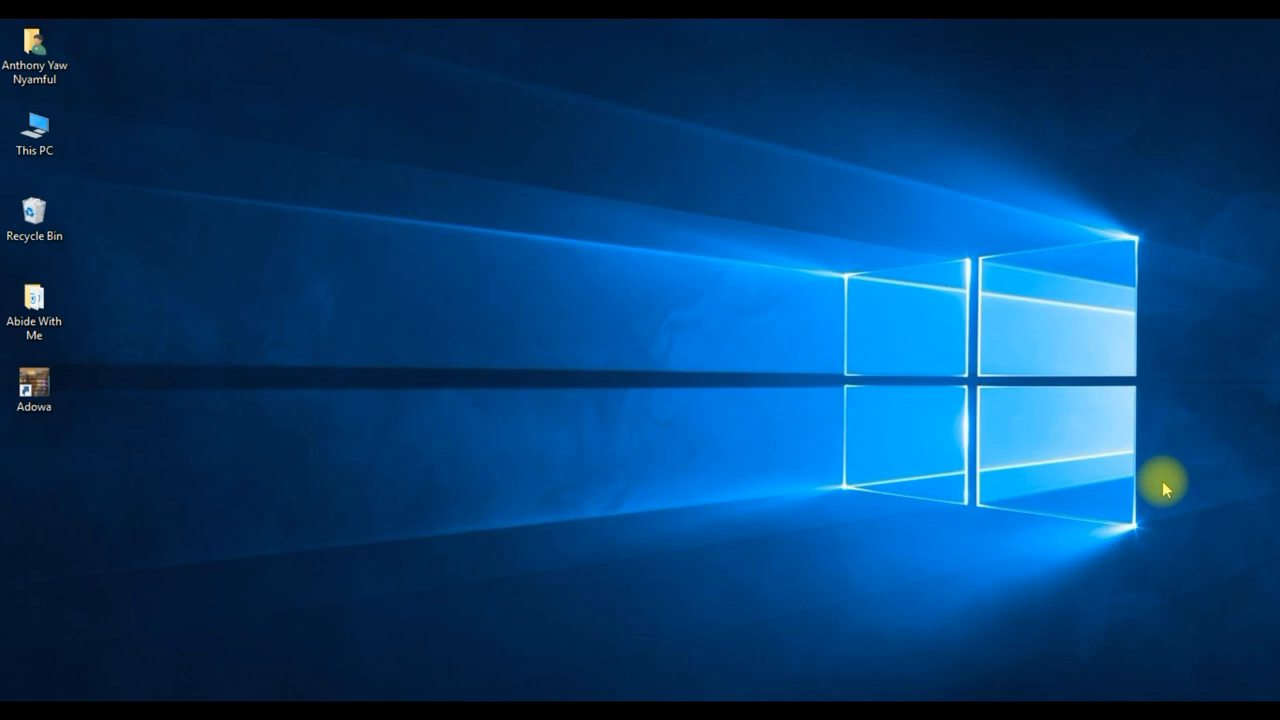
pyautogui.moveTo(1164, 476)
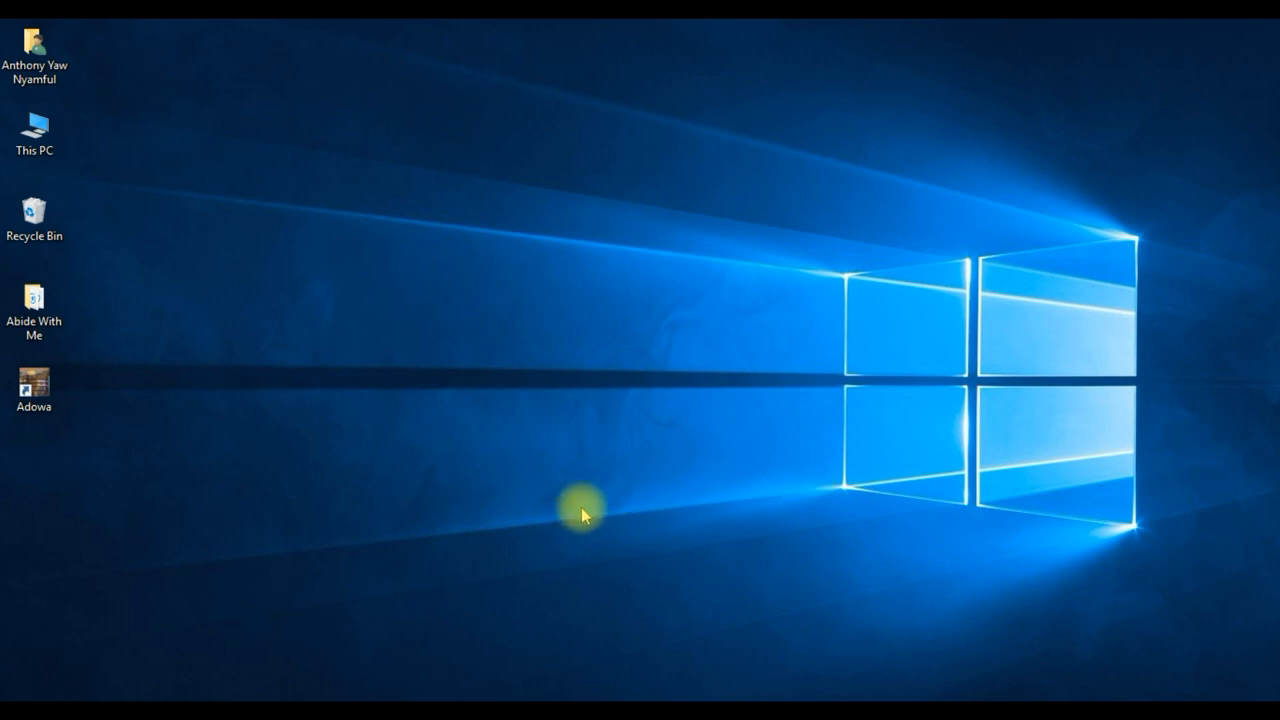
pyautogui.moveTo(476, 580)
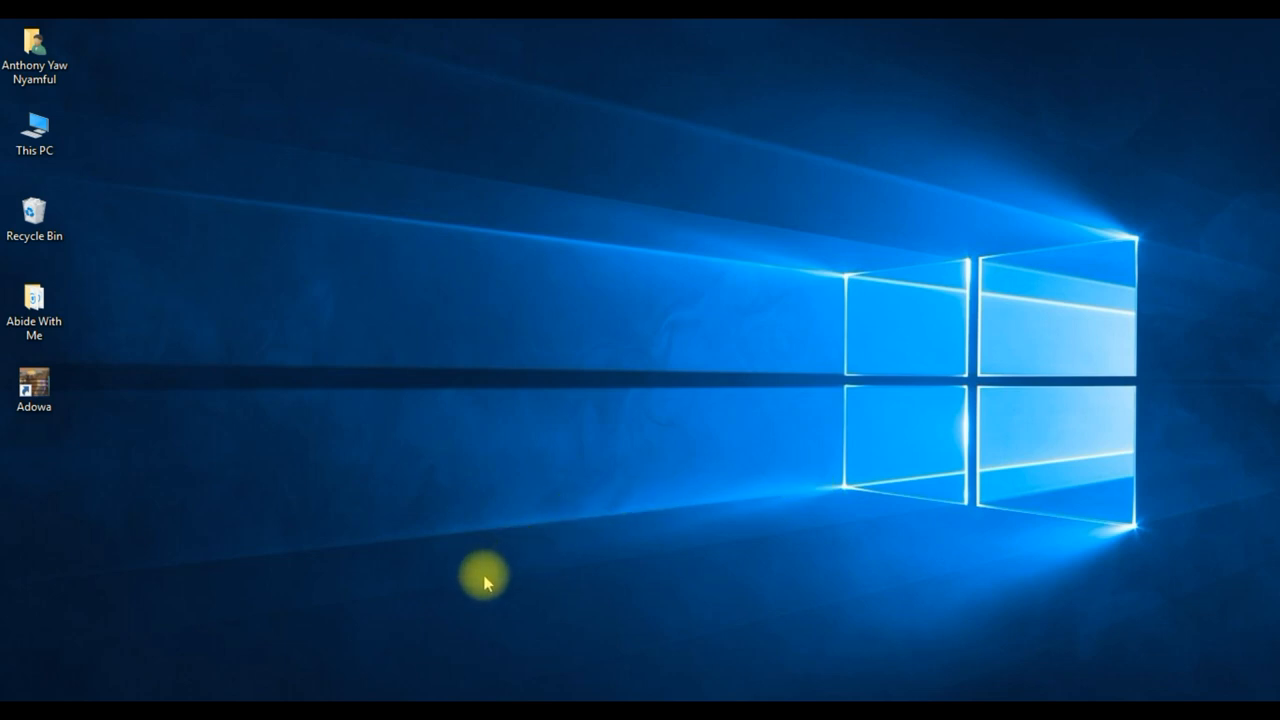
pyautogui.moveTo(484, 604)
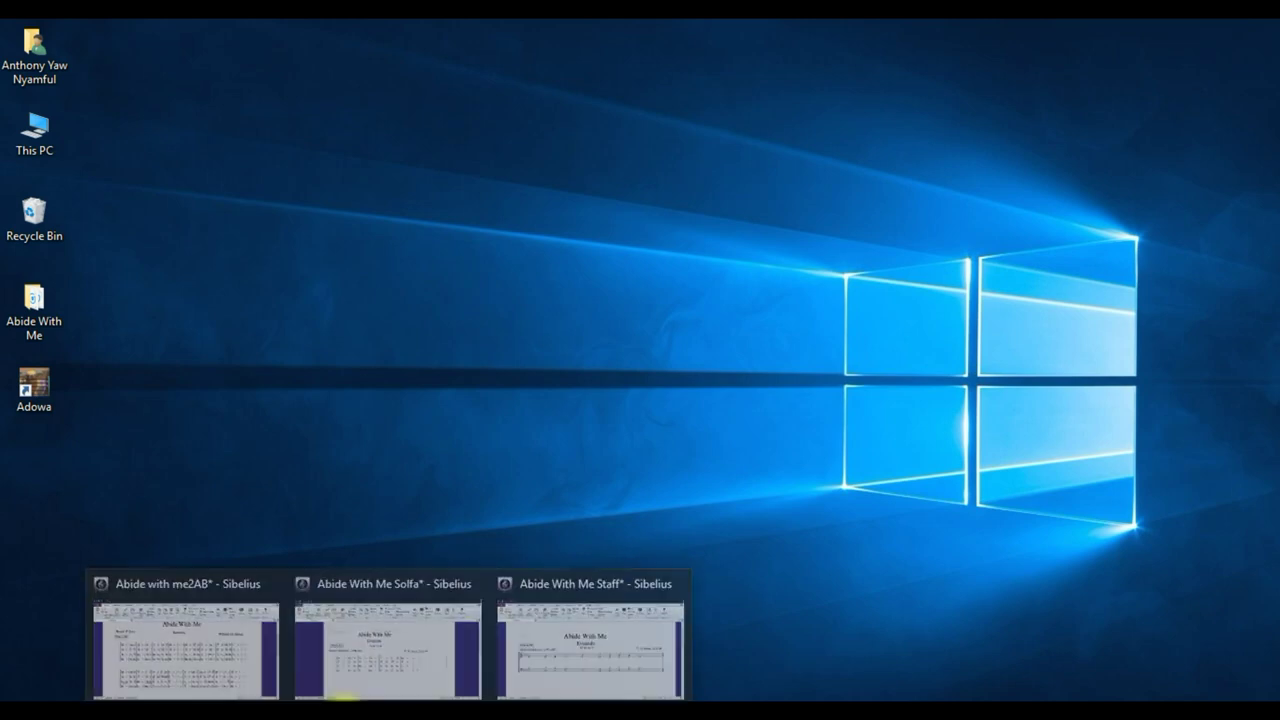
# Step: Bring the Abide With Me Staff score window to the front
pyautogui.click(386, 650)
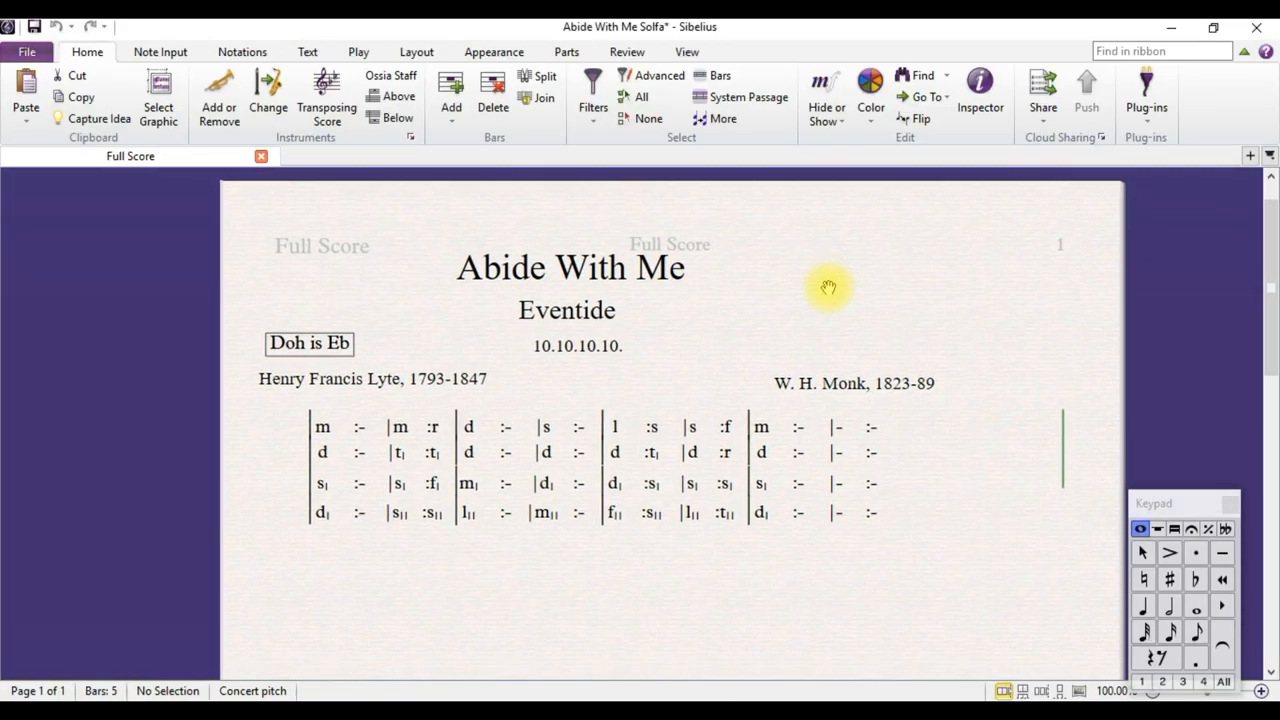
pyautogui.moveTo(832, 296)
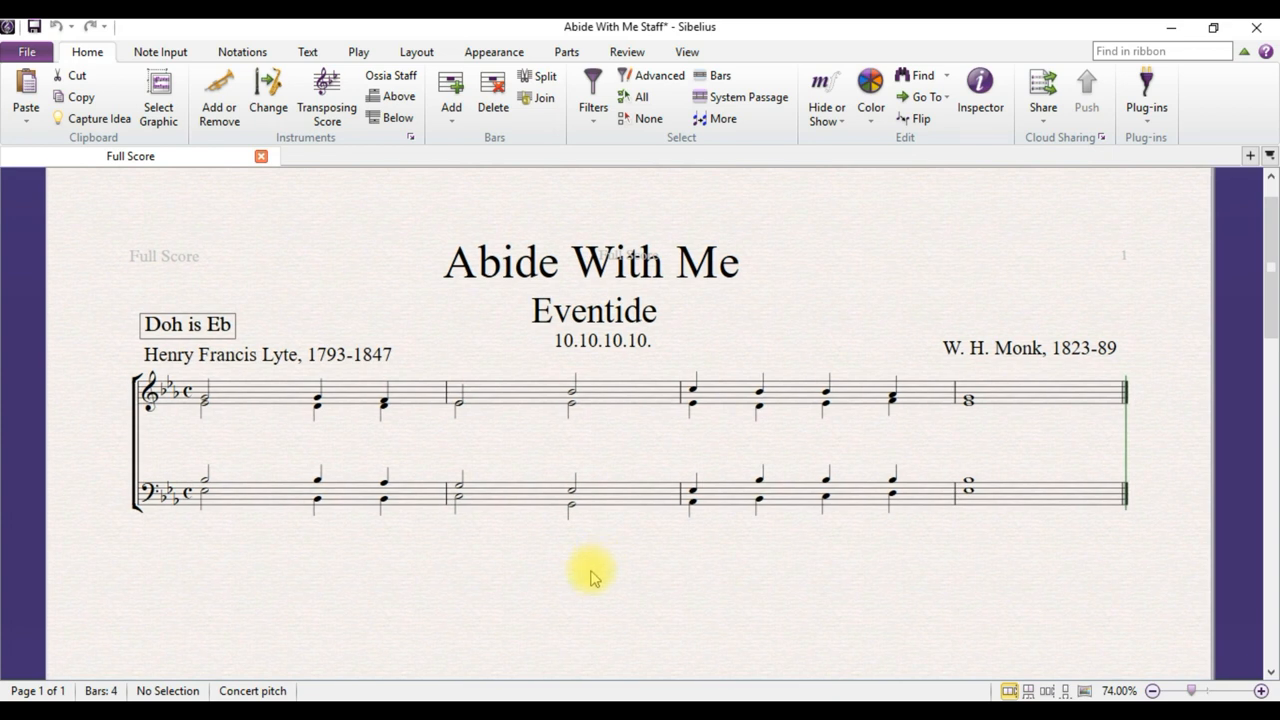
pyautogui.moveTo(568, 628)
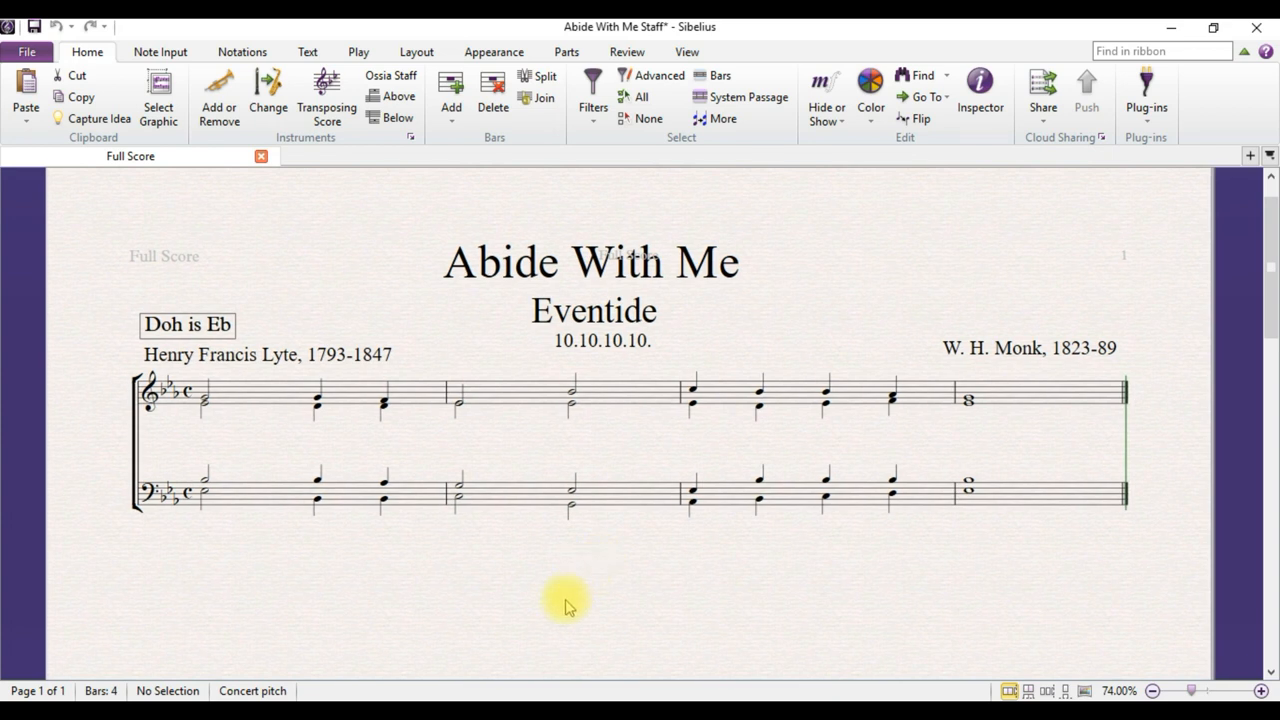
pyautogui.moveTo(562, 620)
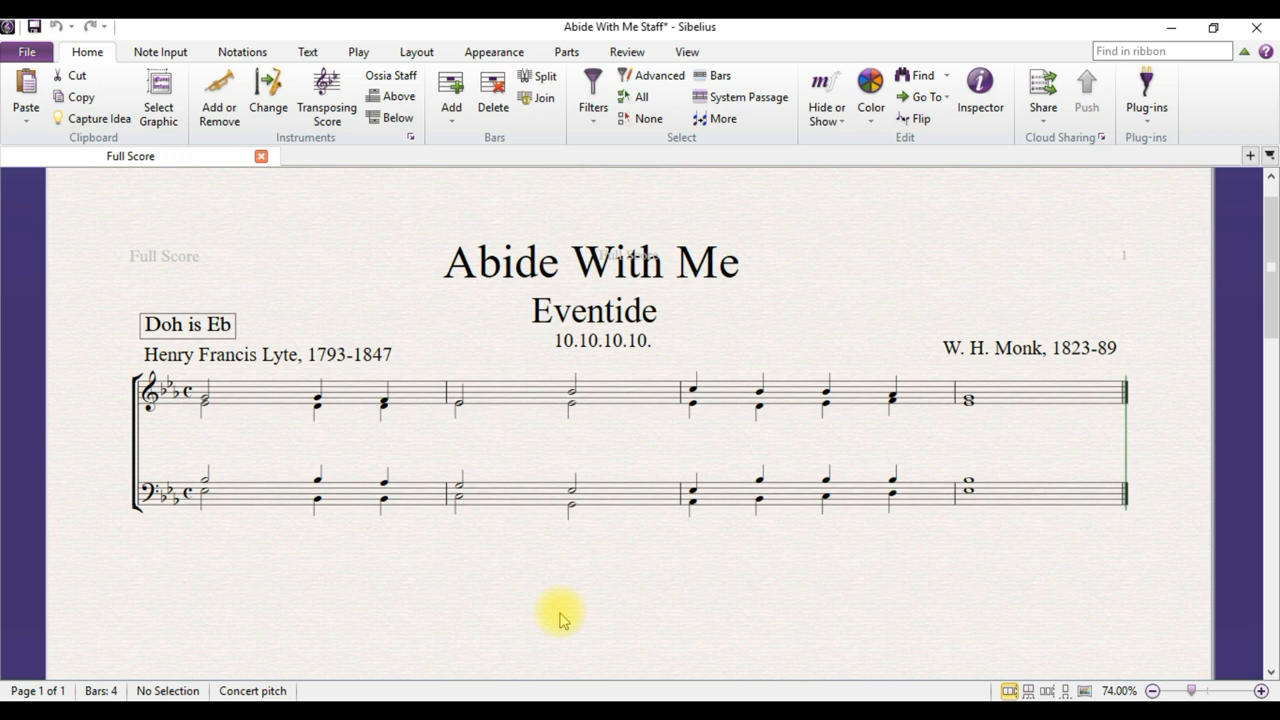
pyautogui.moveTo(528, 634)
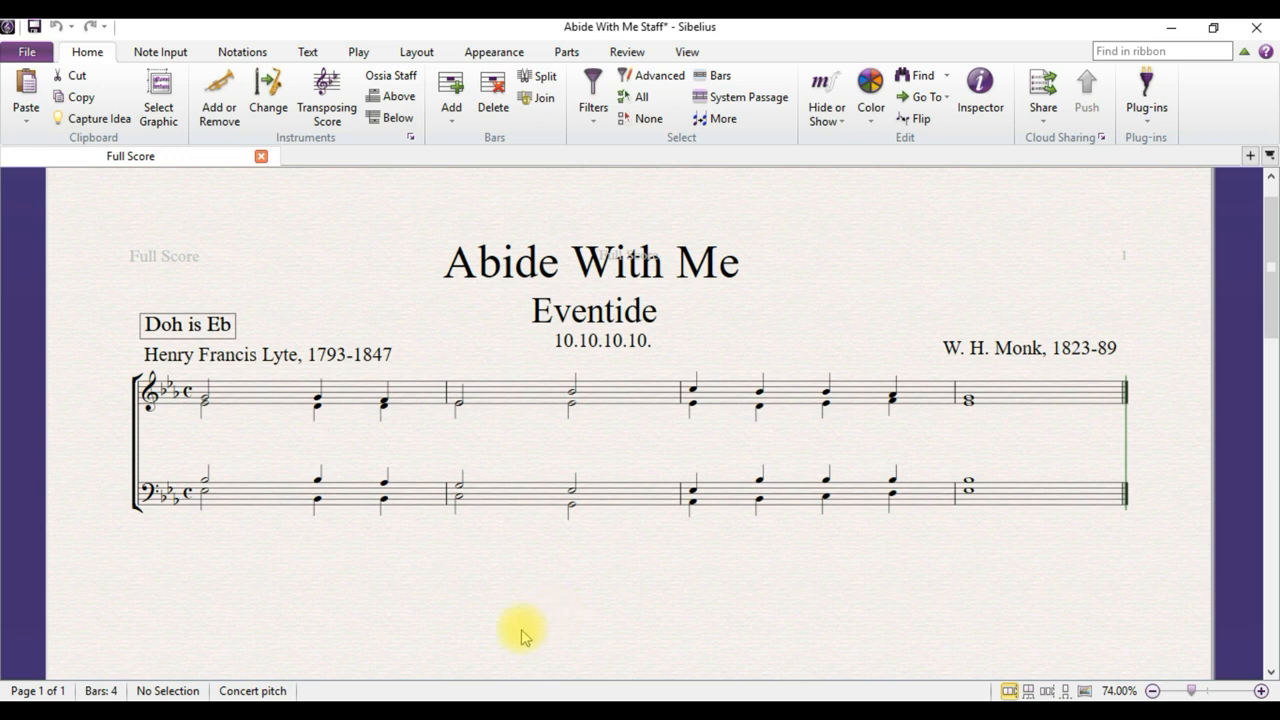
pyautogui.moveTo(262, 302)
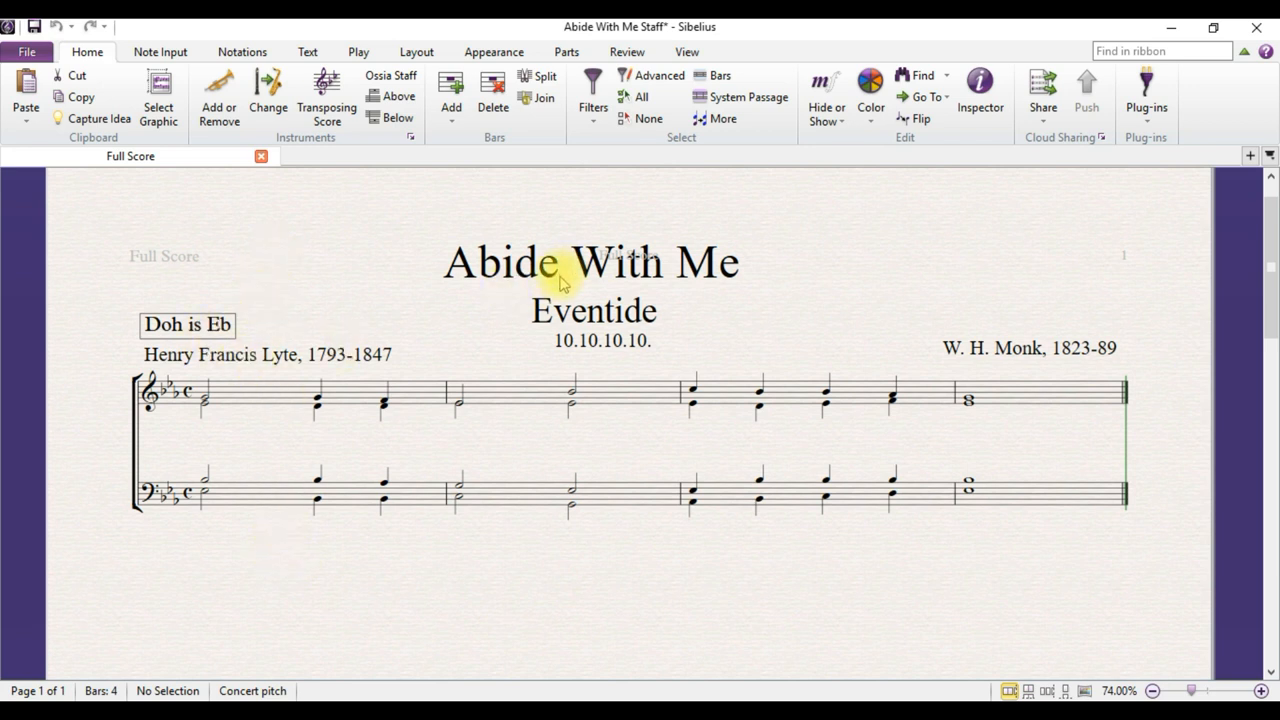
pyautogui.moveTo(308, 304)
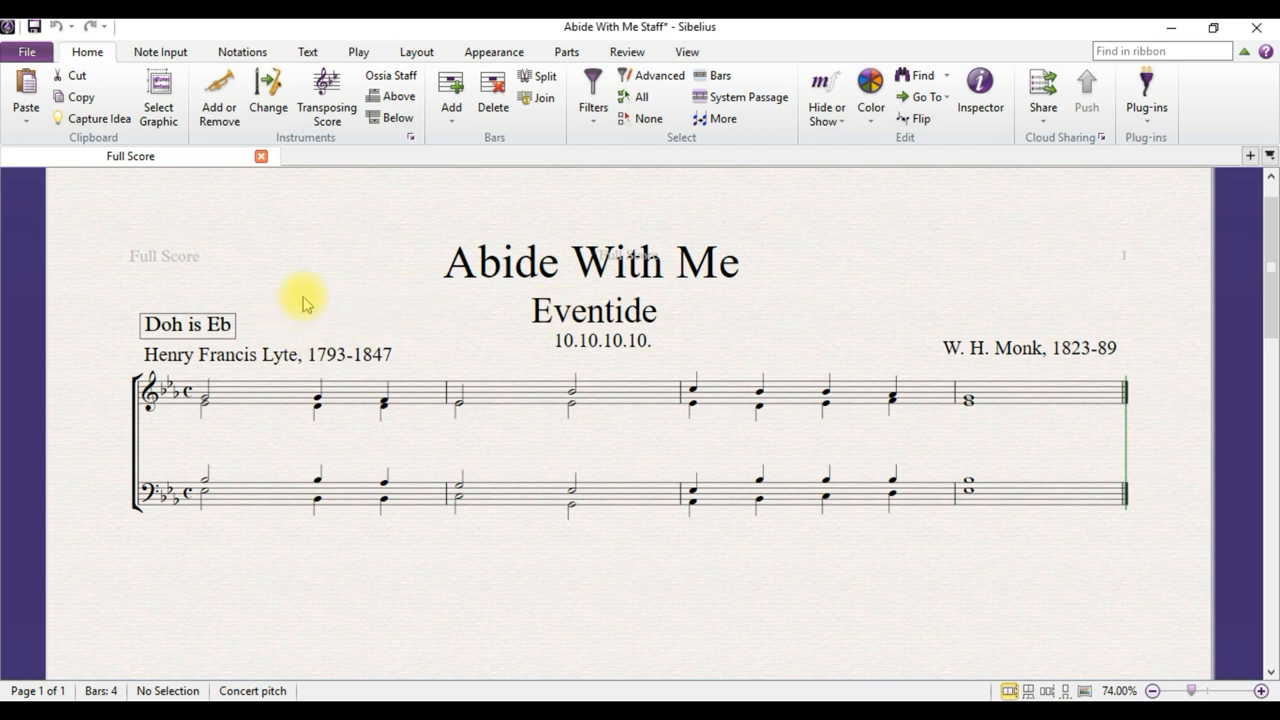
pyautogui.moveTo(690, 390)
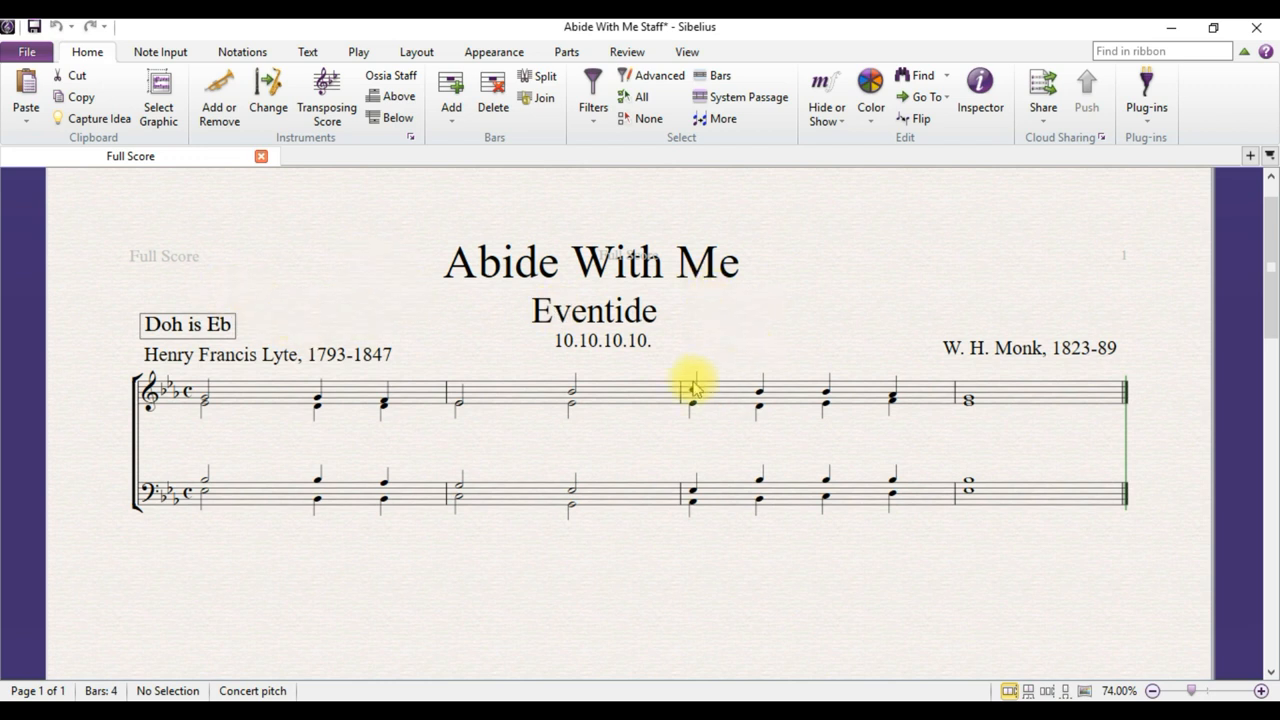
pyautogui.moveTo(880, 336)
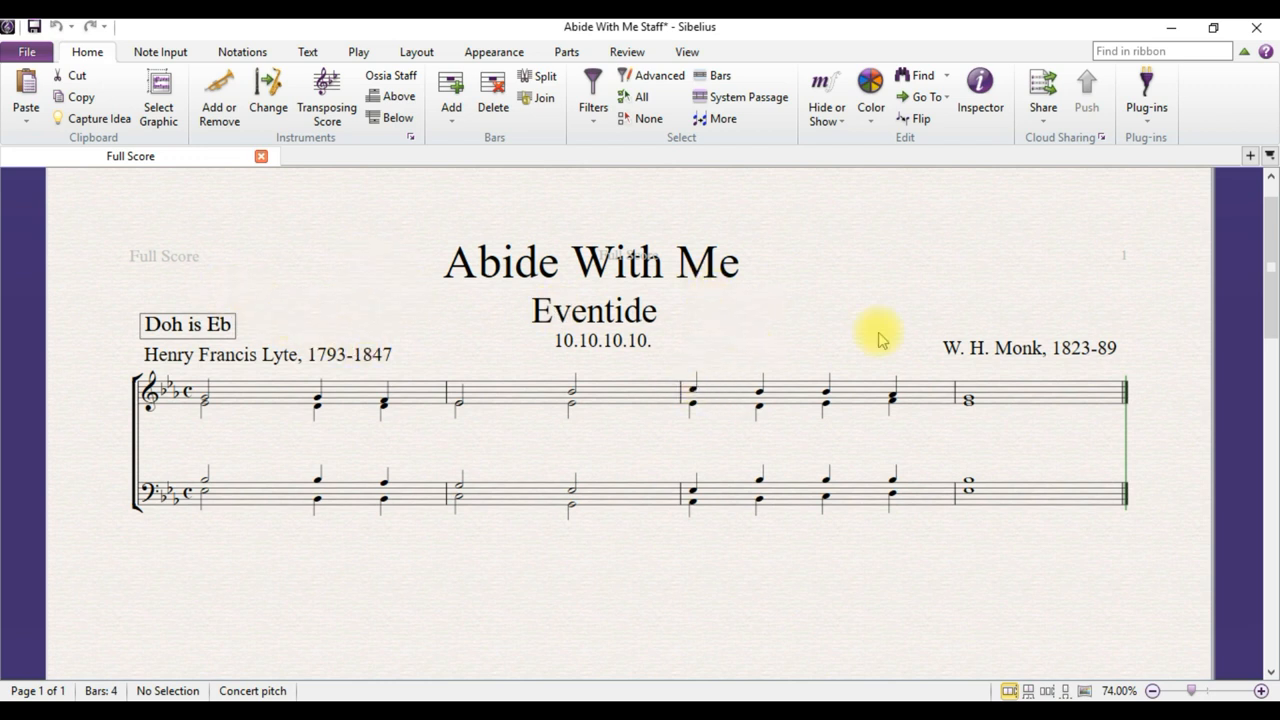
pyautogui.moveTo(842, 336)
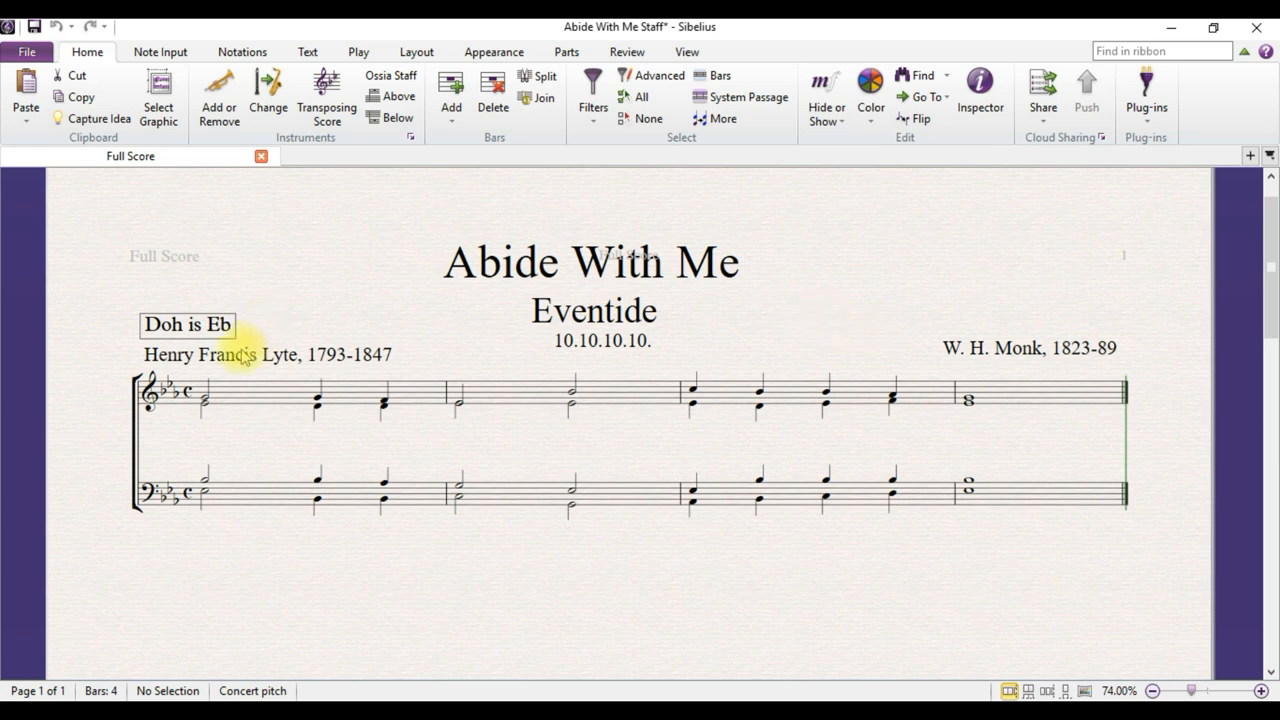
# Step: Select the staff passage after clearing the title, credits and key text above it
pyautogui.doubleClick(190, 324)
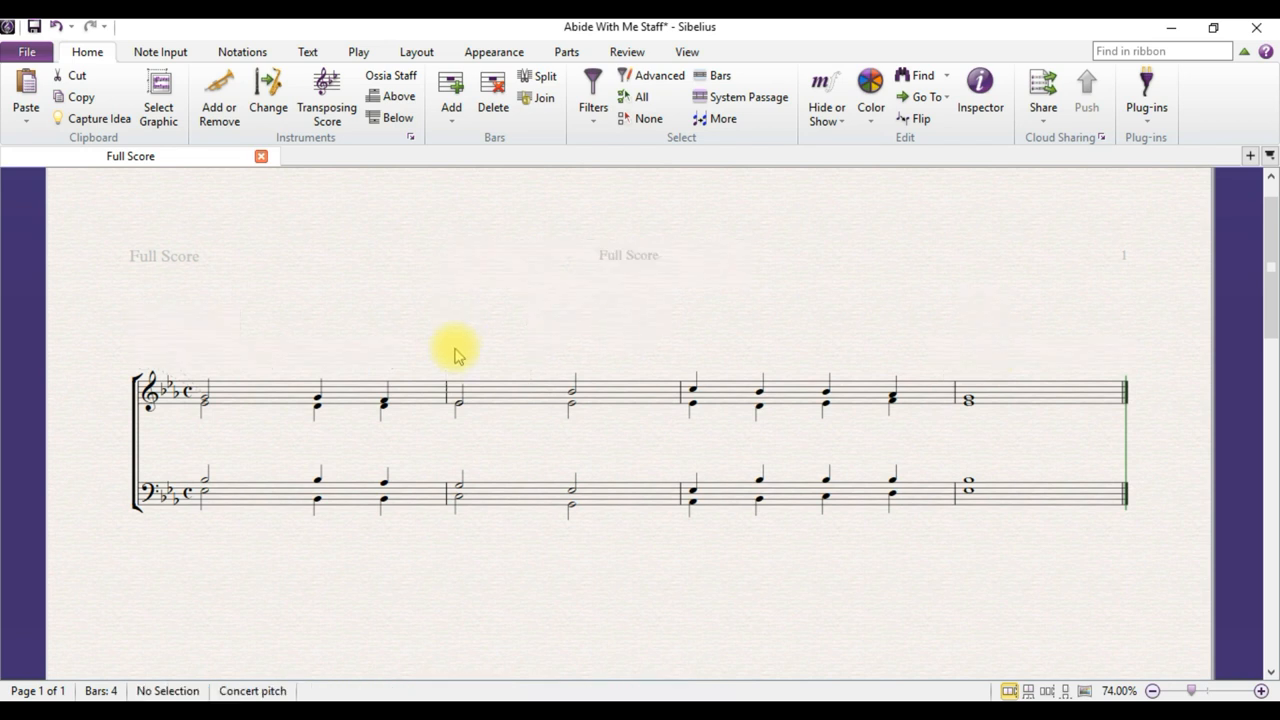
pyautogui.moveTo(276, 460)
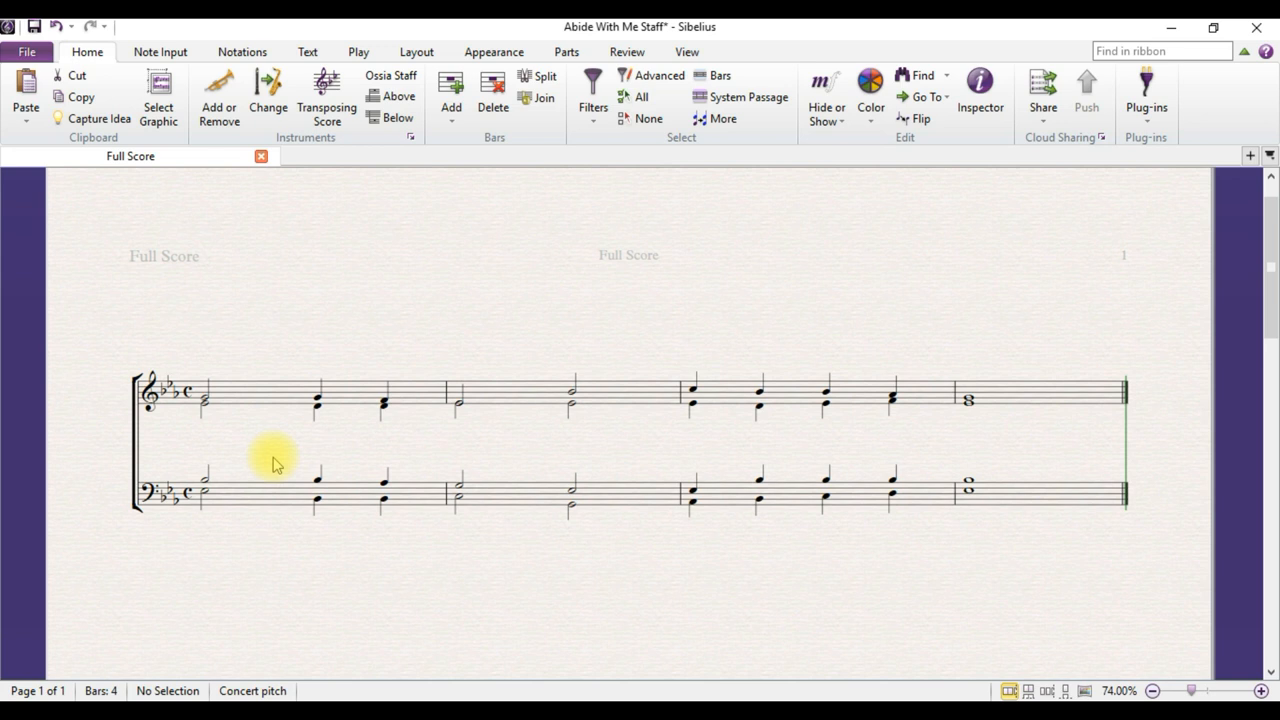
pyautogui.moveTo(244, 388)
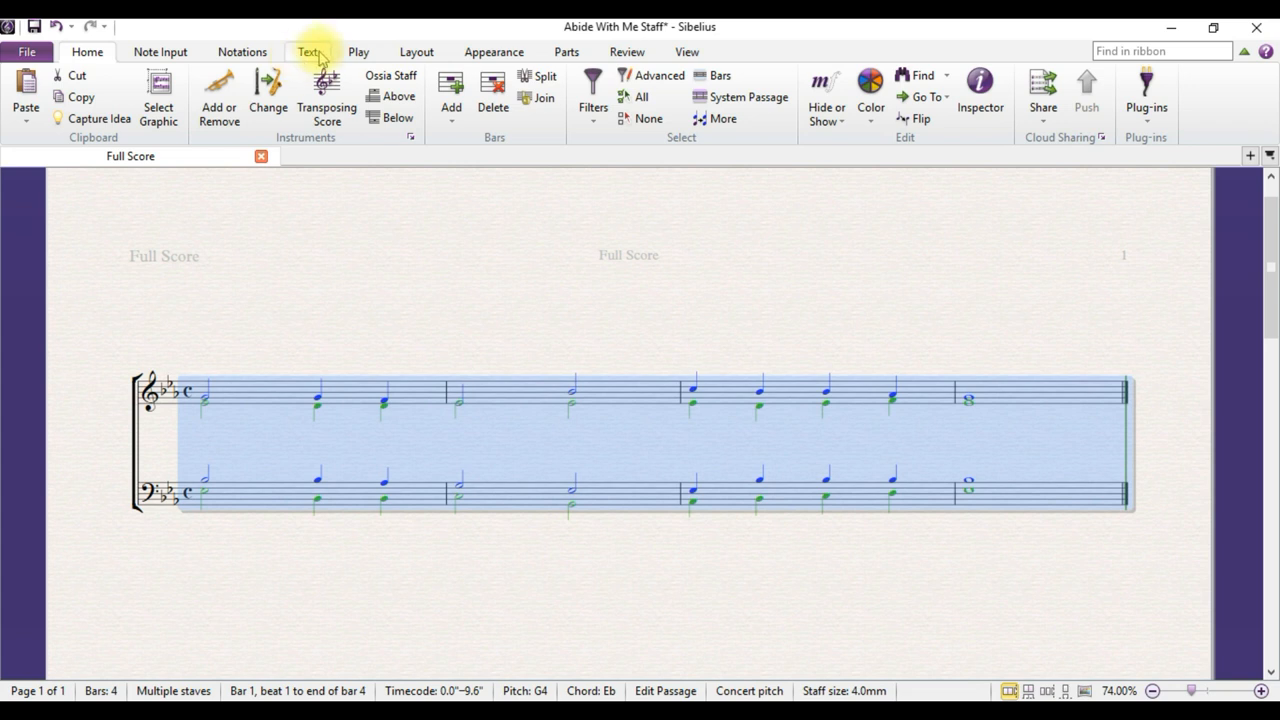
# Step: Run the Add Tonic Sol-Fa plug-in from the Text plug-ins list
pyautogui.click(308, 52)
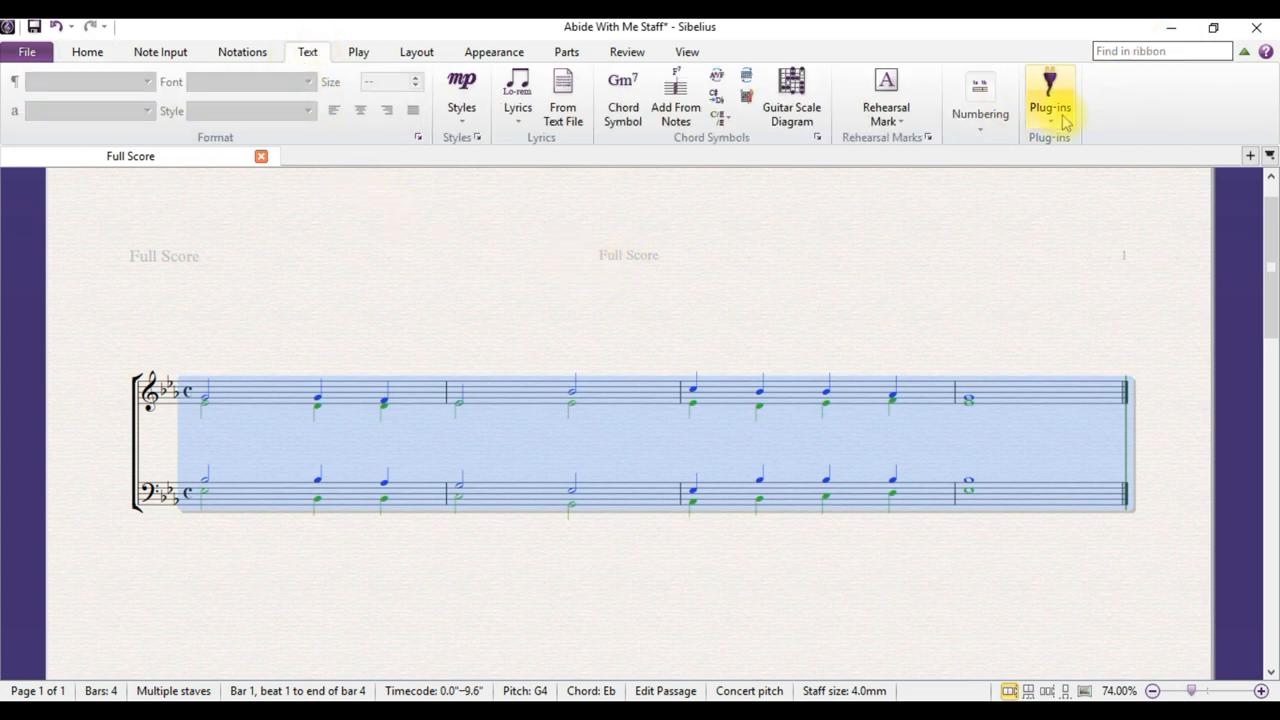
pyautogui.click(1052, 100)
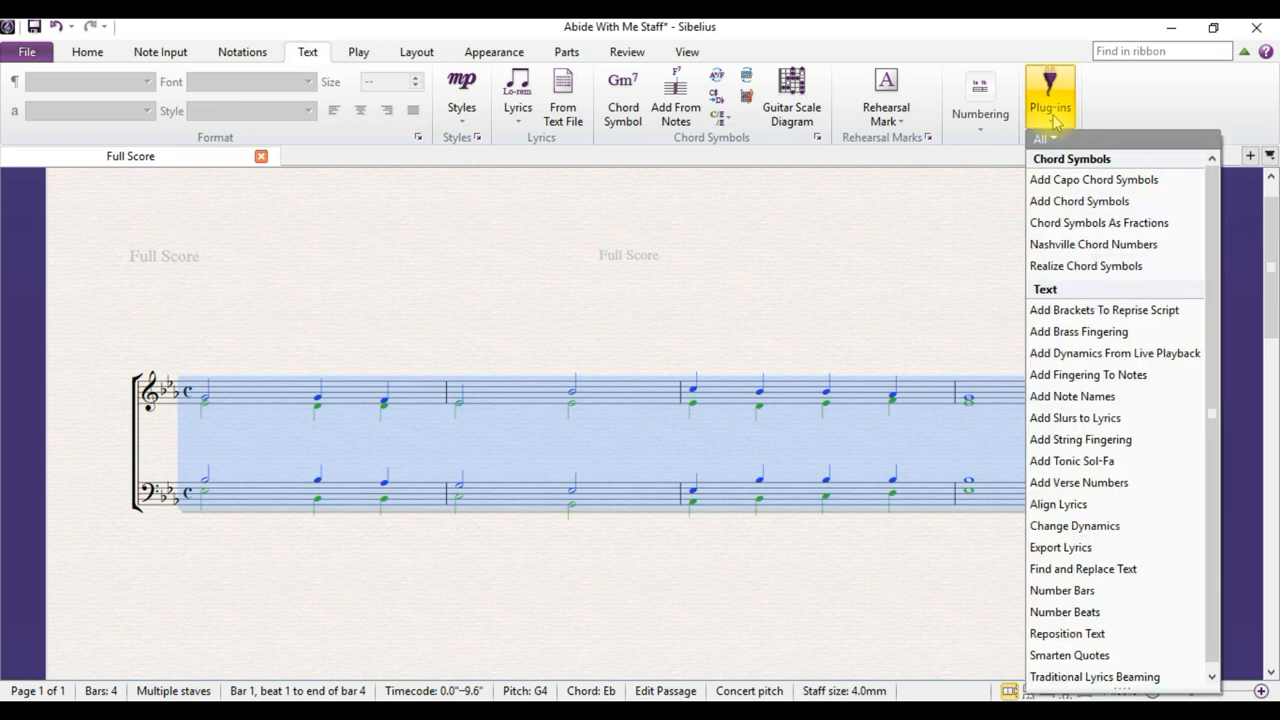
pyautogui.moveTo(1070, 460)
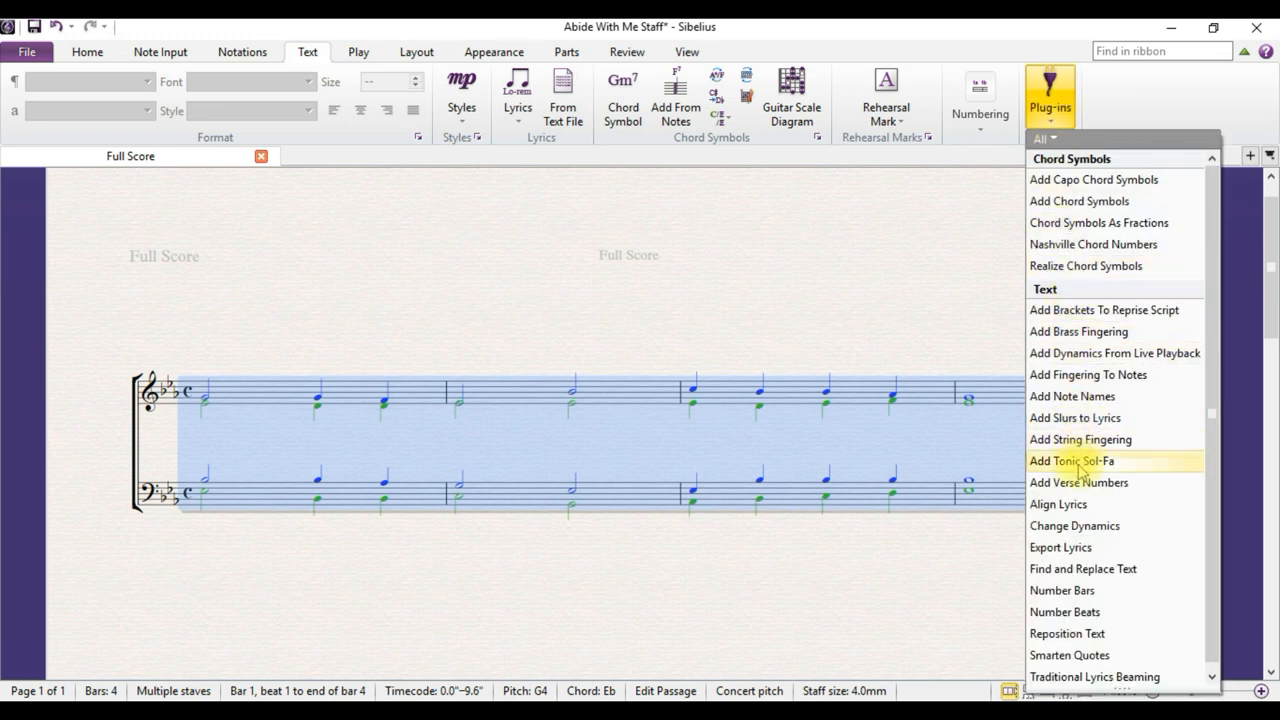
pyautogui.moveTo(1084, 468)
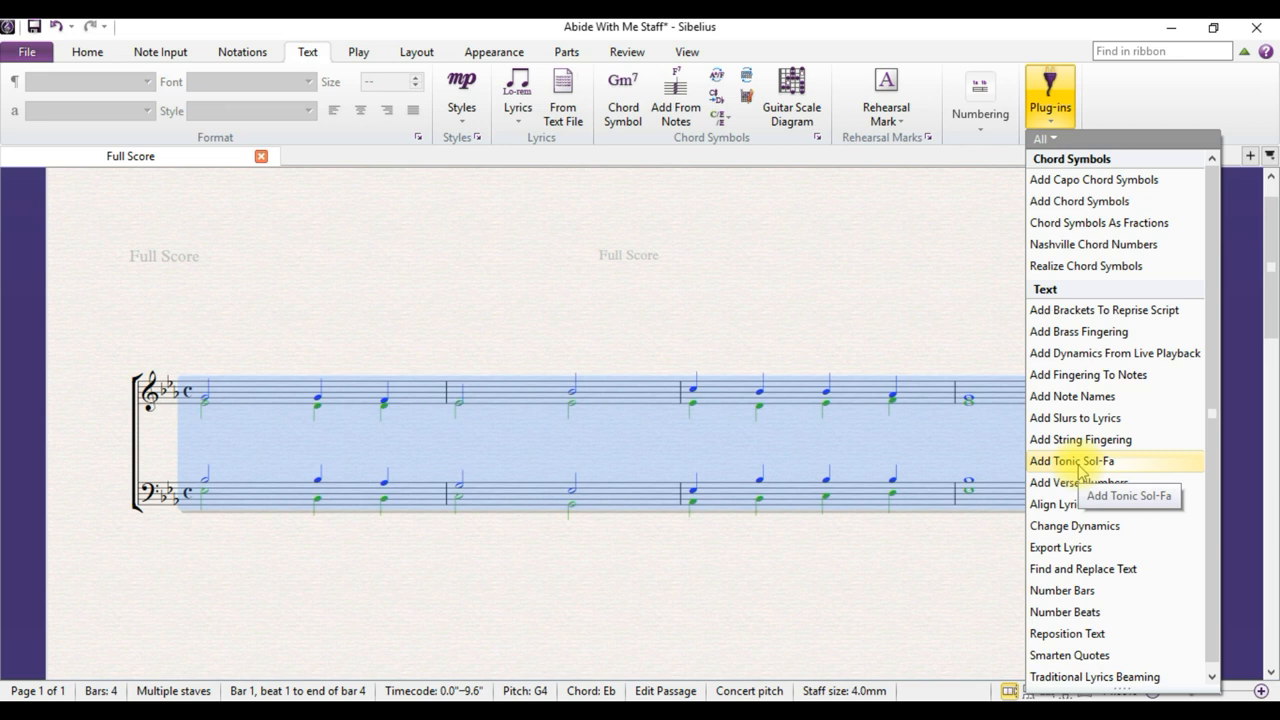
pyautogui.click(1074, 460)
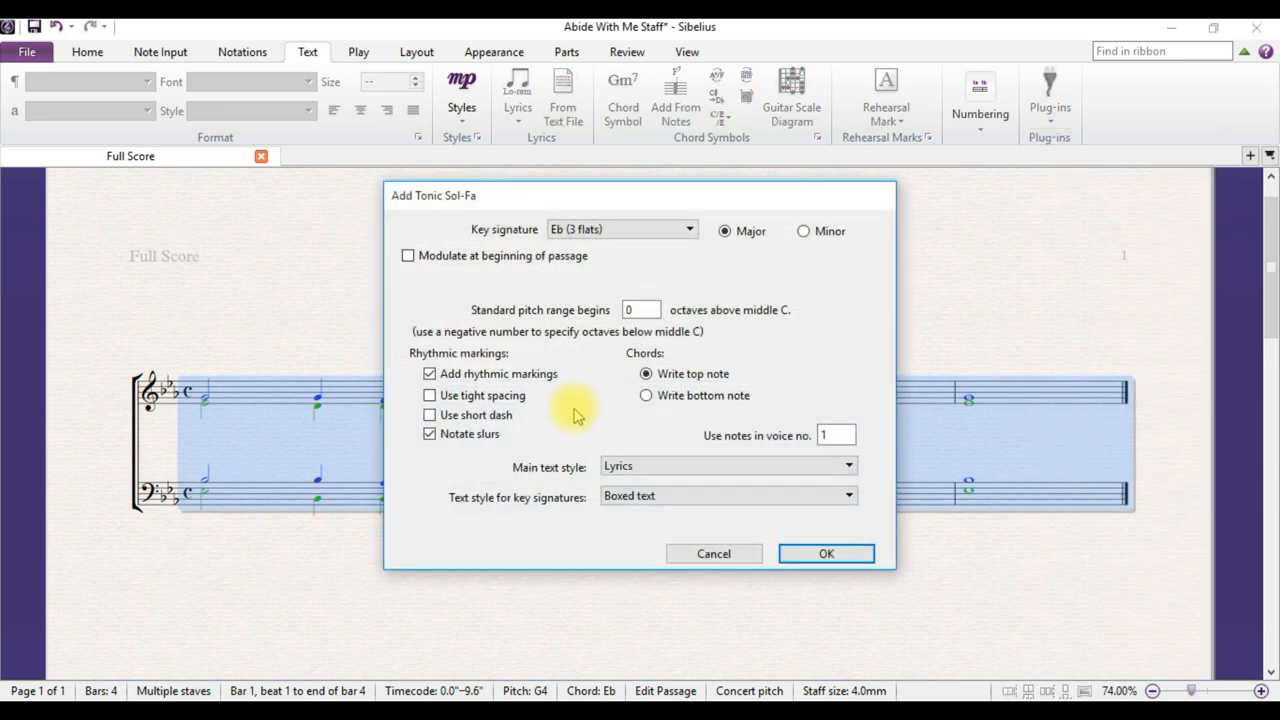
# Step: Add top-note sol-fa with tight spacing, short dashes and Lyrics above staff style
pyautogui.click(428, 396)
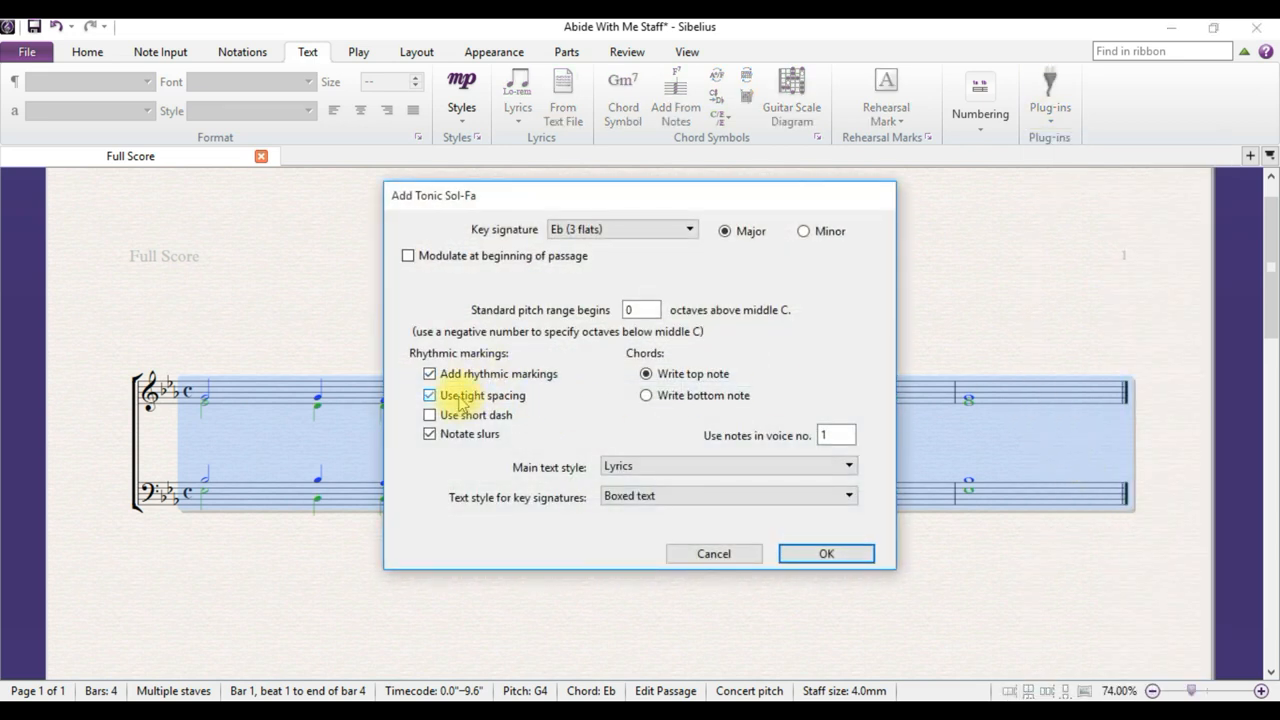
pyautogui.click(428, 414)
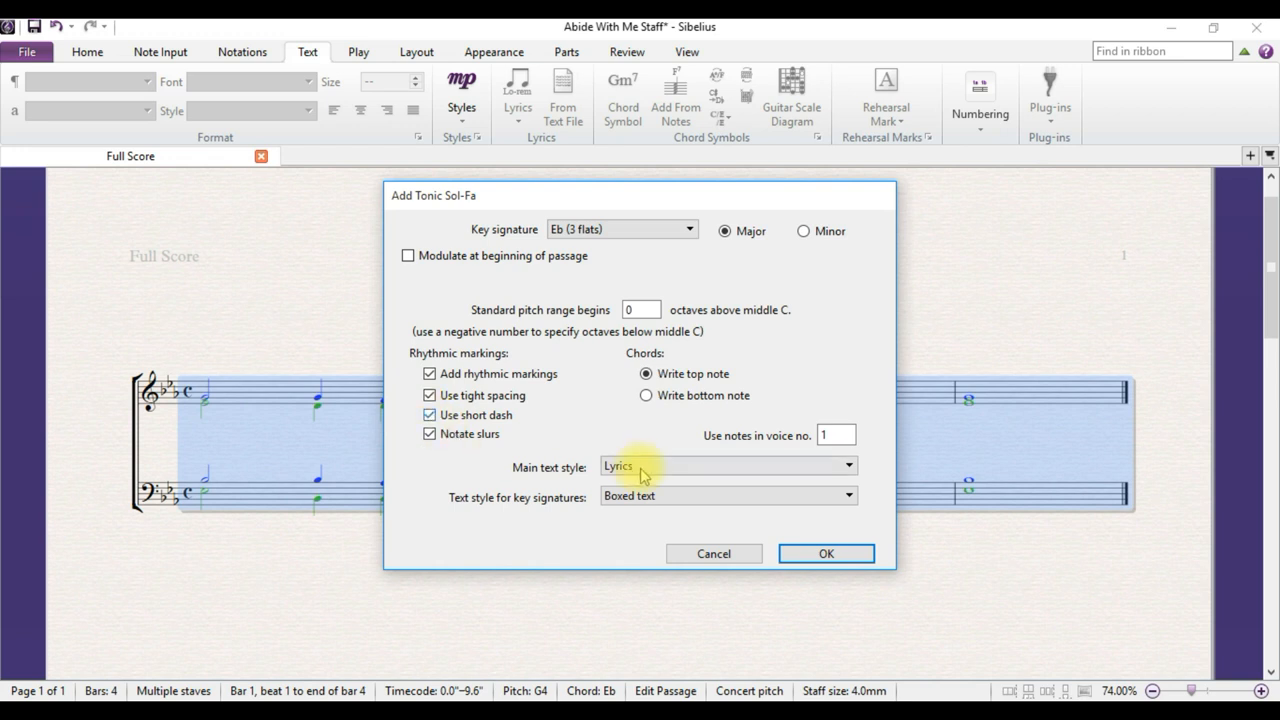
pyautogui.click(836, 436)
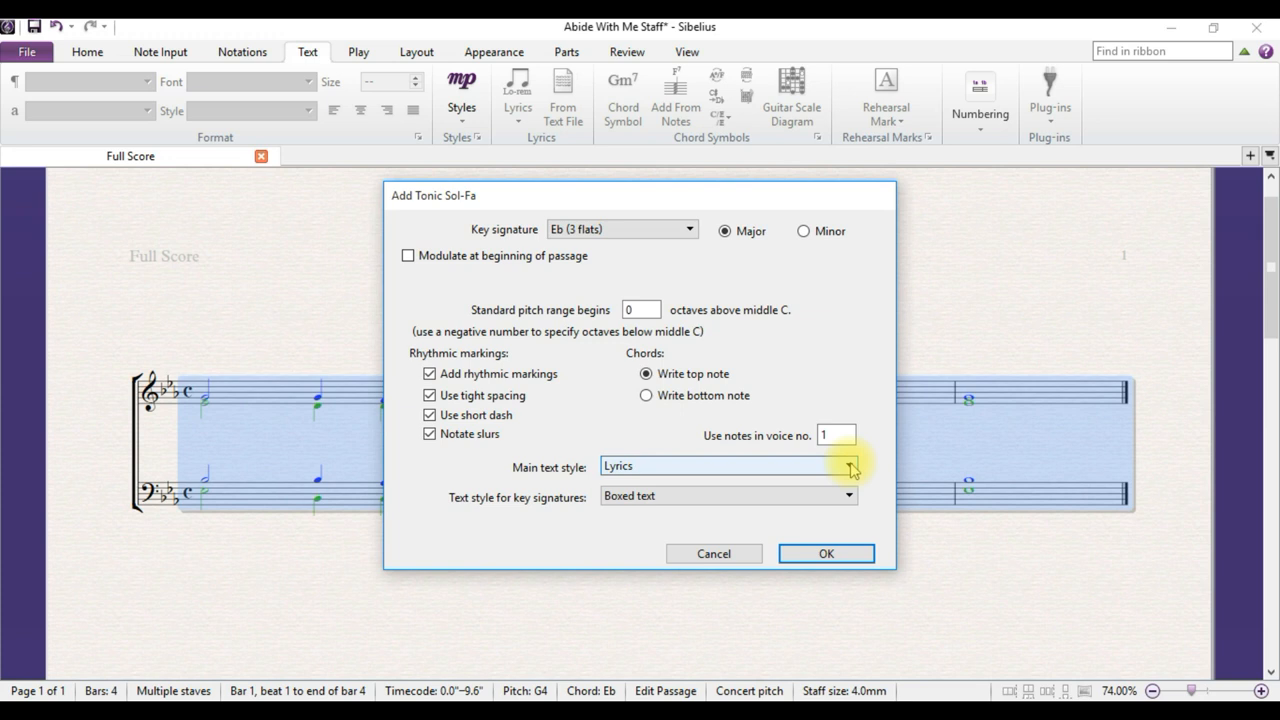
pyautogui.click(848, 466)
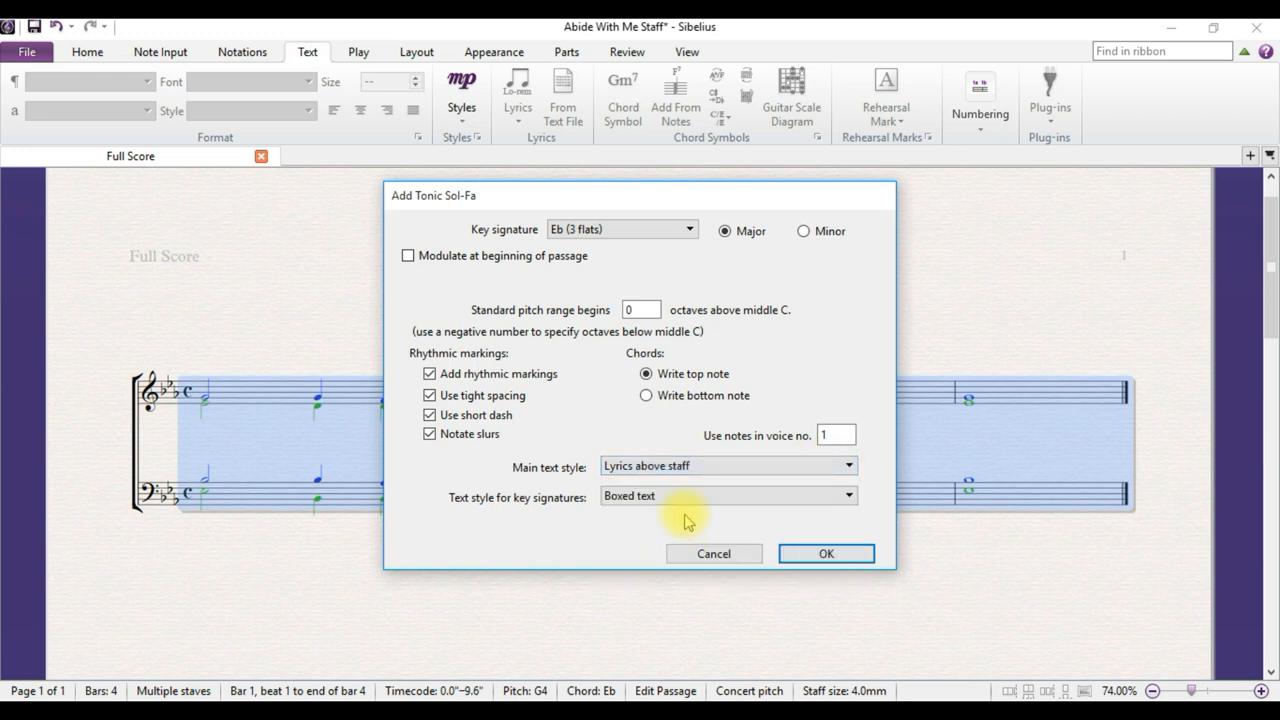
pyautogui.click(824, 552)
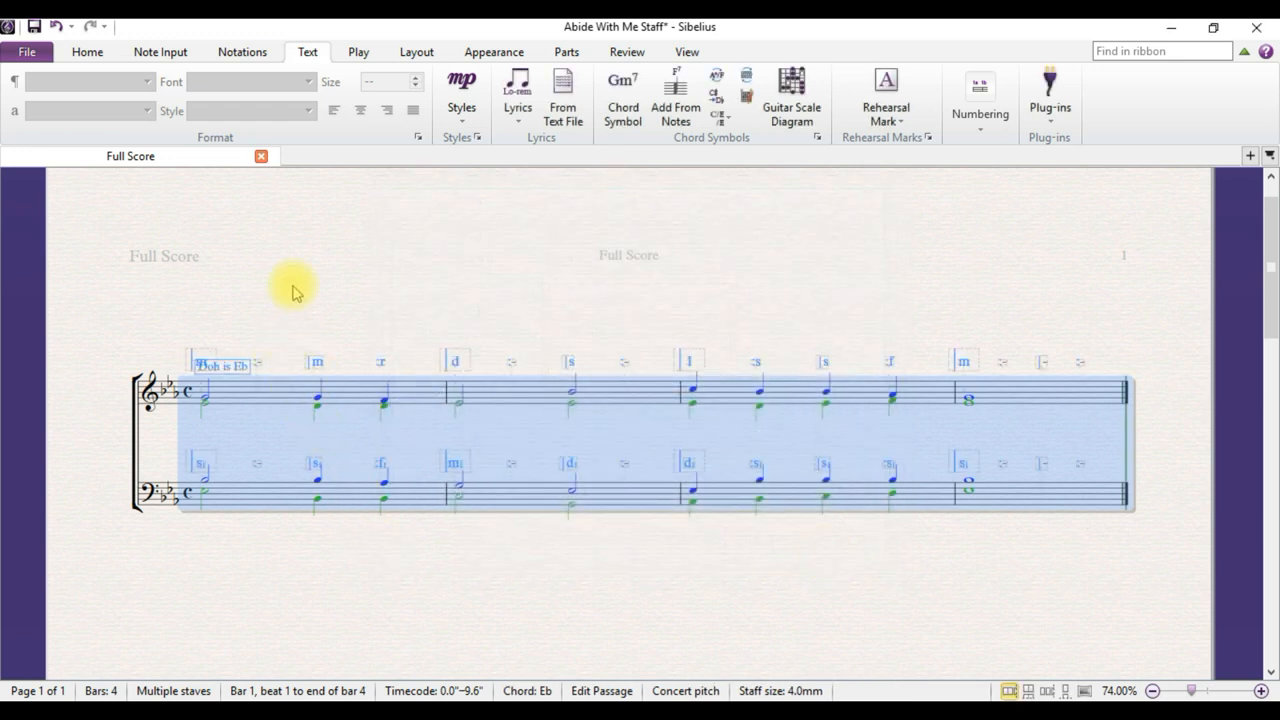
pyautogui.moveTo(928, 496)
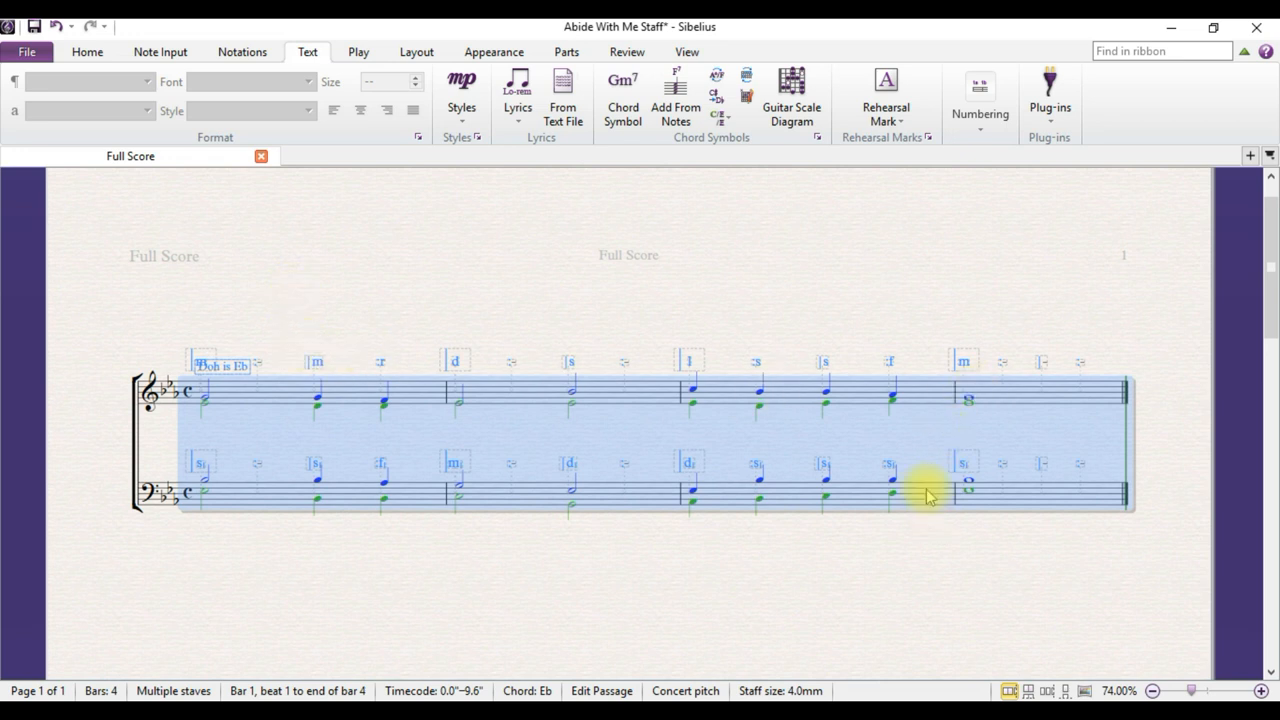
pyautogui.moveTo(864, 562)
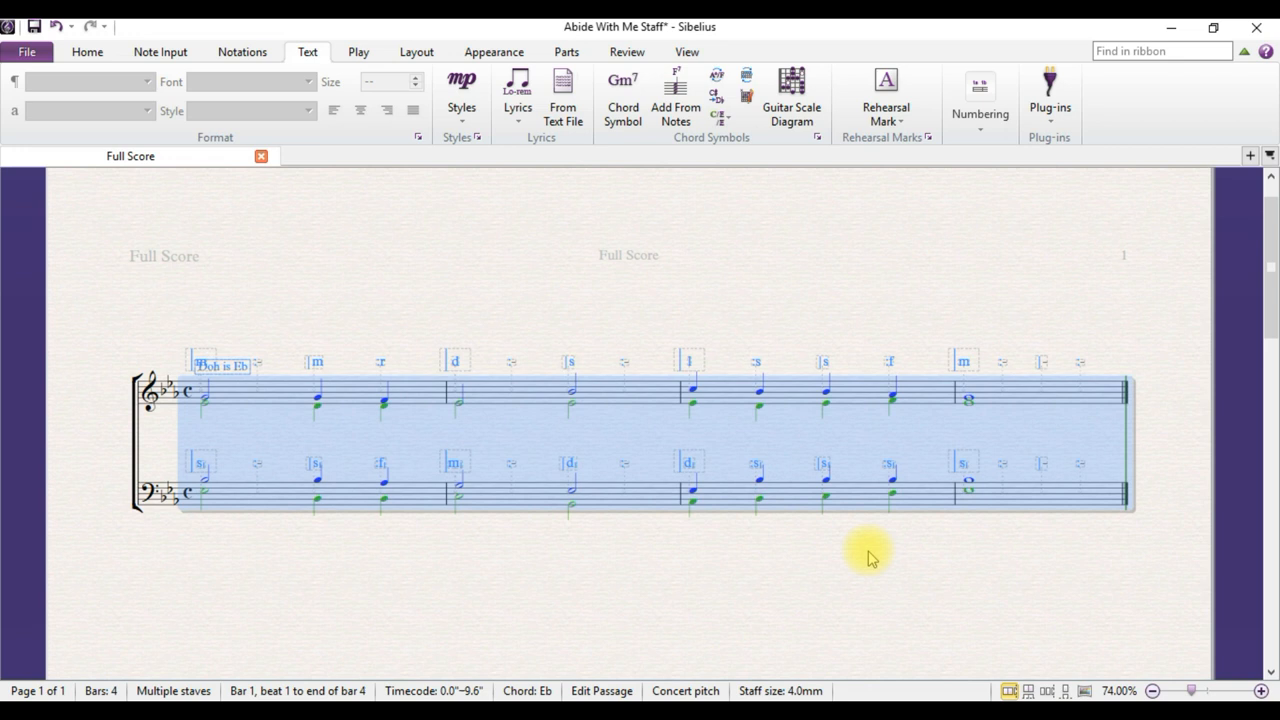
pyautogui.moveTo(1048, 104)
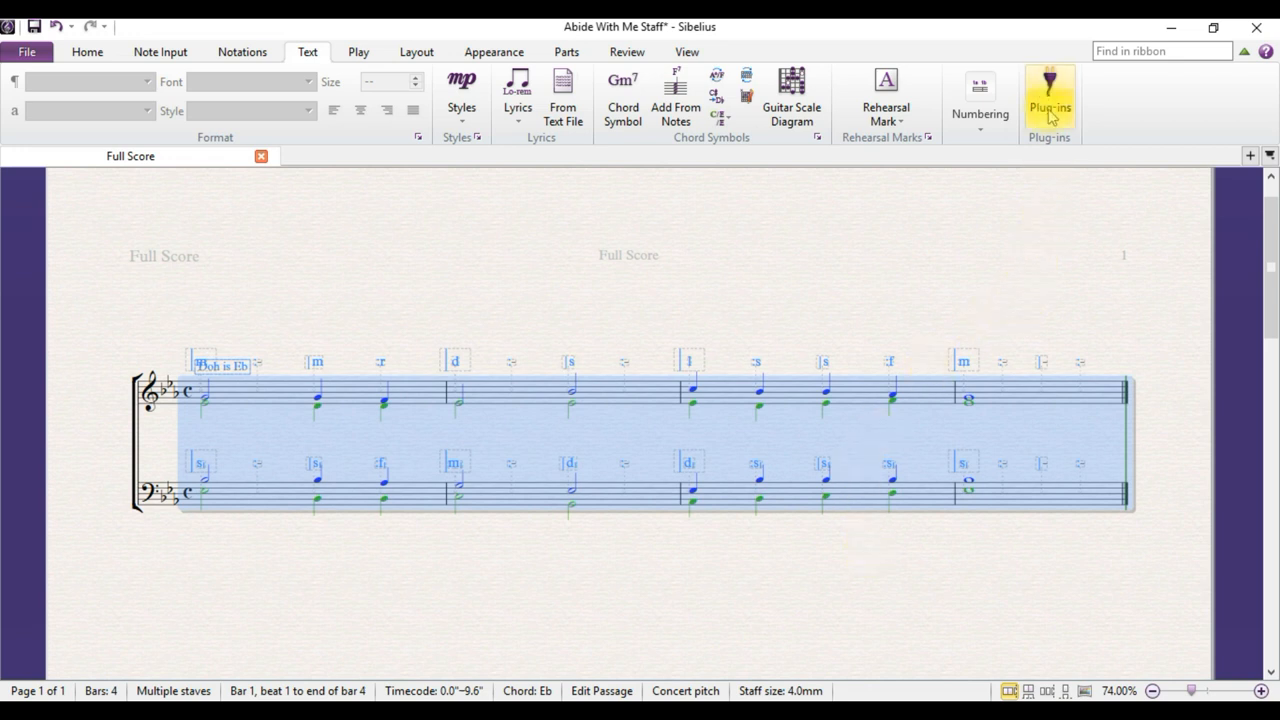
# Step: Add voice 2 sol-fa below each staff with tight spacing and short dashes
pyautogui.click(1050, 96)
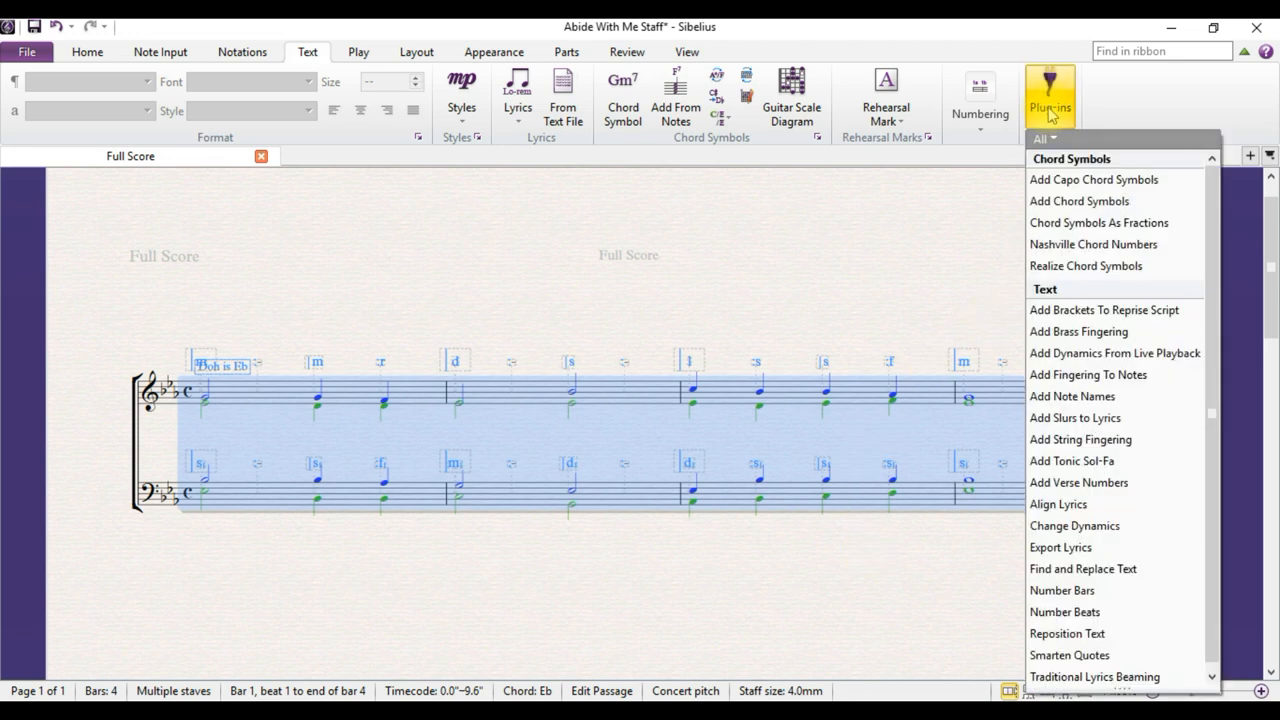
pyautogui.moveTo(1072, 460)
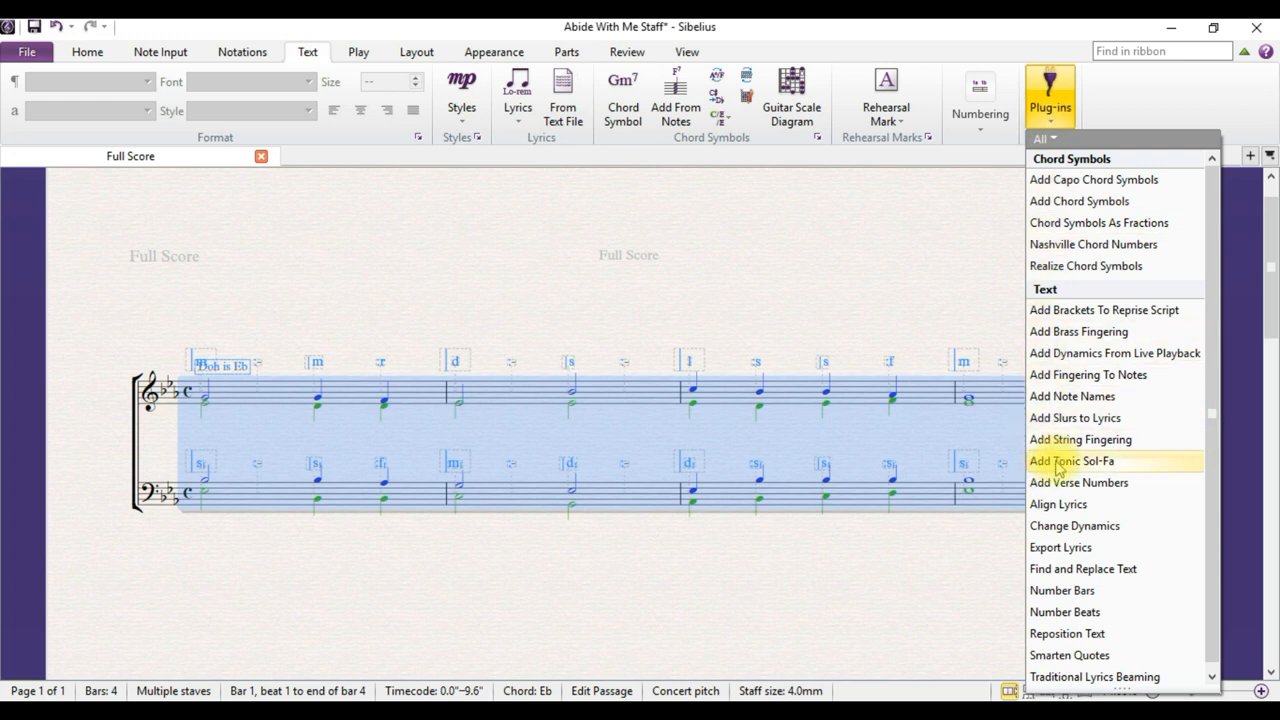
pyautogui.click(1080, 460)
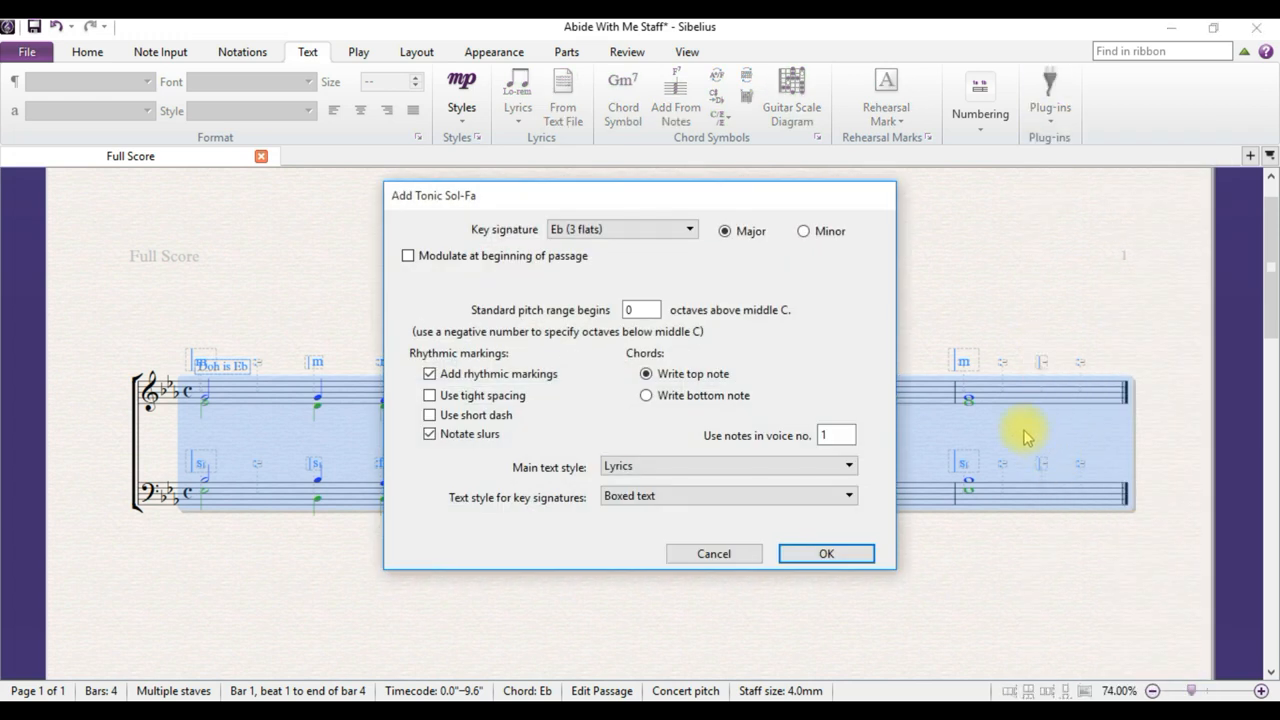
pyautogui.click(836, 434)
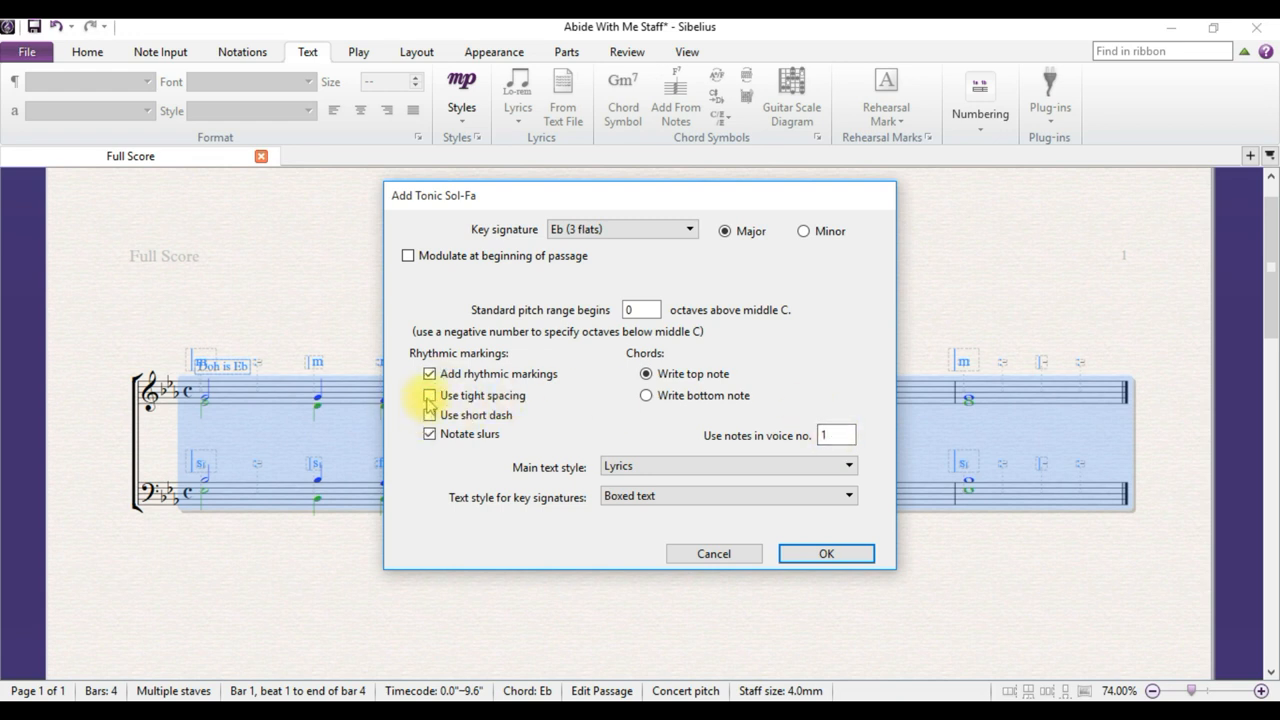
pyautogui.click(428, 396)
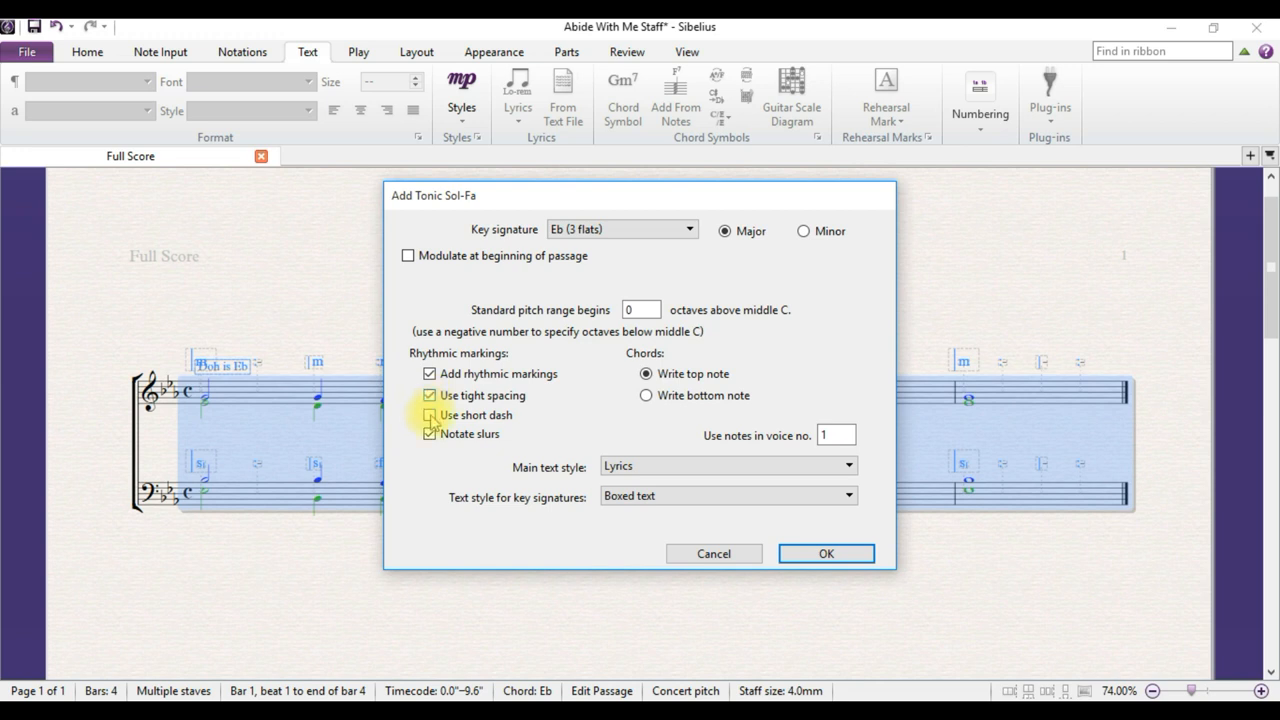
pyautogui.click(428, 414)
pyautogui.write('2')
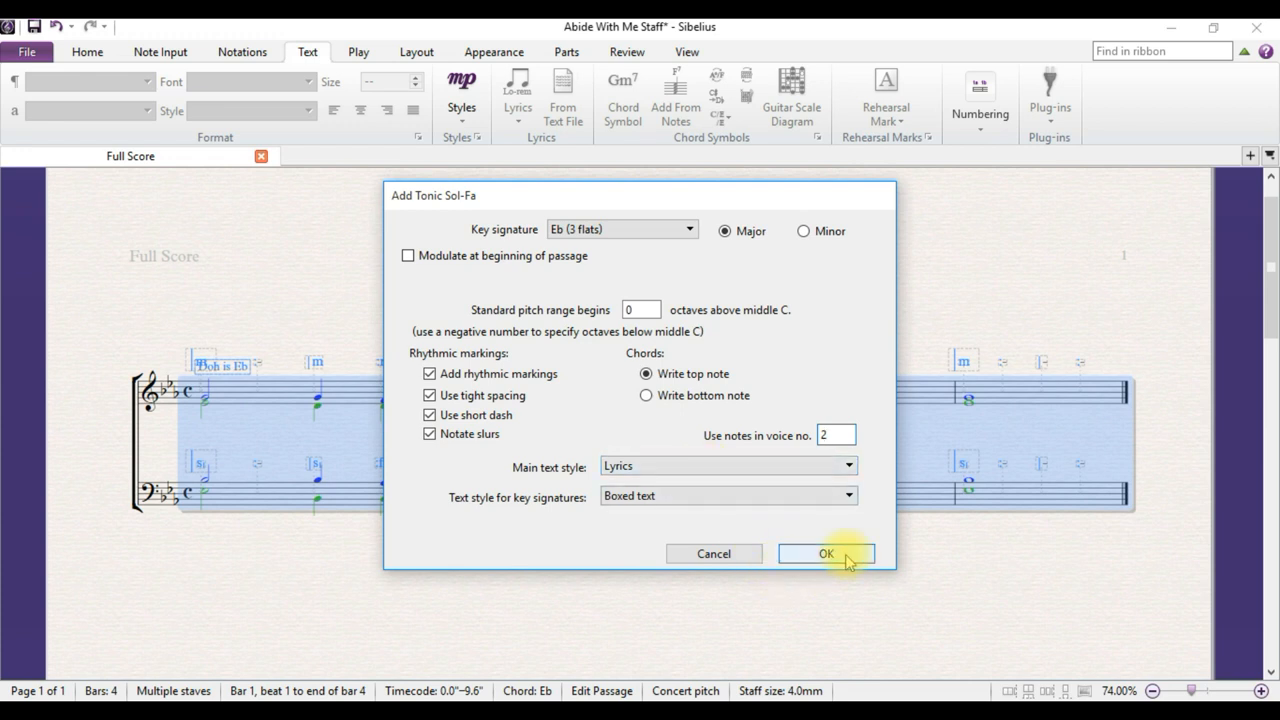
pyautogui.click(826, 552)
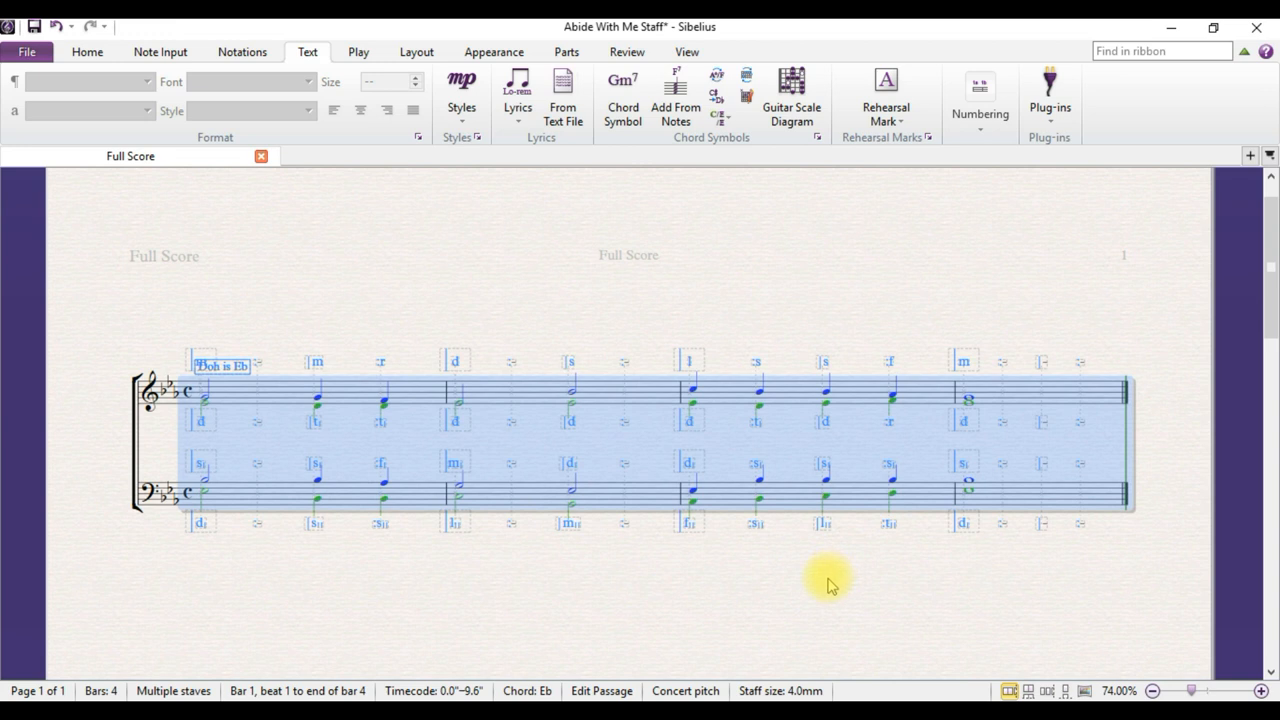
pyautogui.moveTo(844, 540)
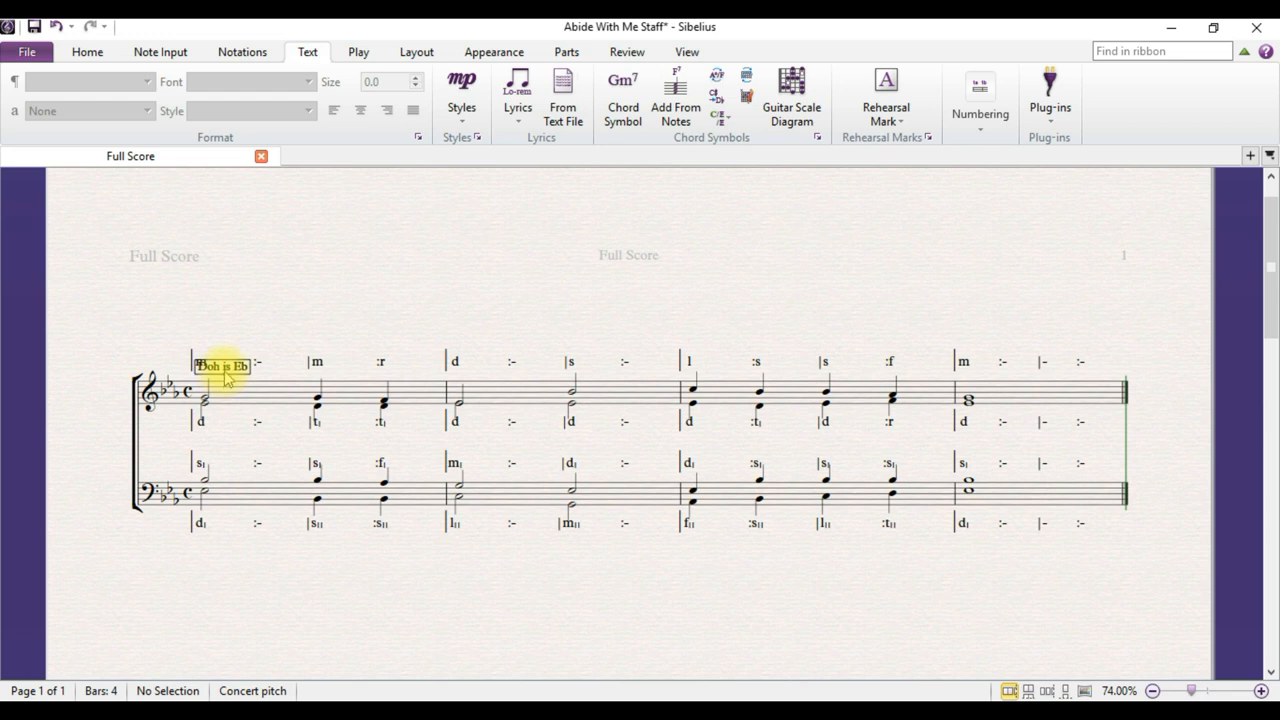
# Step: Select the Doh is Eb key label above the first bar for deletion
pyautogui.click(224, 364)
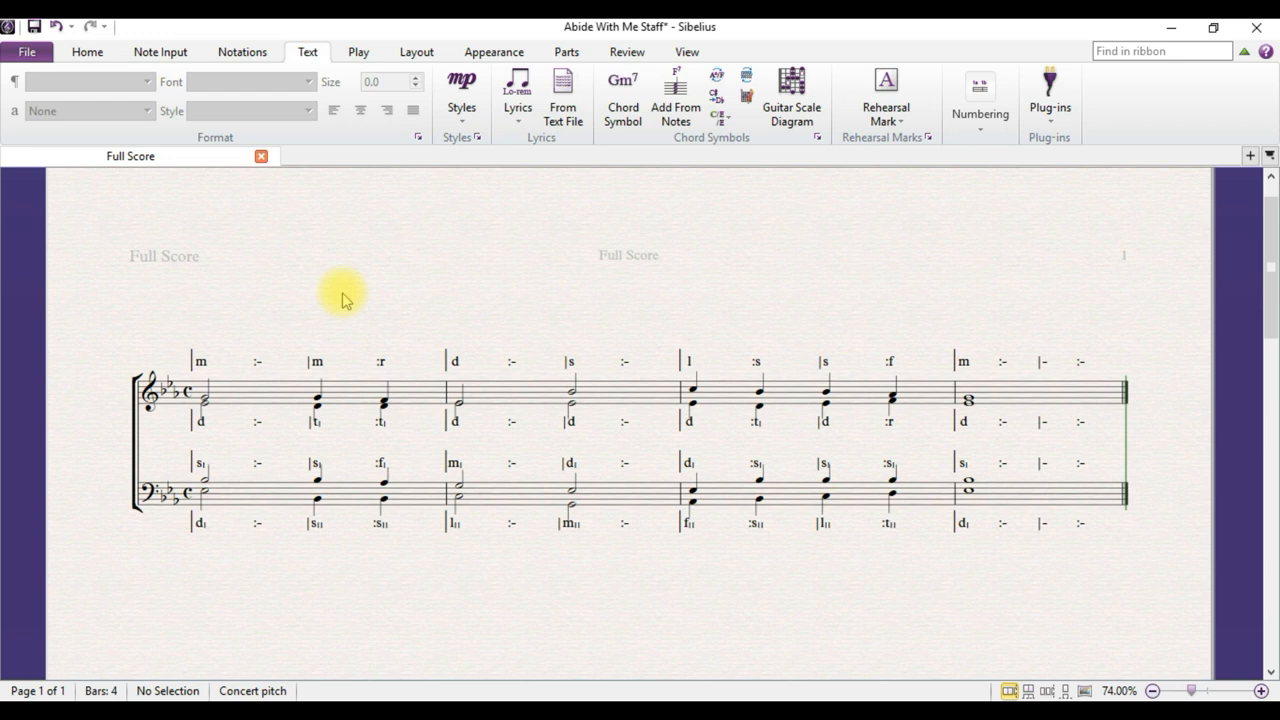
pyautogui.moveTo(340, 304)
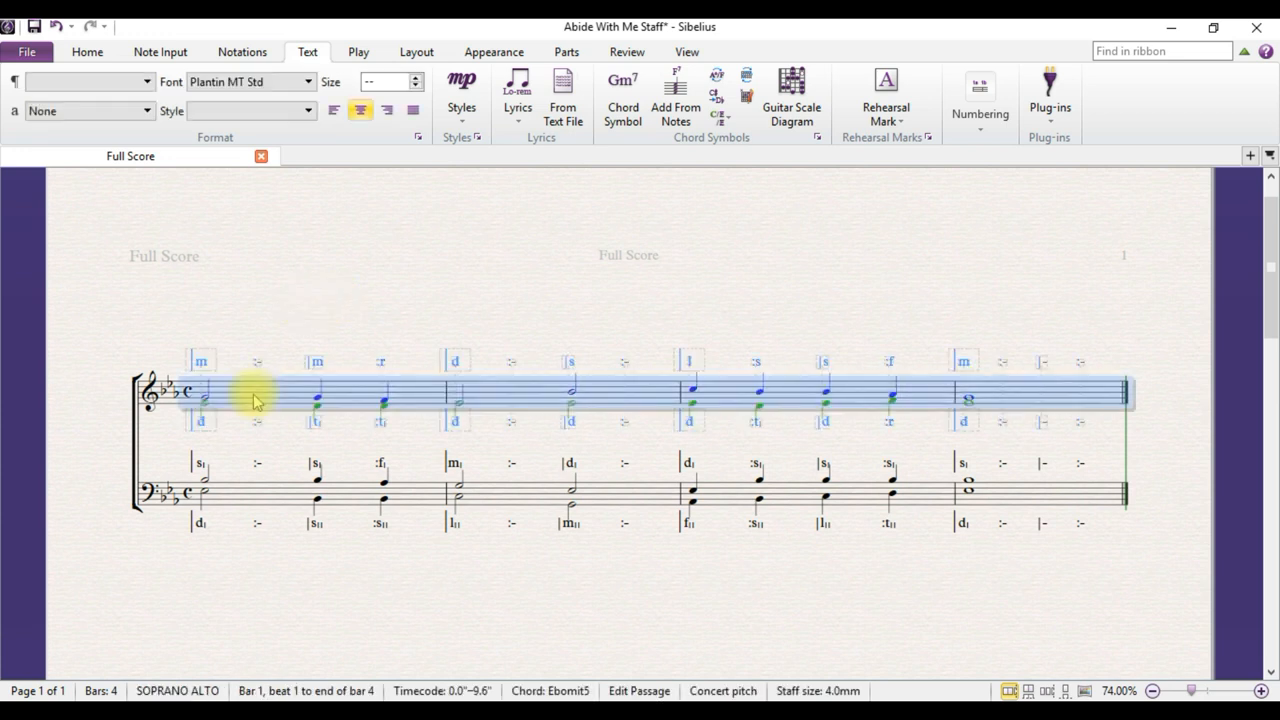
pyautogui.moveTo(328, 414)
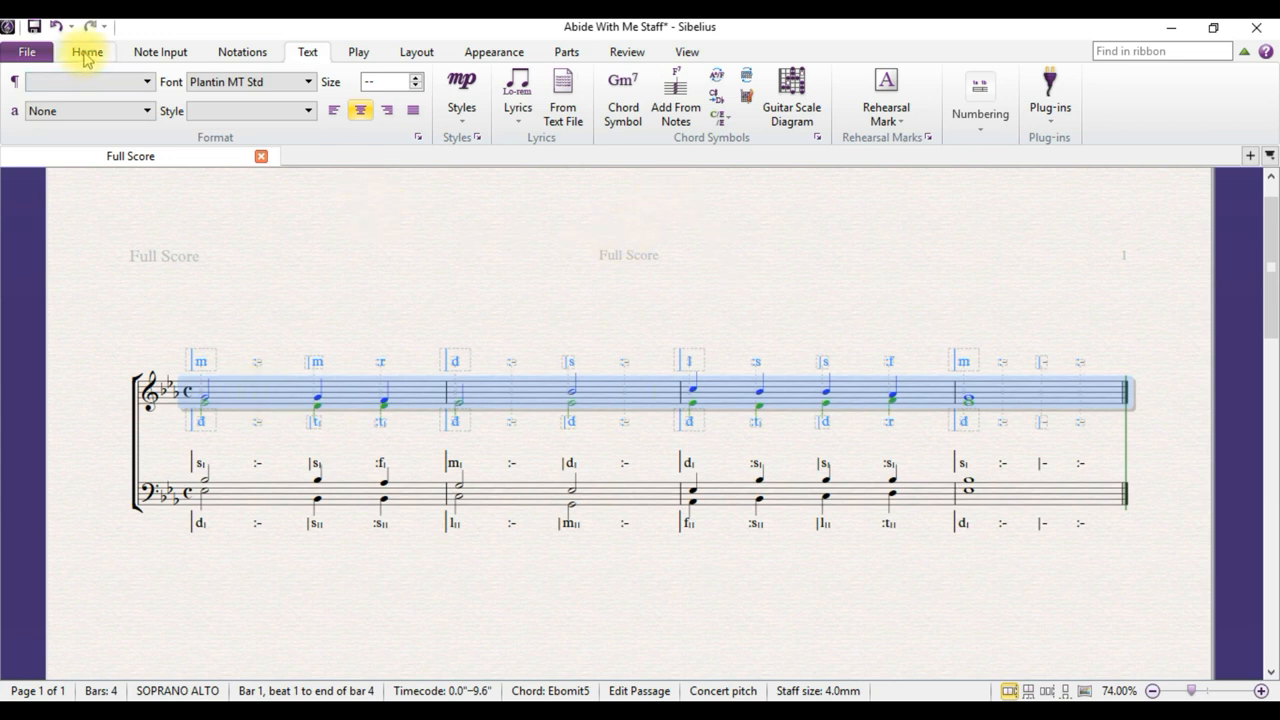
# Step: Filter the top staff selection down to its staff text sol-fa syllables
pyautogui.click(84, 52)
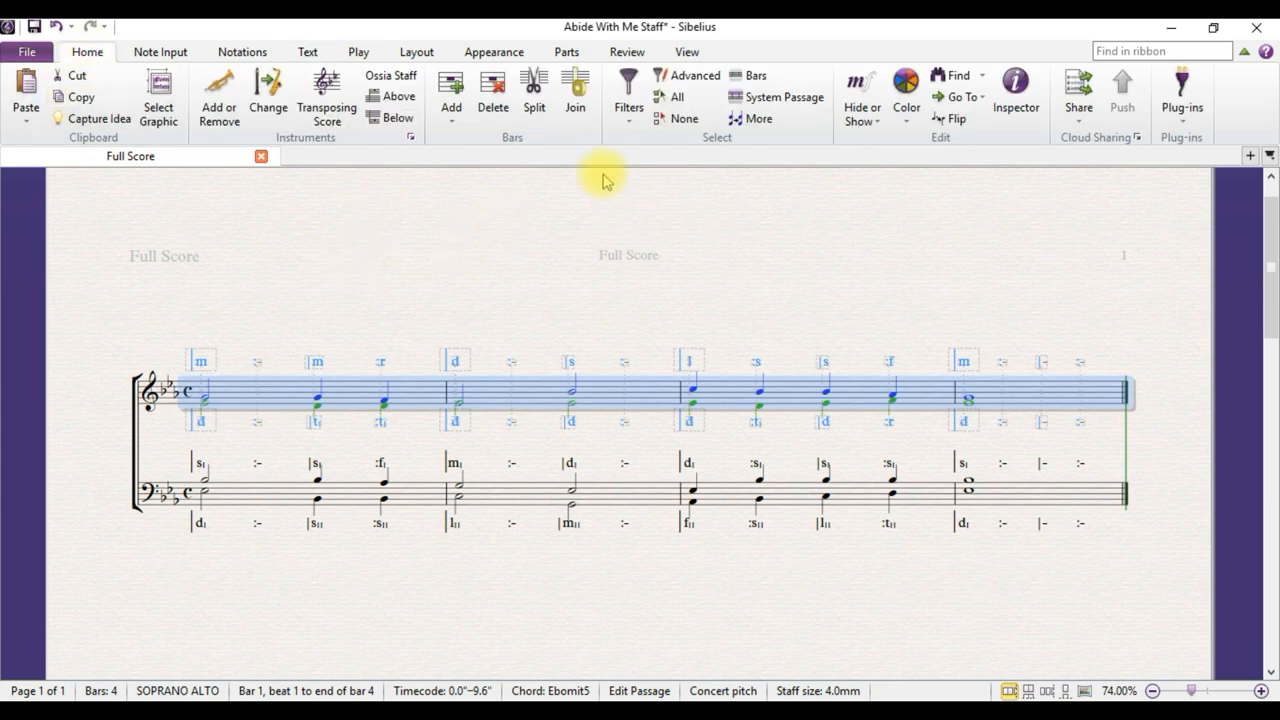
pyautogui.click(628, 96)
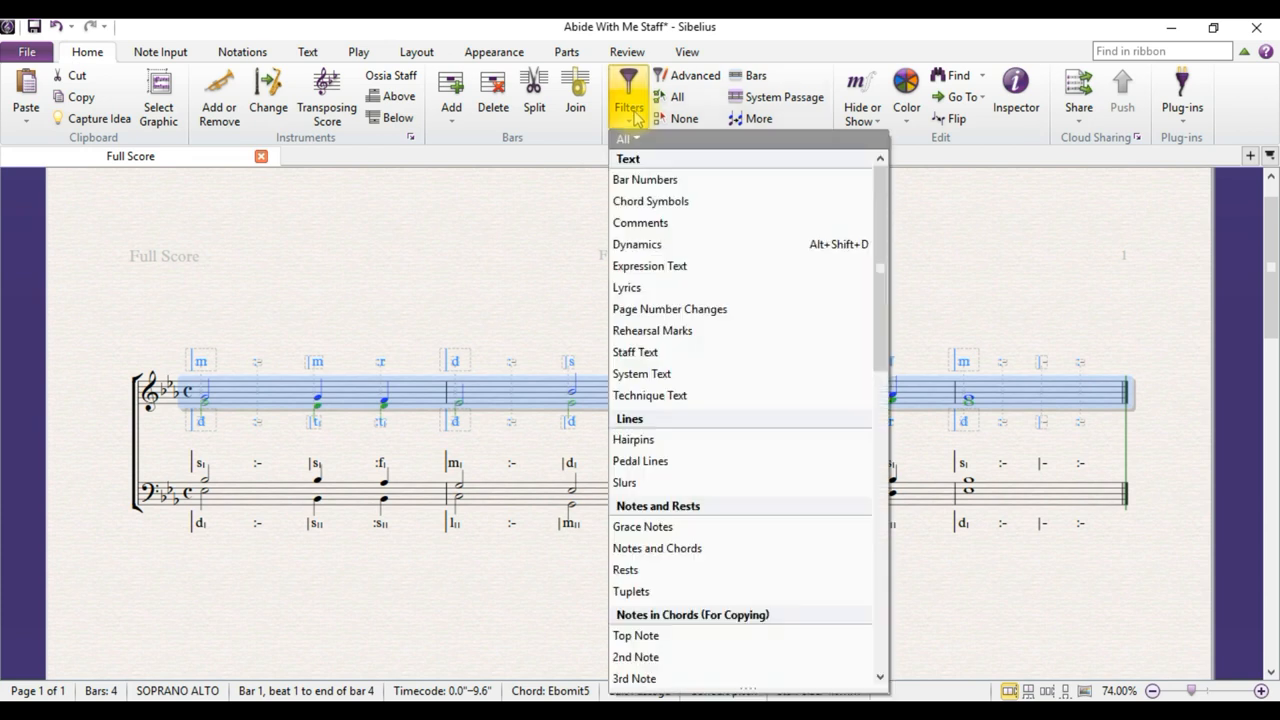
pyautogui.moveTo(664, 380)
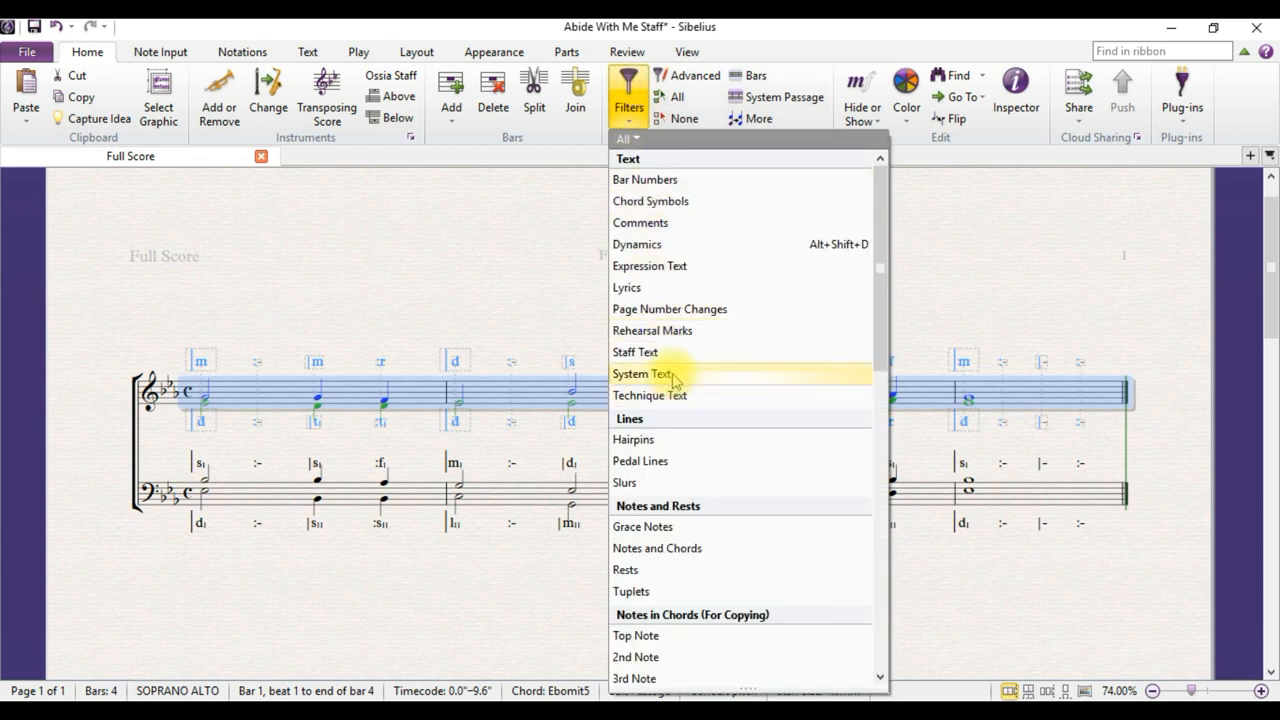
pyautogui.moveTo(670, 352)
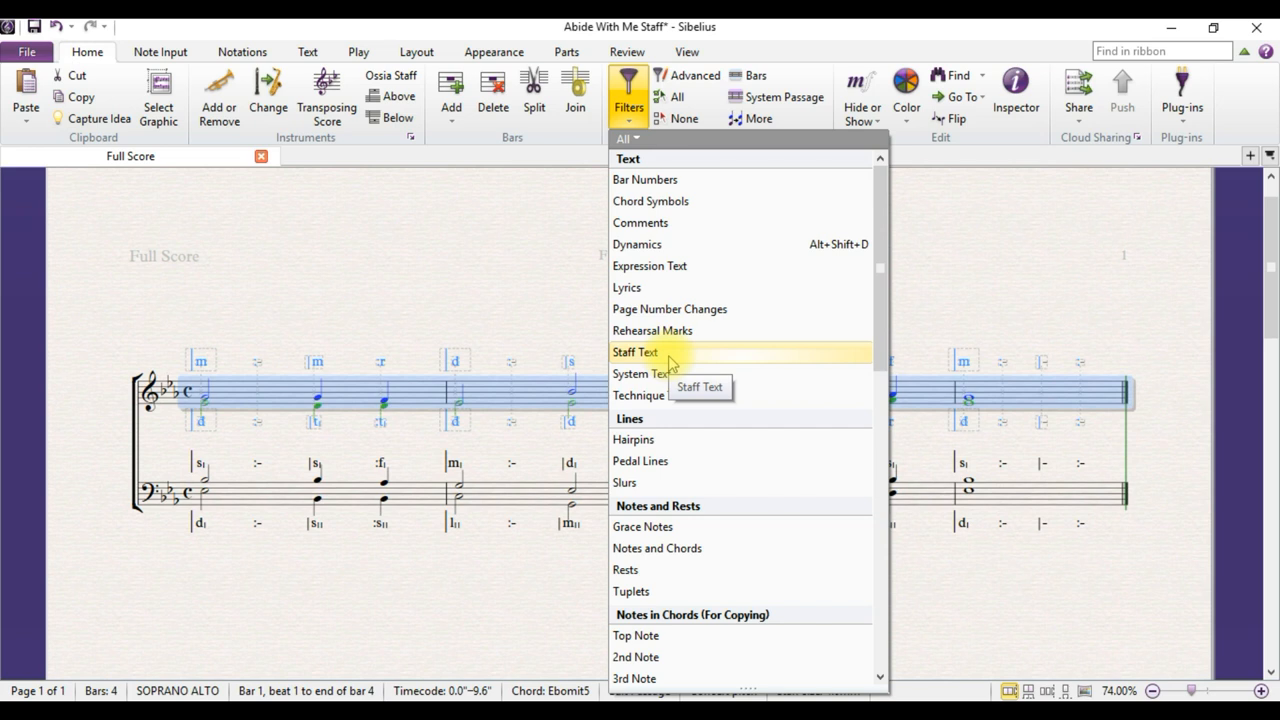
pyautogui.click(636, 352)
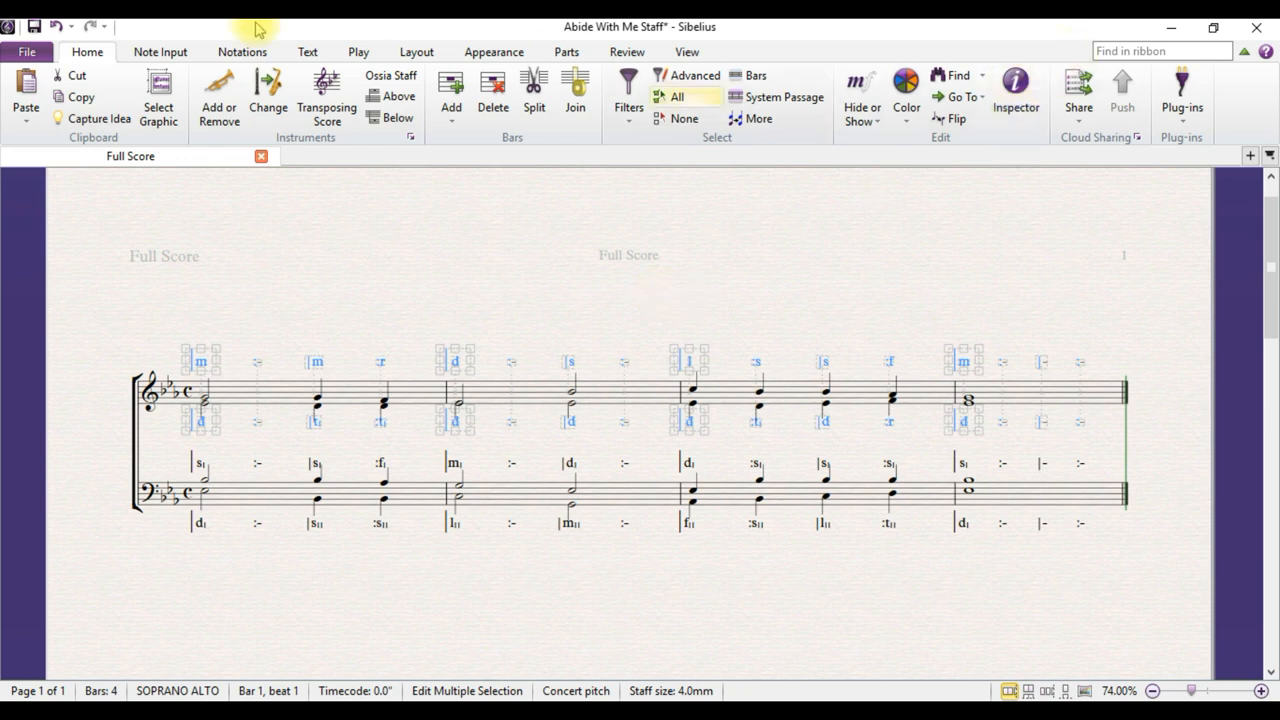
# Step: Start a new score and browse to the Others instrument category
pyautogui.click(26, 52)
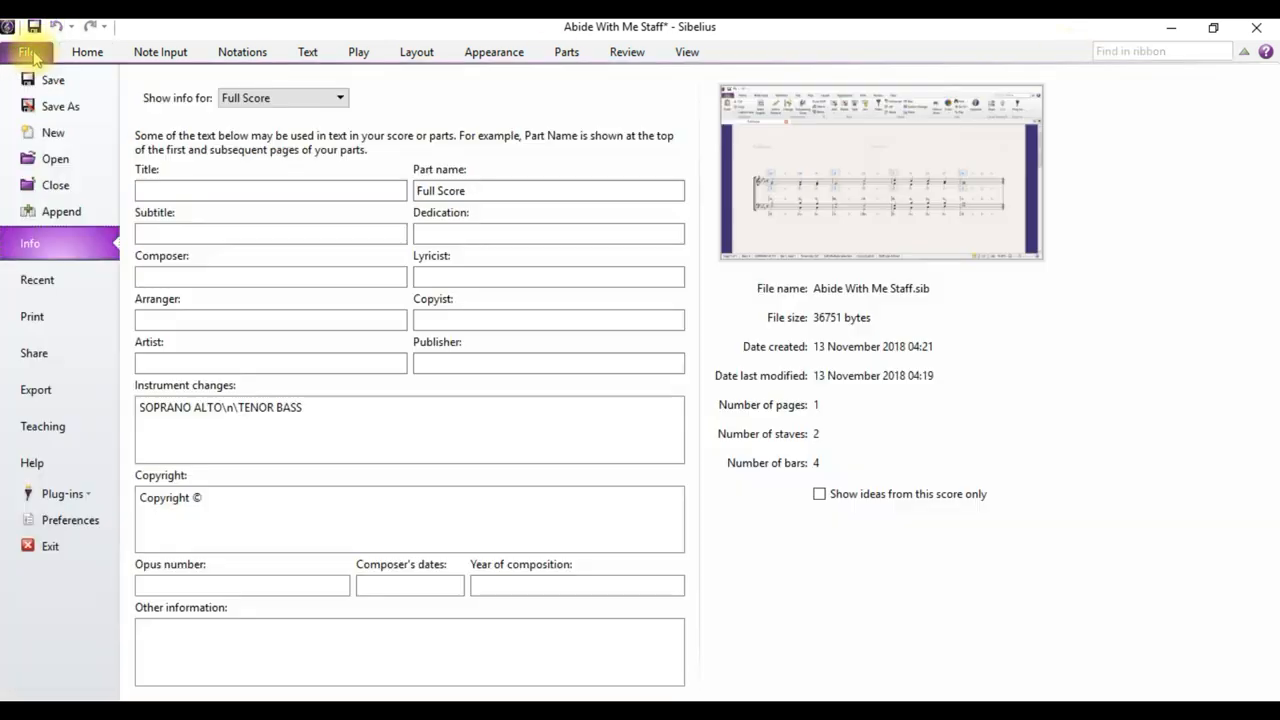
pyautogui.moveTo(52, 158)
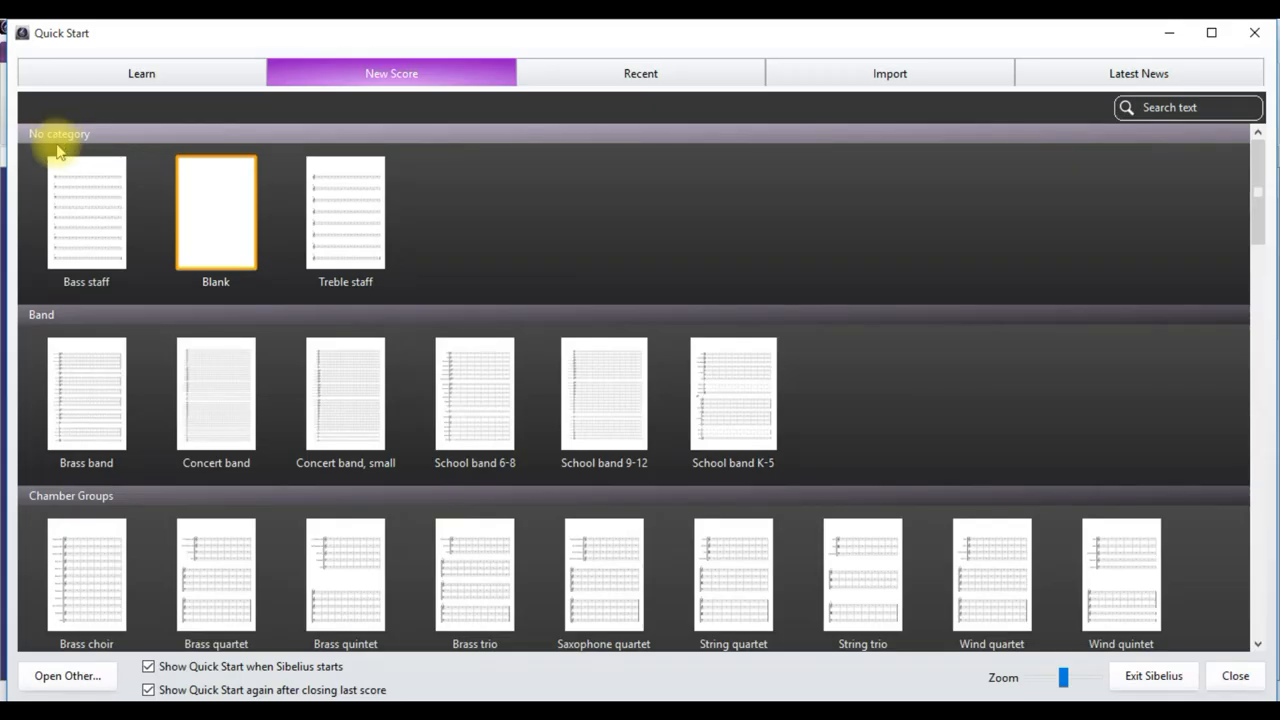
pyautogui.moveTo(222, 220)
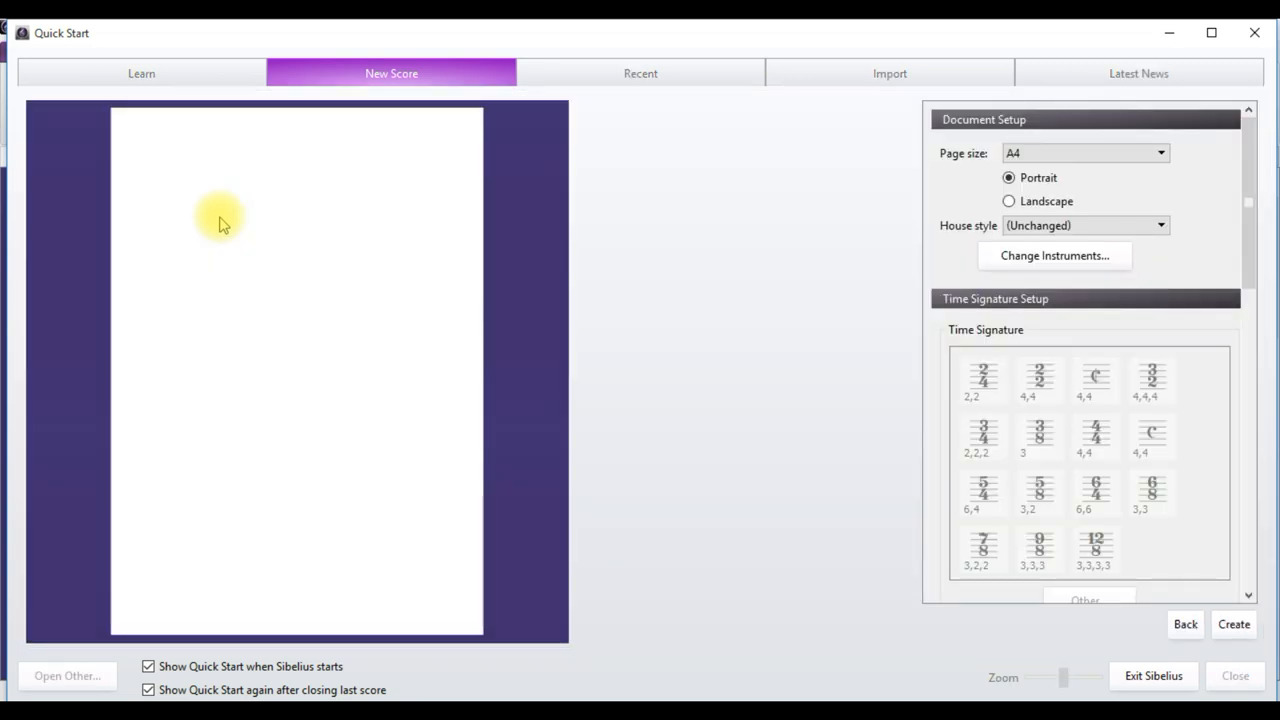
pyautogui.moveTo(752, 370)
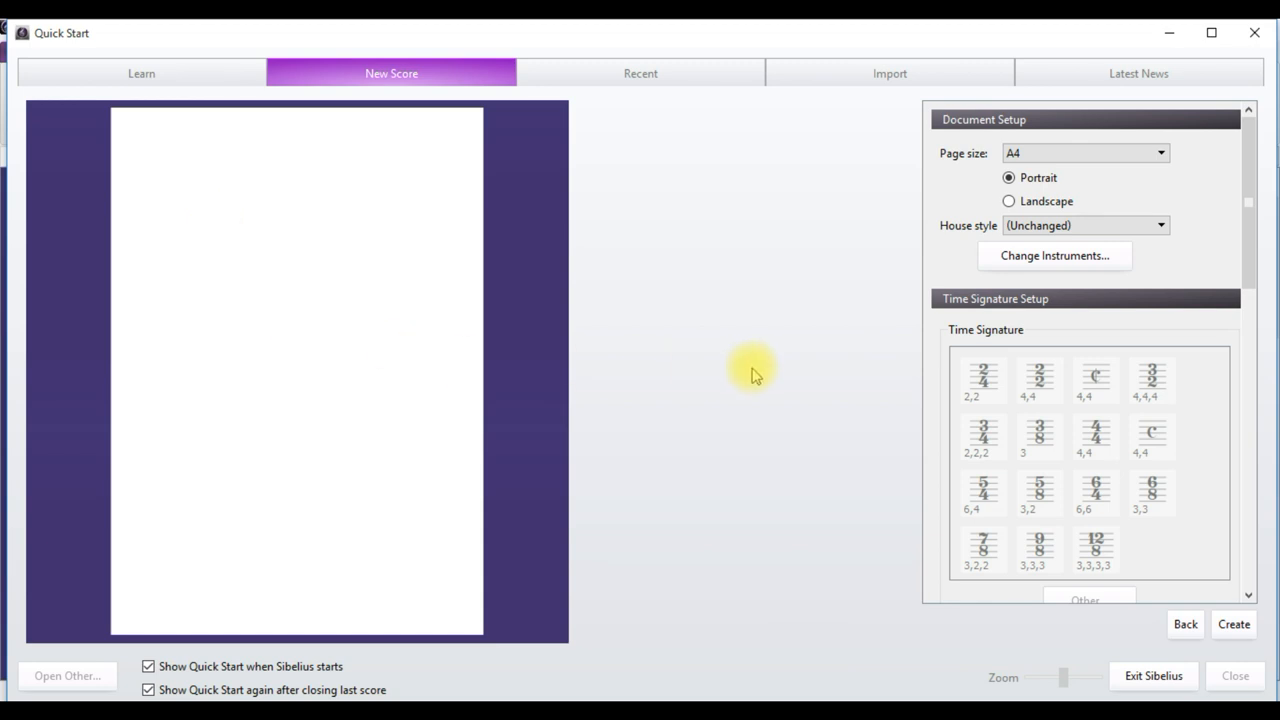
pyautogui.moveTo(1052, 256)
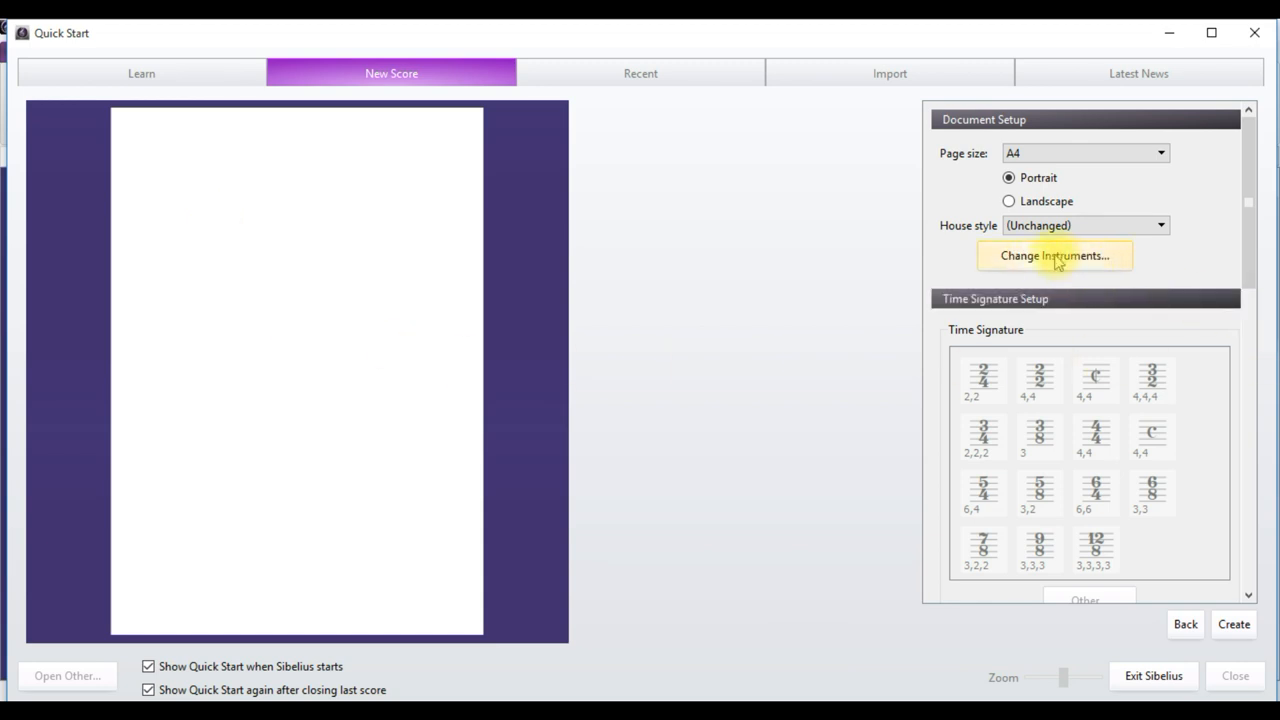
pyautogui.click(1064, 256)
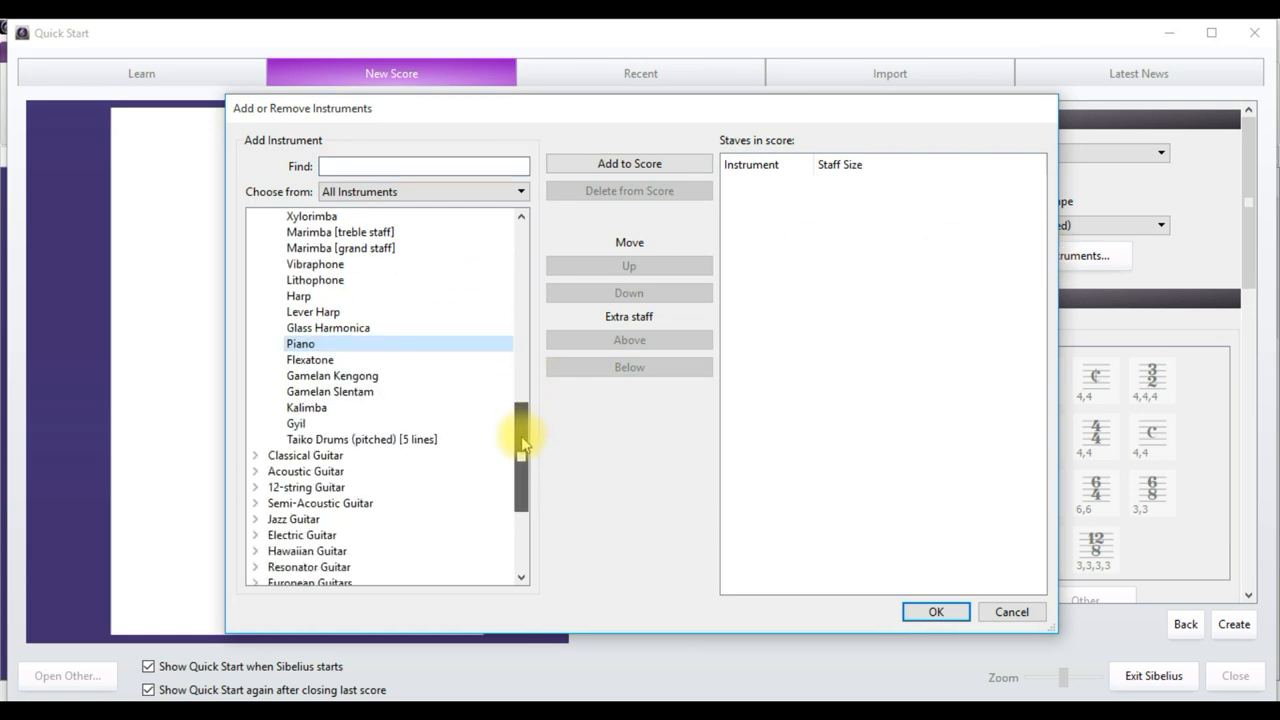
pyautogui.moveTo(520, 444); pyautogui.dragTo(520, 516)
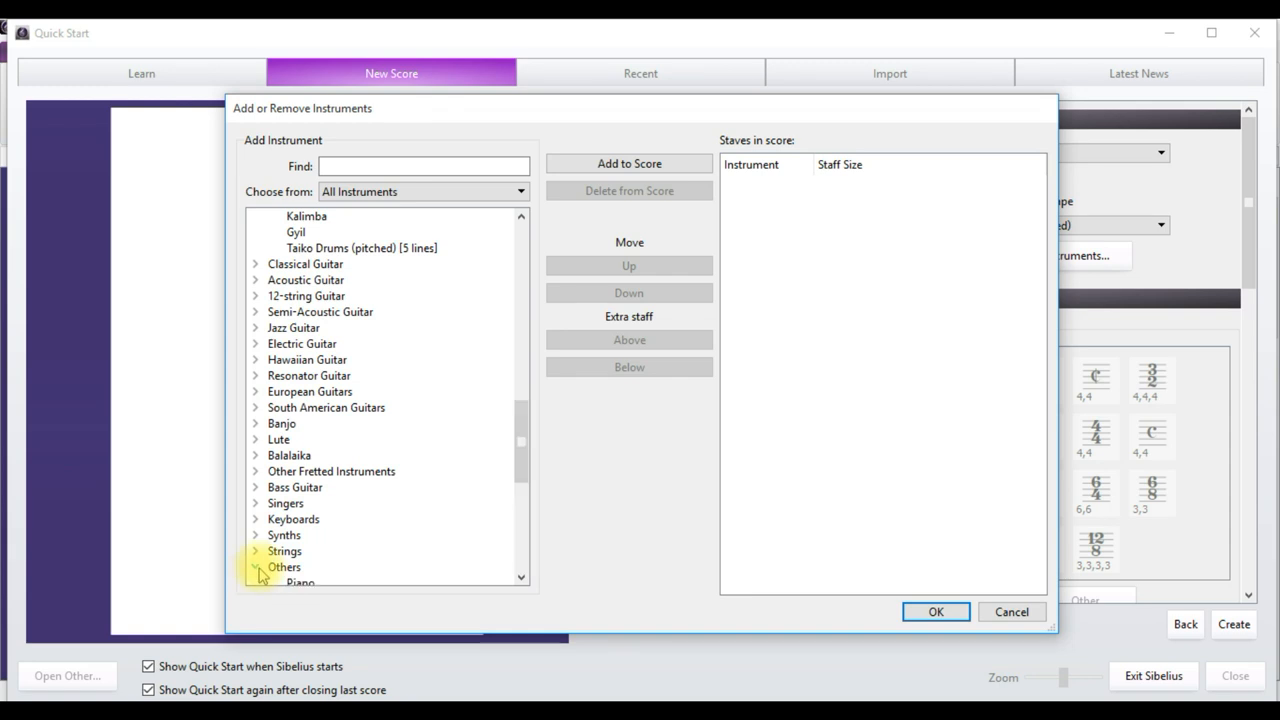
pyautogui.click(258, 568)
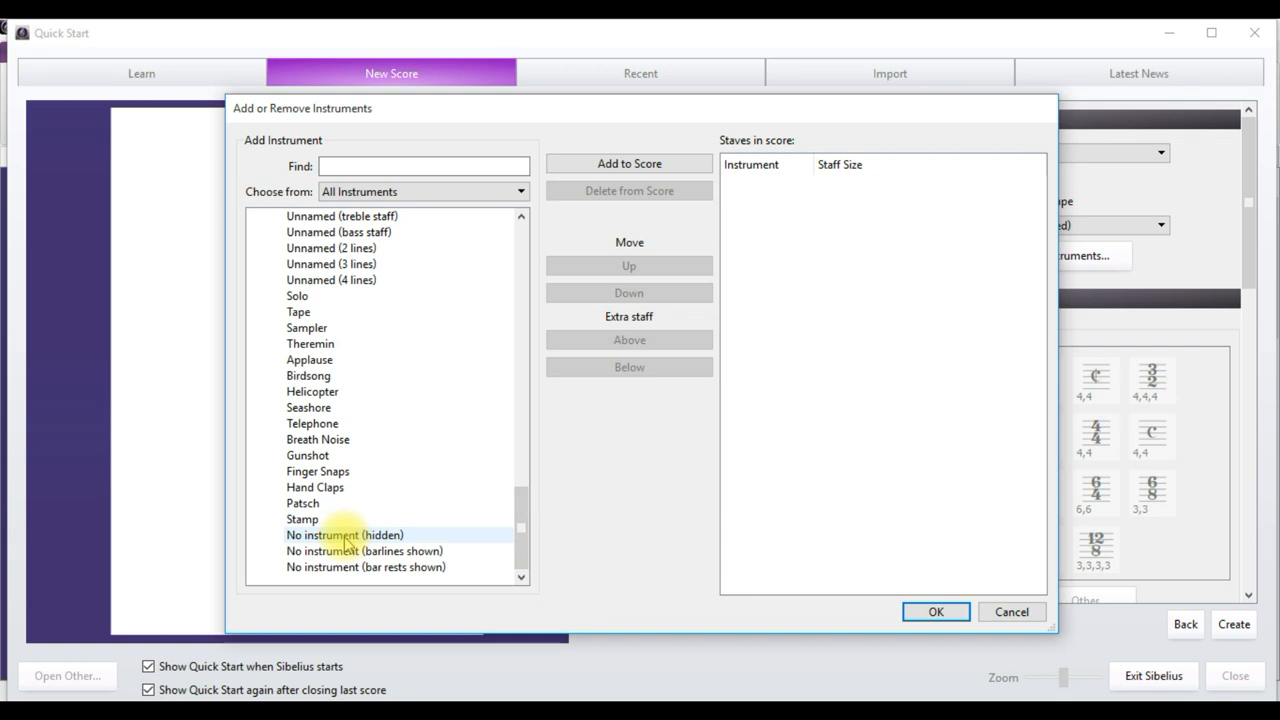
pyautogui.moveTo(344, 532)
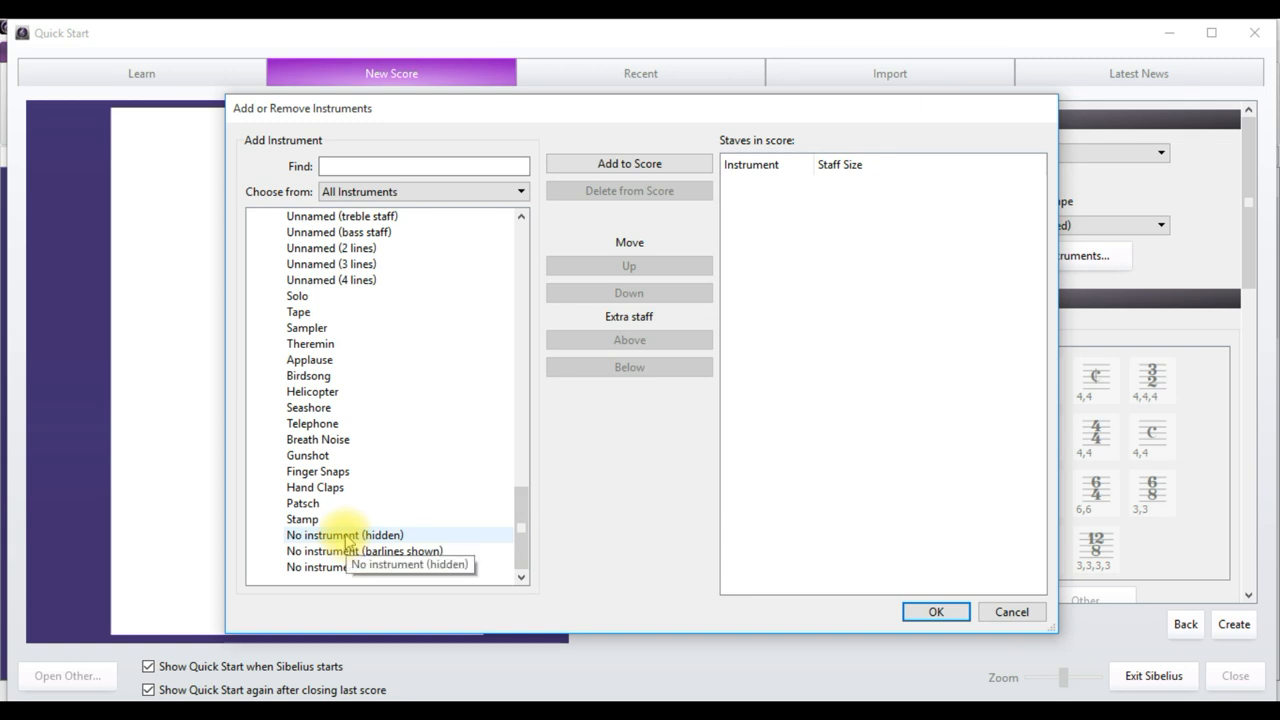
# Step: Add two 'No instrument (hidden)' staves and create the new score
pyautogui.click(628, 164)
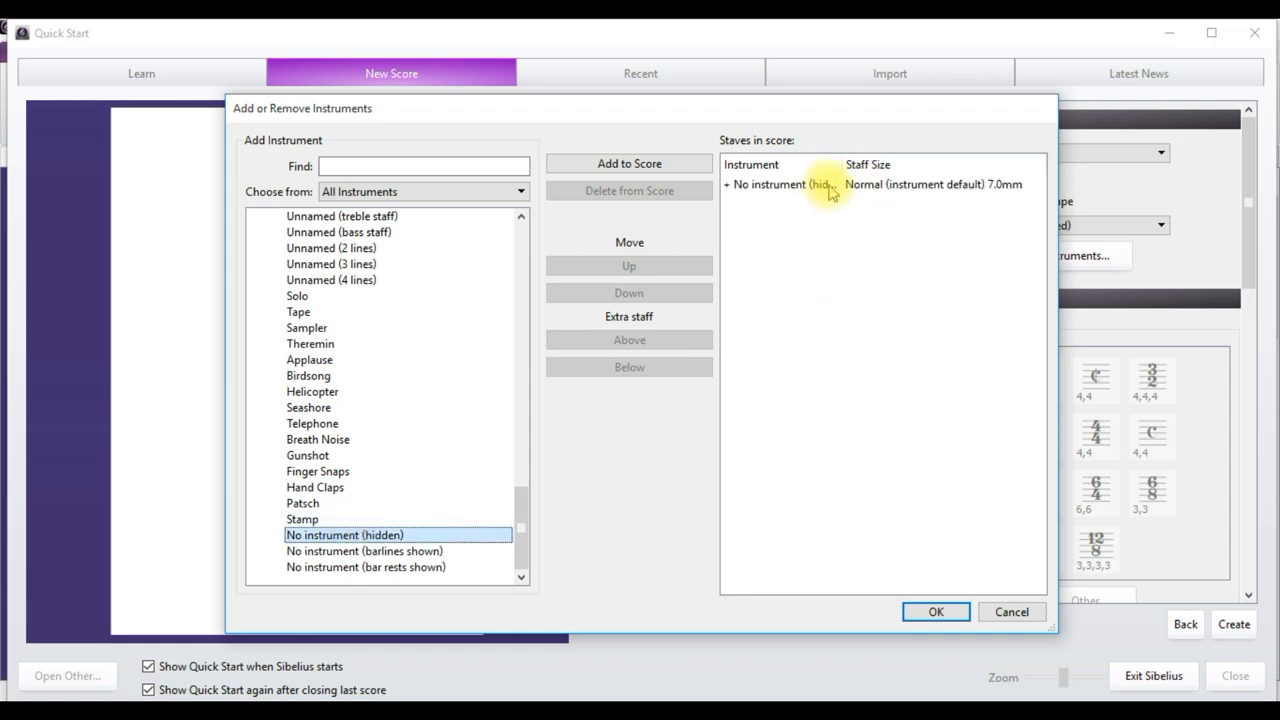
pyautogui.moveTo(252, 486)
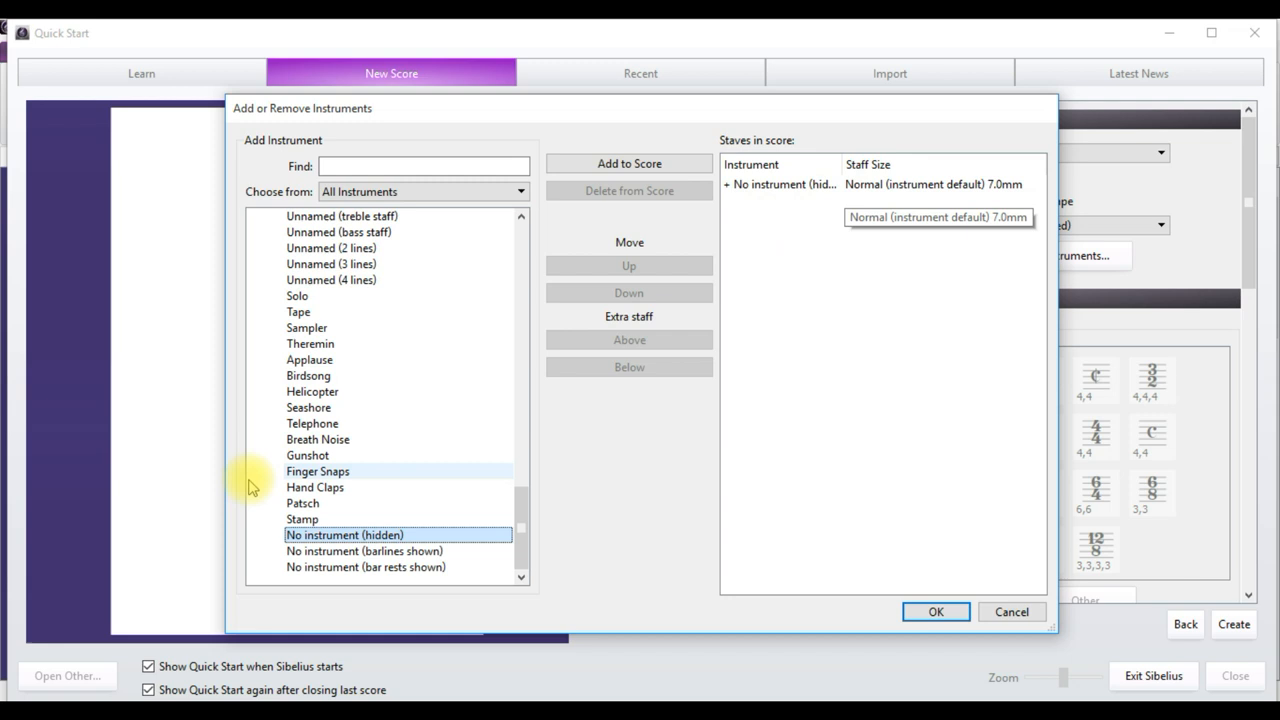
pyautogui.click(628, 164)
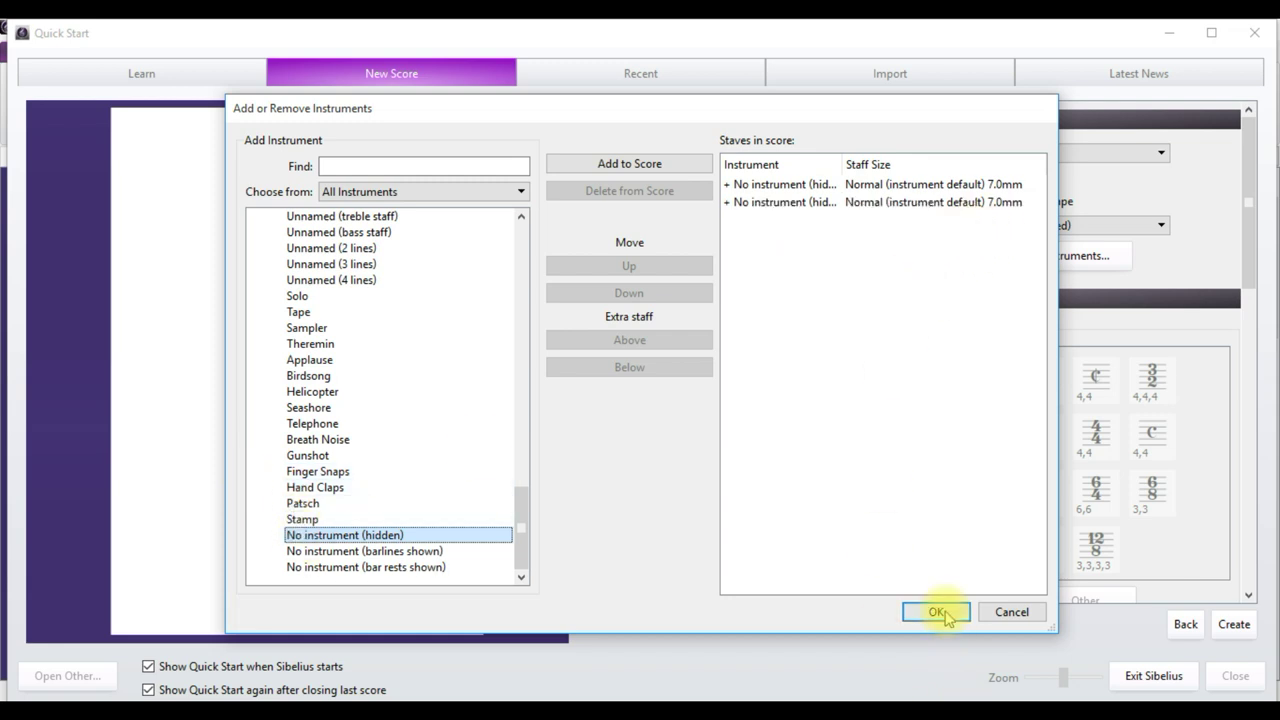
pyautogui.click(934, 612)
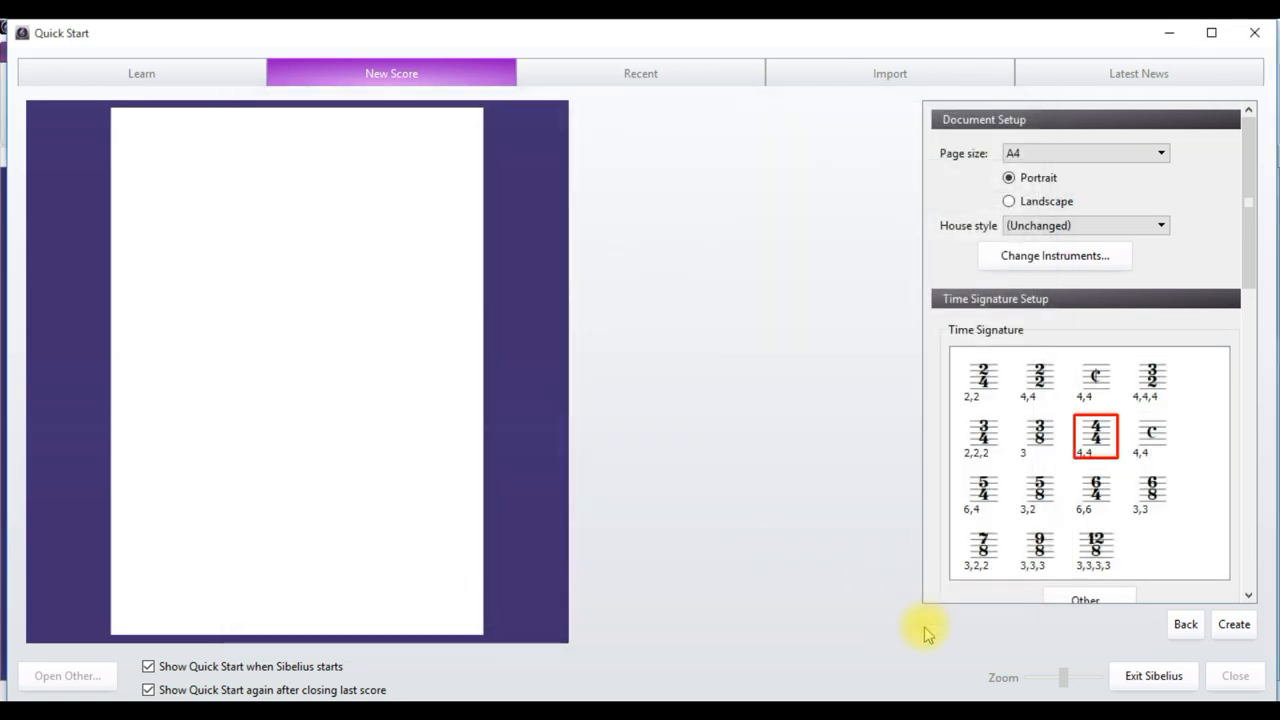
pyautogui.moveTo(1232, 624)
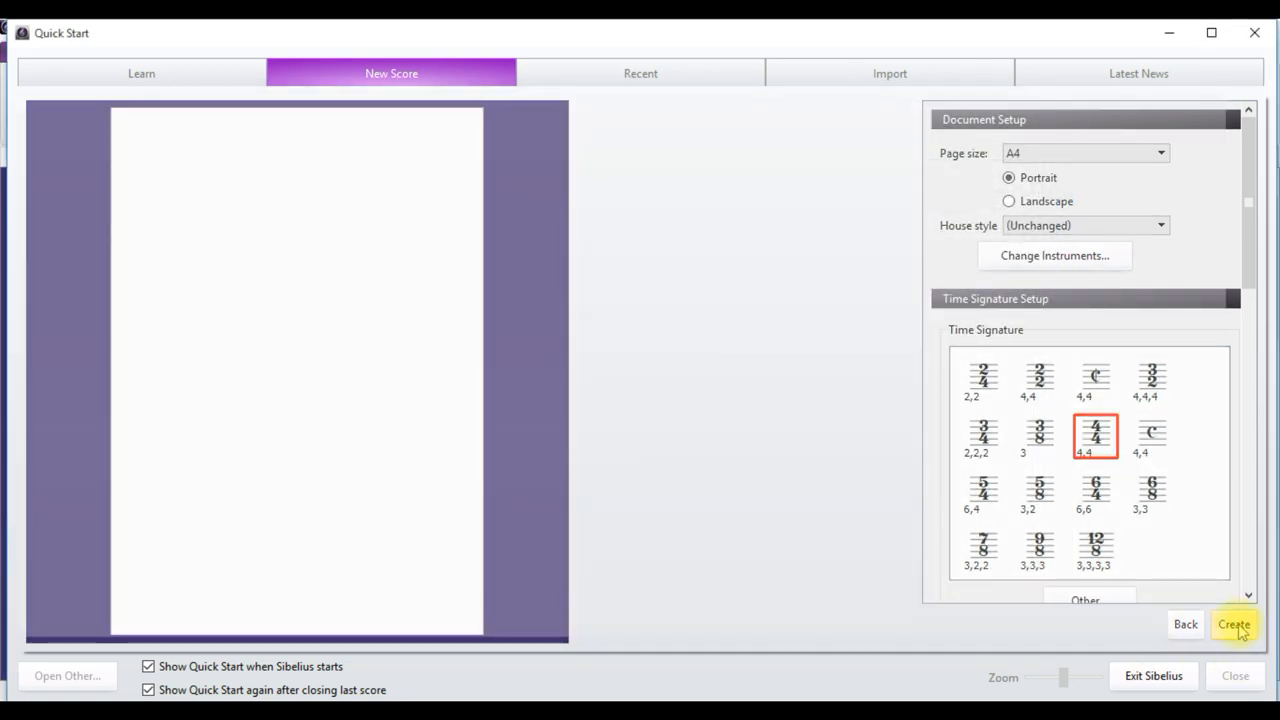
pyautogui.click(1248, 626)
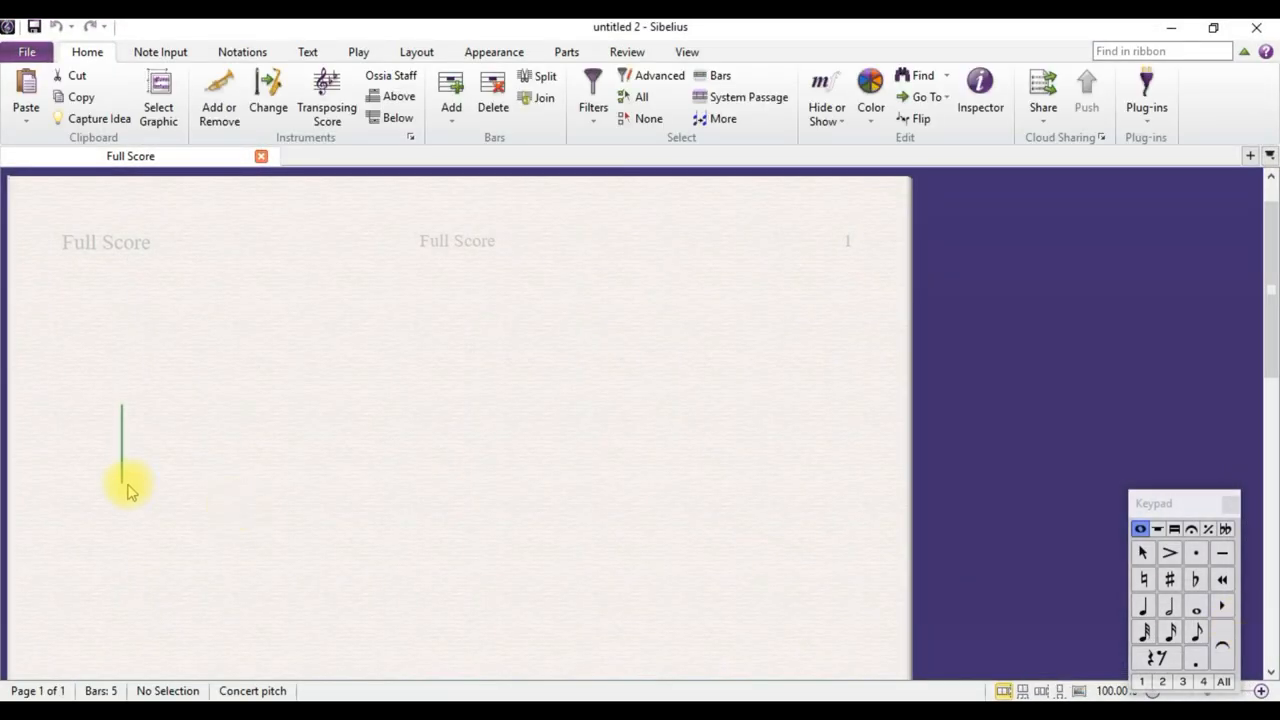
pyautogui.moveTo(100, 468)
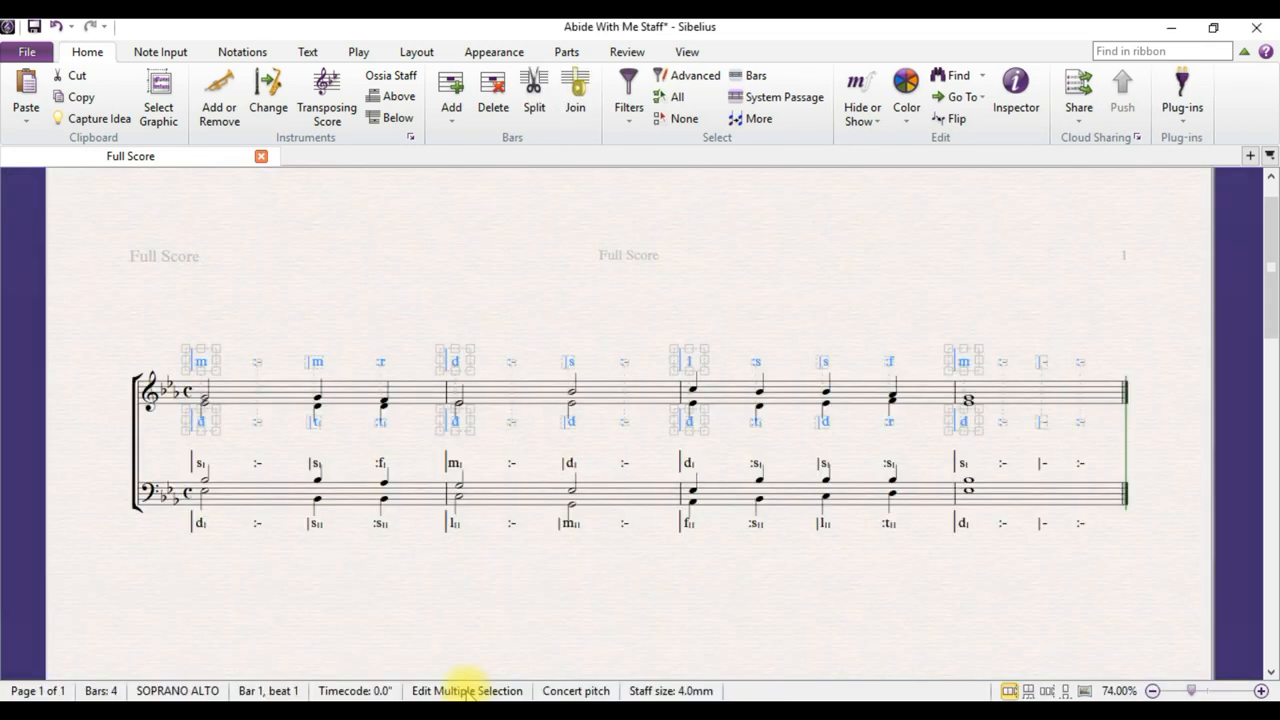
# Step: Select the bass staff passage and filter it to just the sol-fa text
pyautogui.click(204, 498)
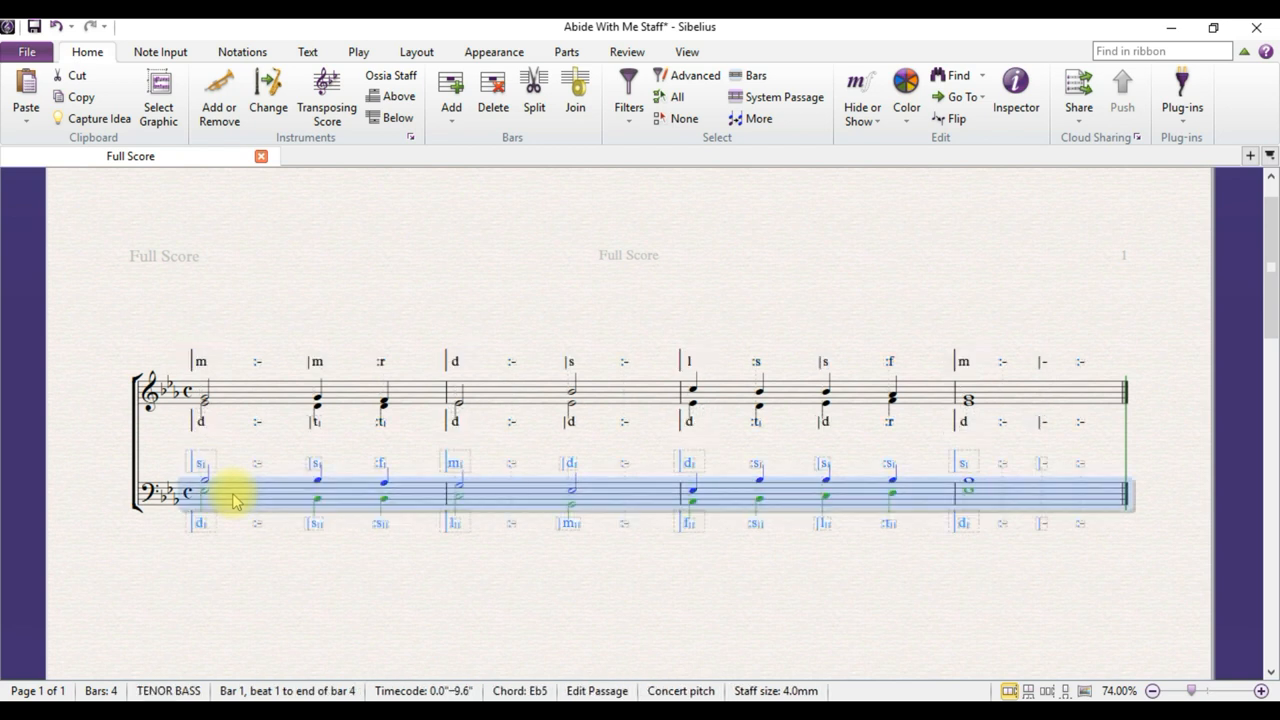
pyautogui.moveTo(580, 310)
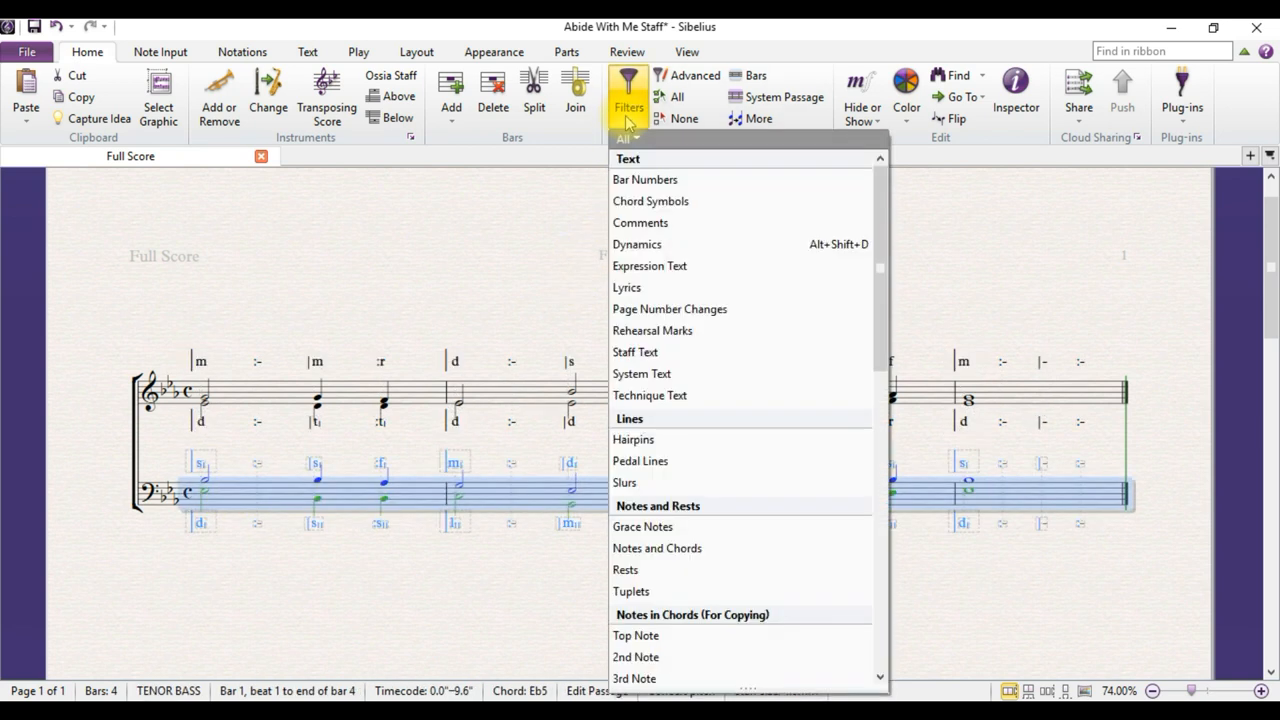
pyautogui.moveTo(642, 374)
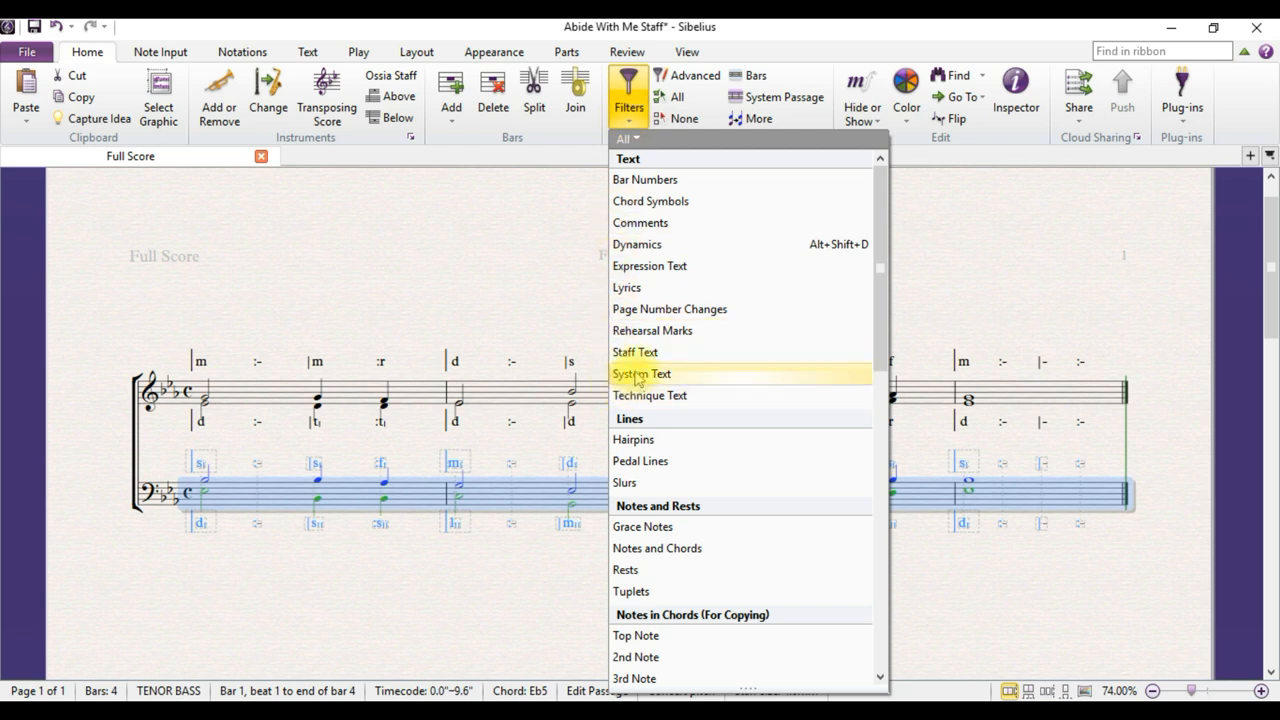
pyautogui.click(640, 374)
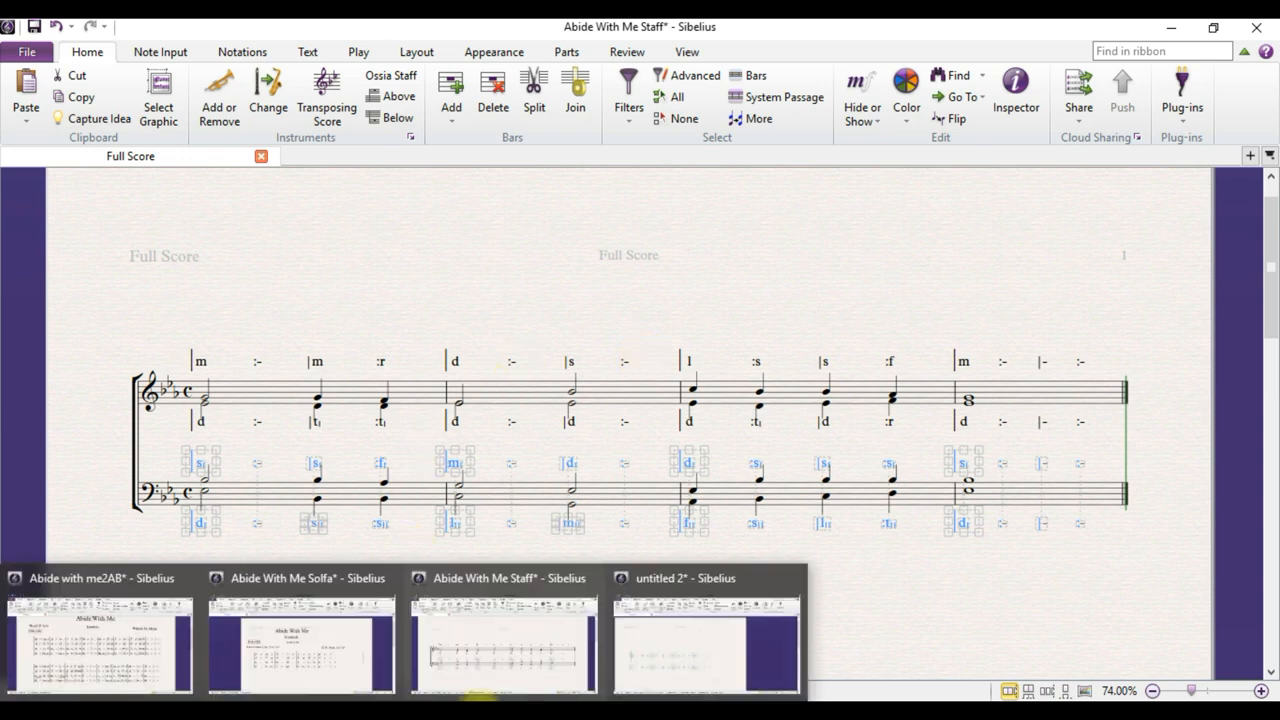
# Step: Switch to the untitled score and paste the bass sol-fa lines beneath the others
pyautogui.click(696, 630)
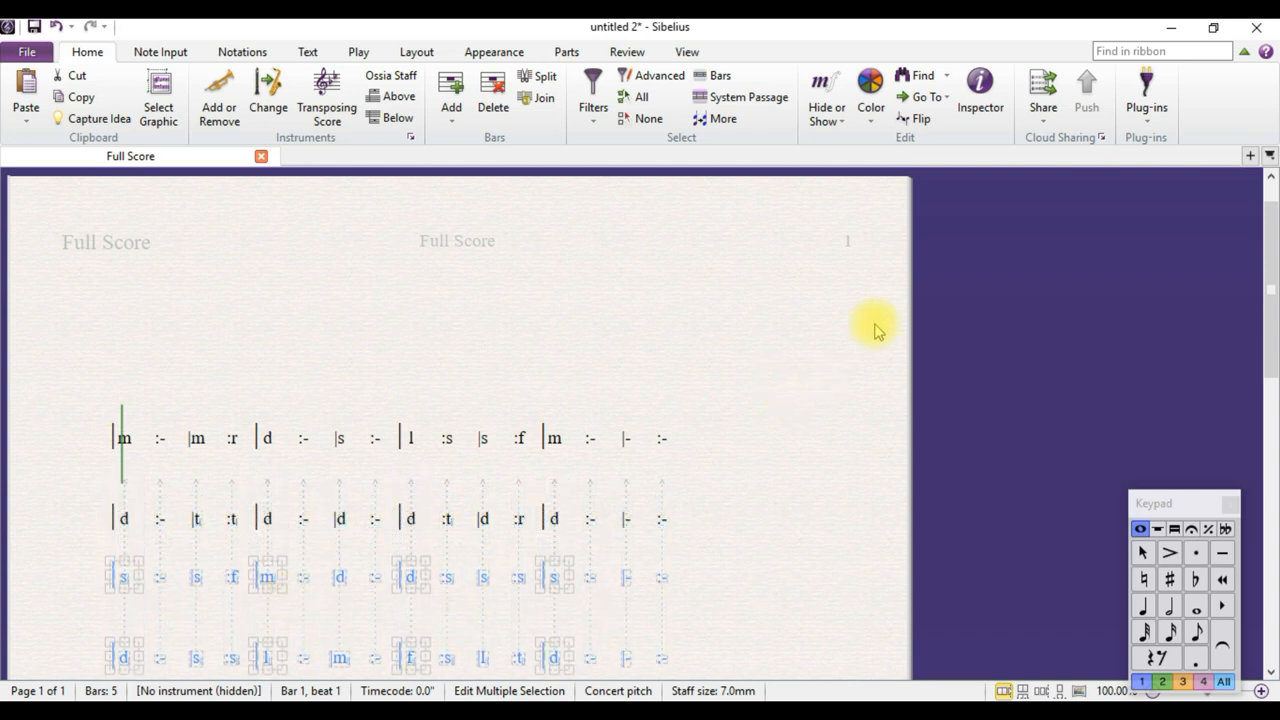
pyautogui.scroll(-3)
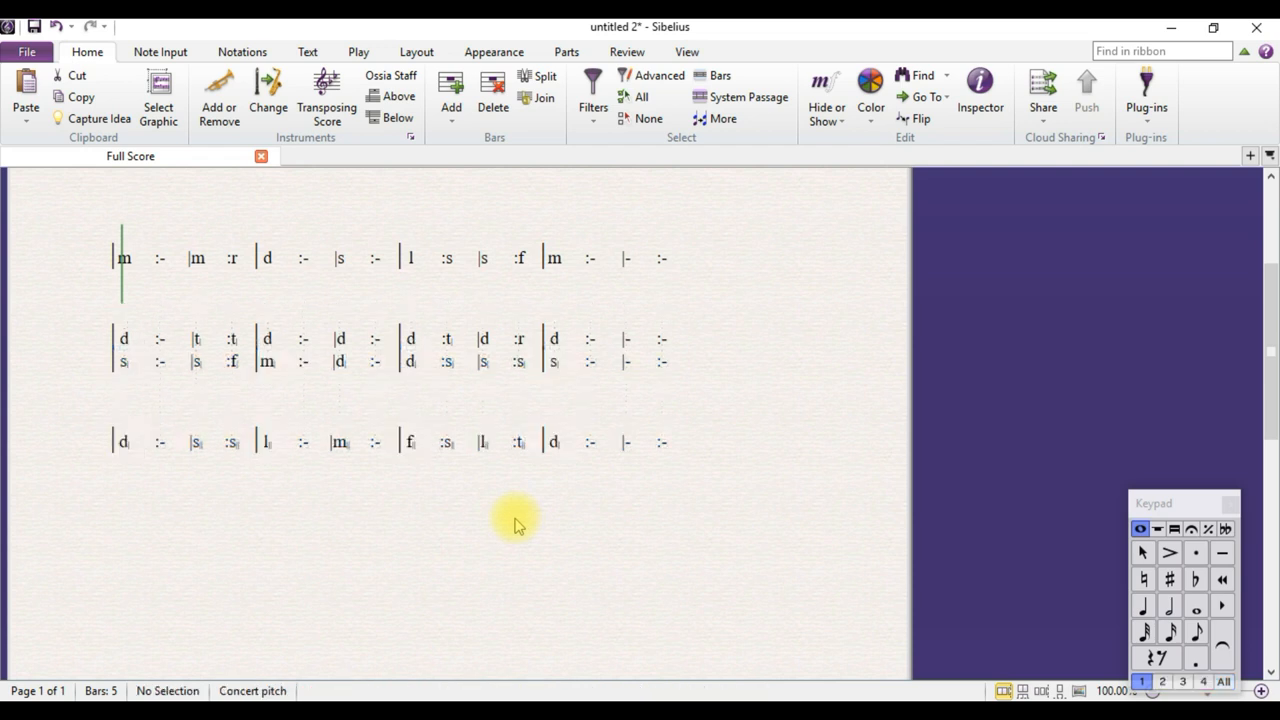
pyautogui.moveTo(584, 532)
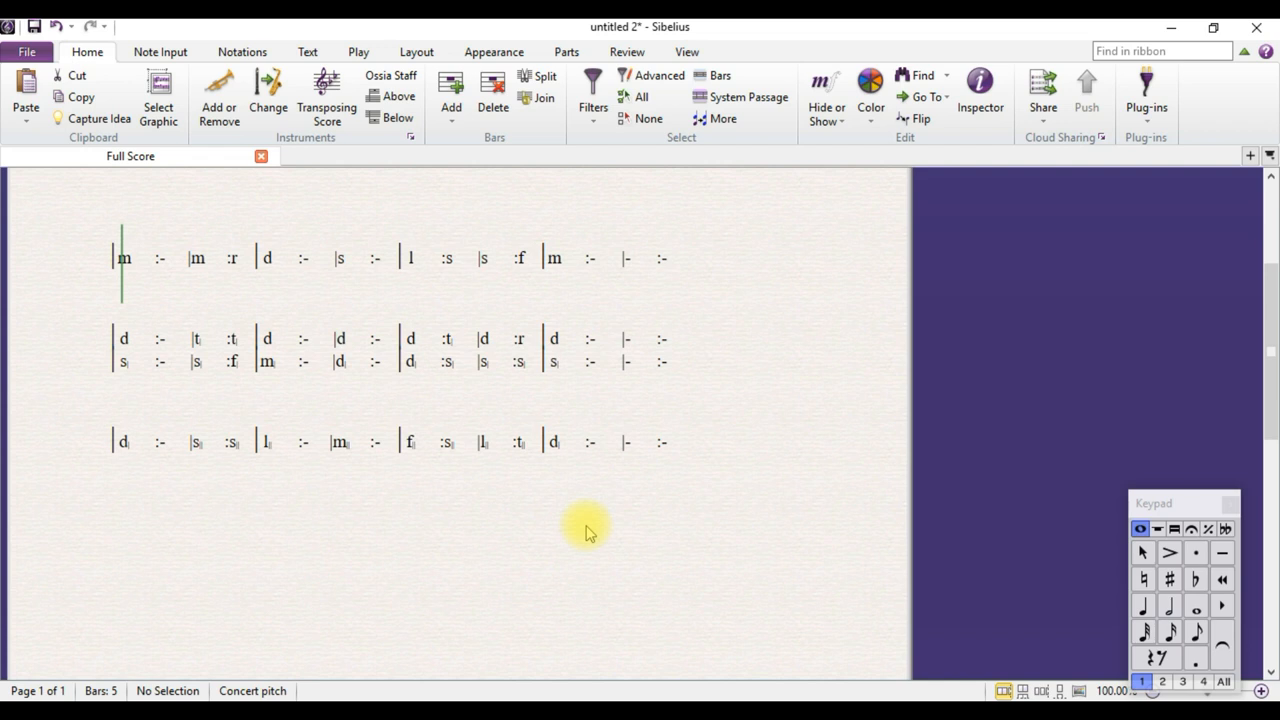
pyautogui.moveTo(104, 420)
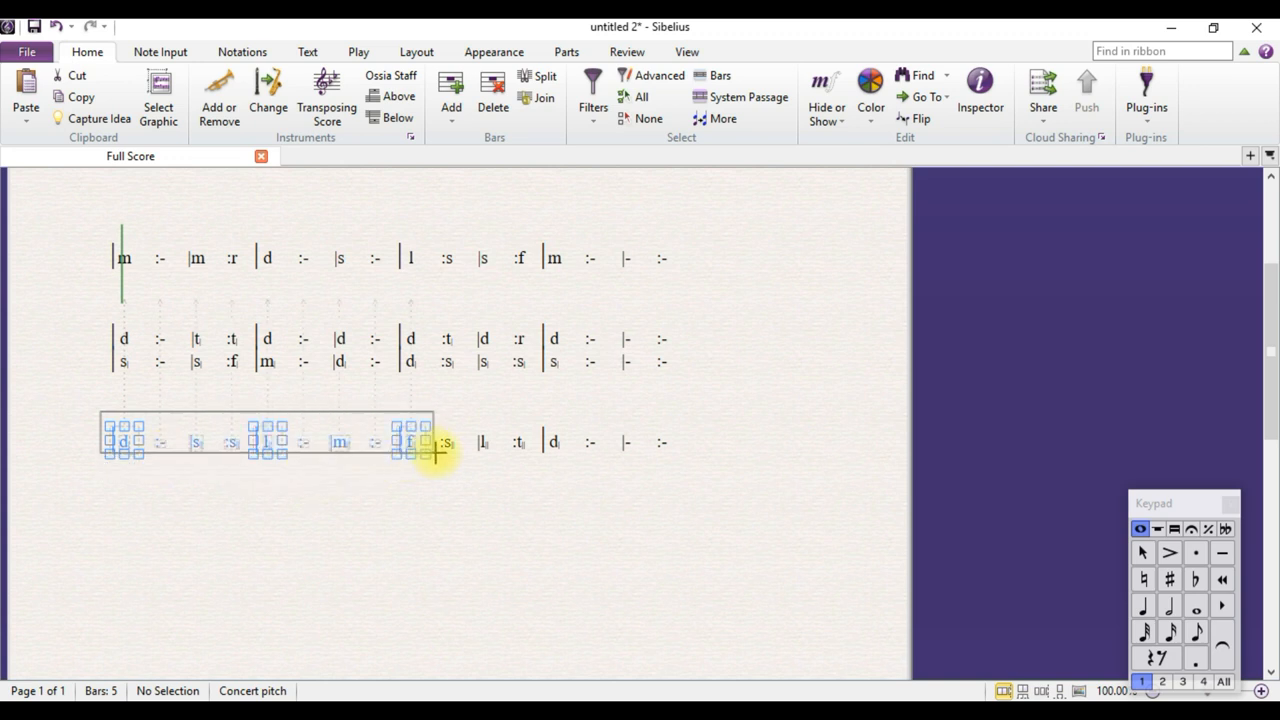
# Step: Move the bottom sol-fa line up under the second and third lines, then deselect
pyautogui.moveTo(436, 456); pyautogui.dragTo(684, 456)
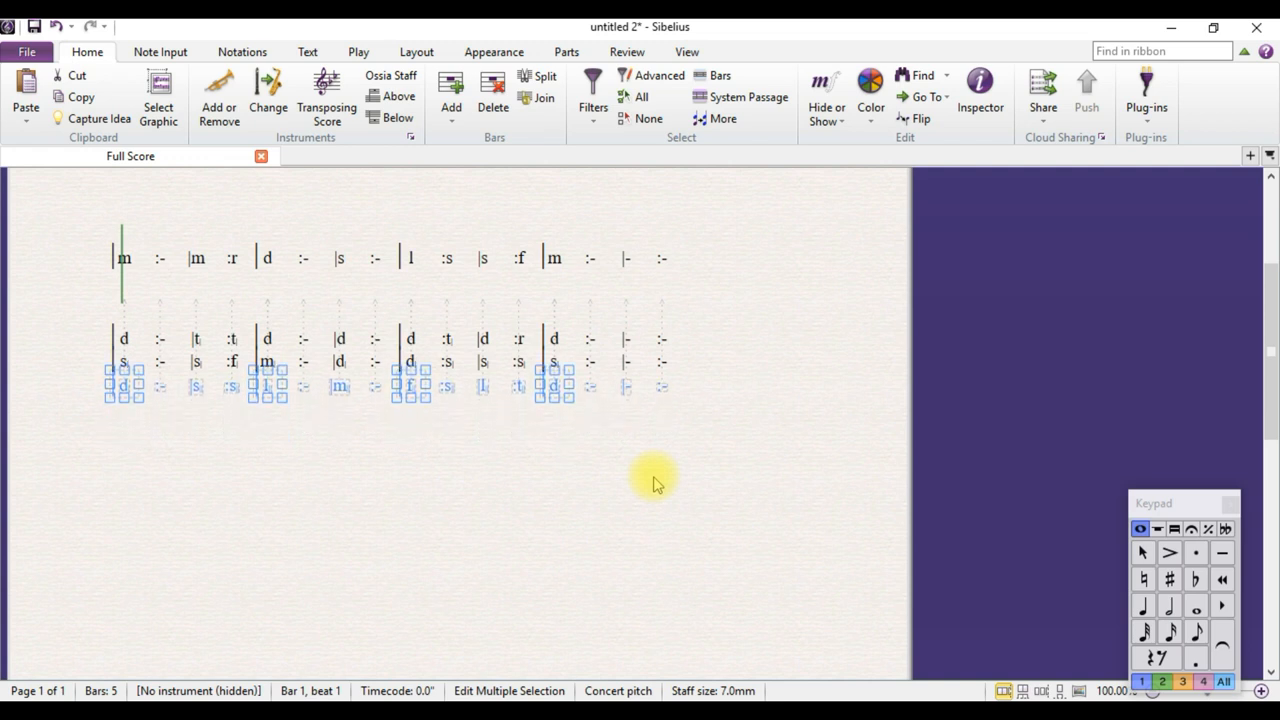
pyautogui.moveTo(662, 478)
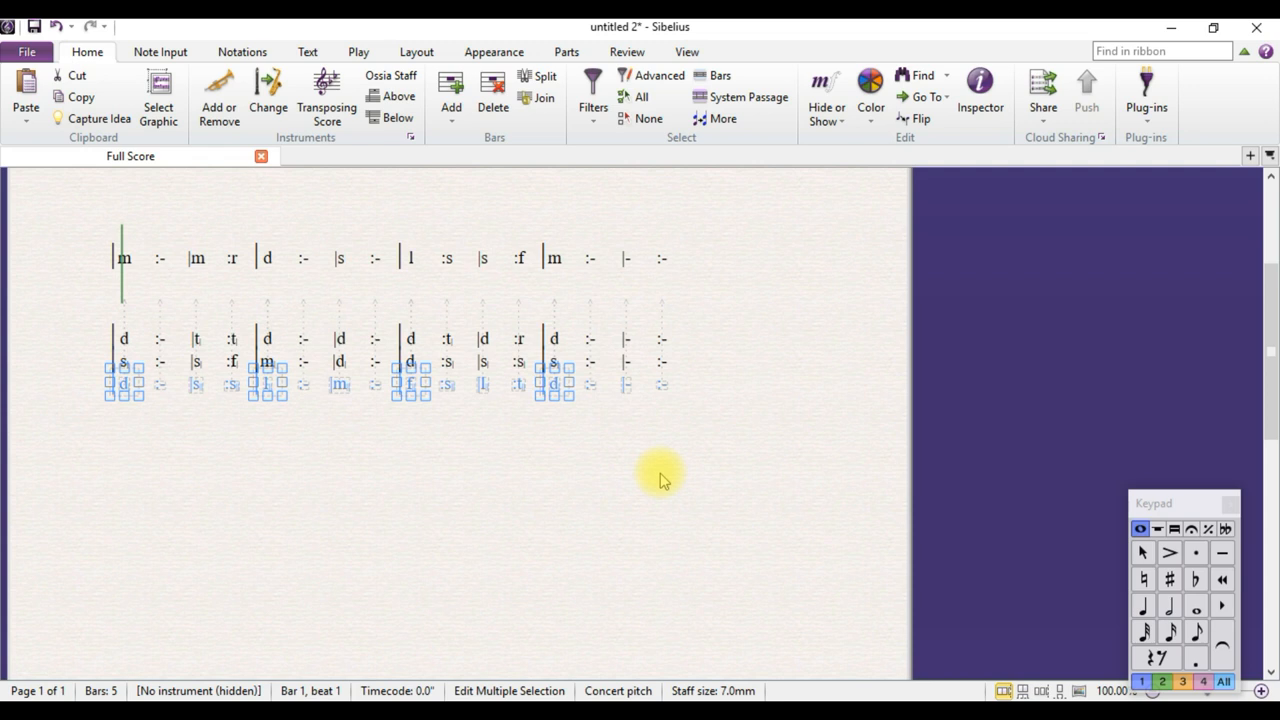
pyautogui.click(80, 324)
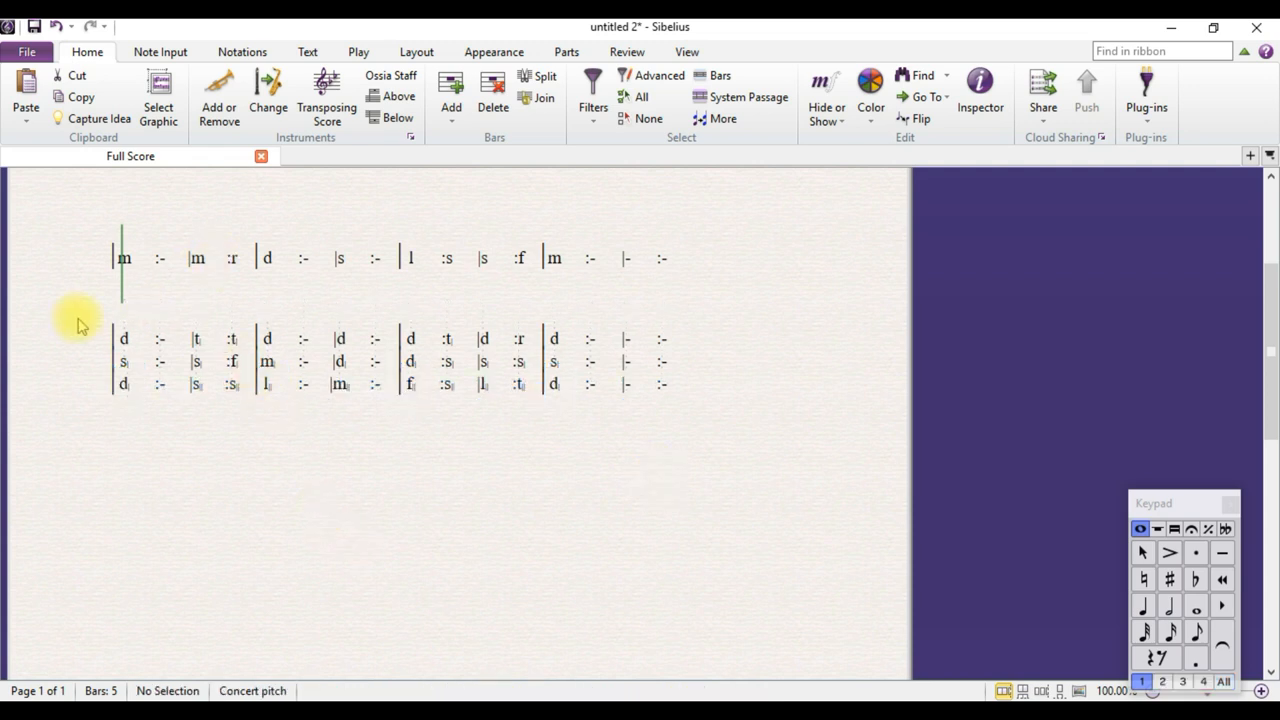
pyautogui.moveTo(104, 240)
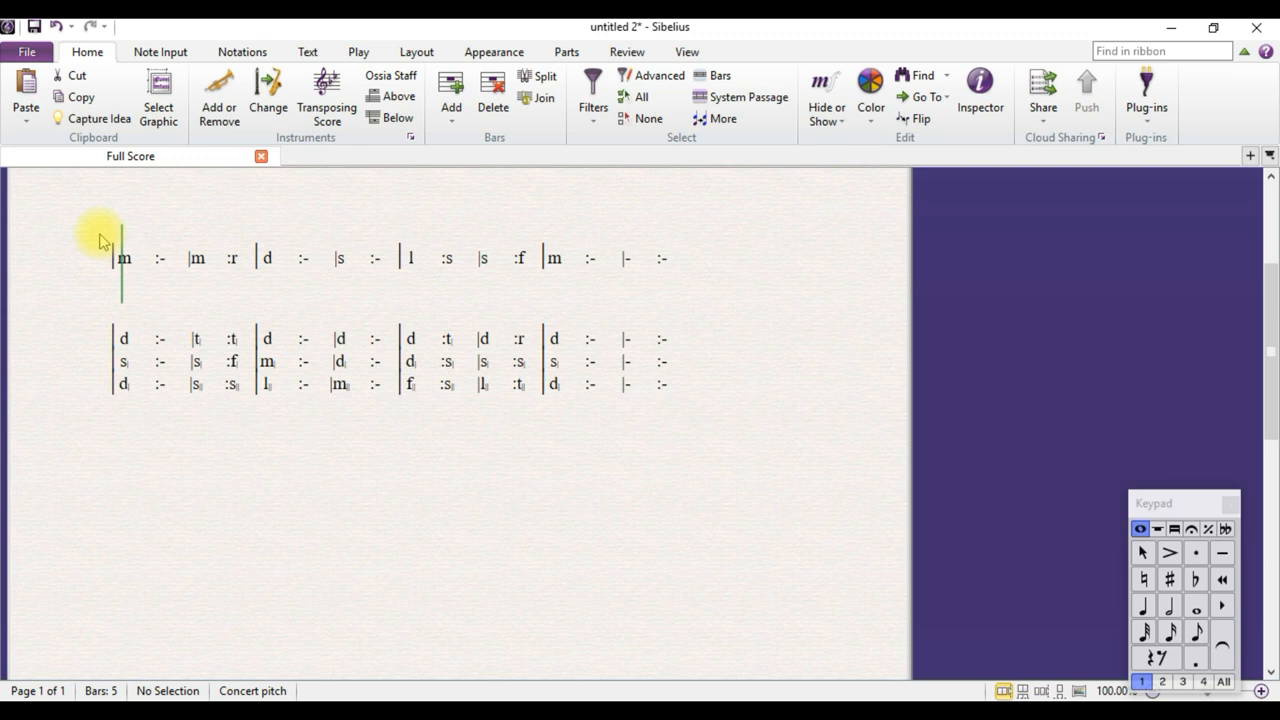
pyautogui.moveTo(102, 248)
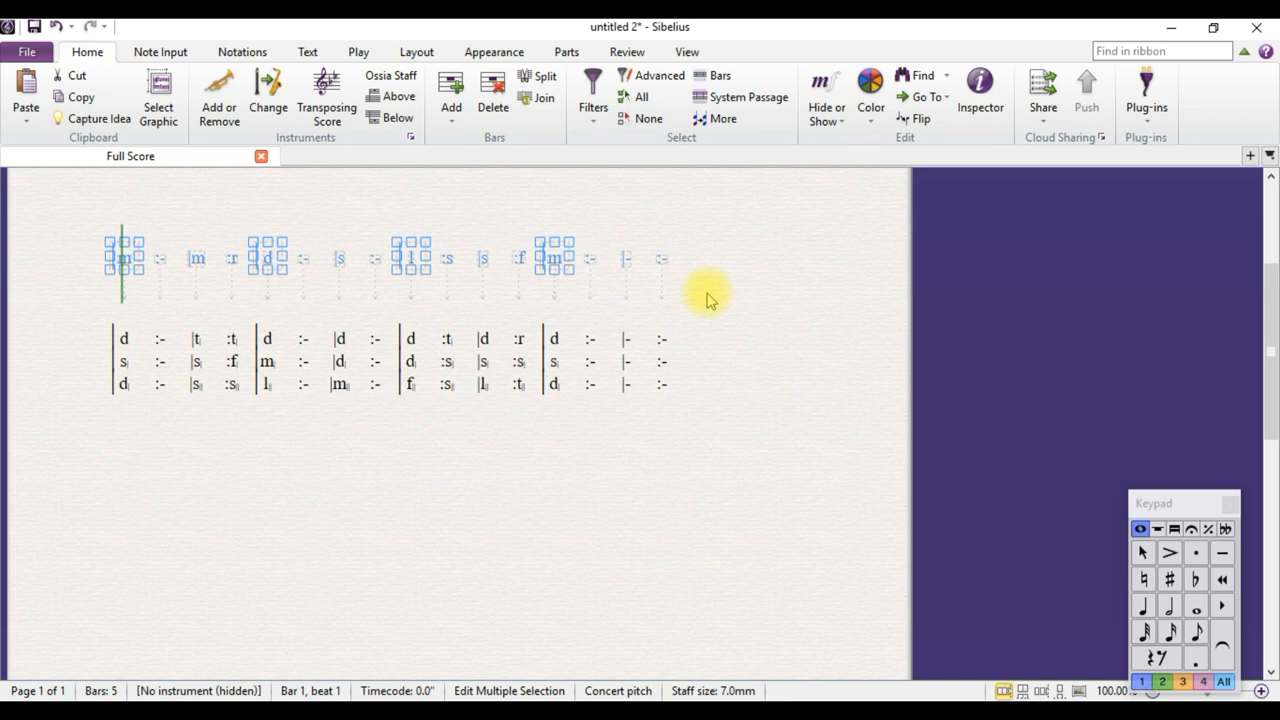
pyautogui.moveTo(516, 204)
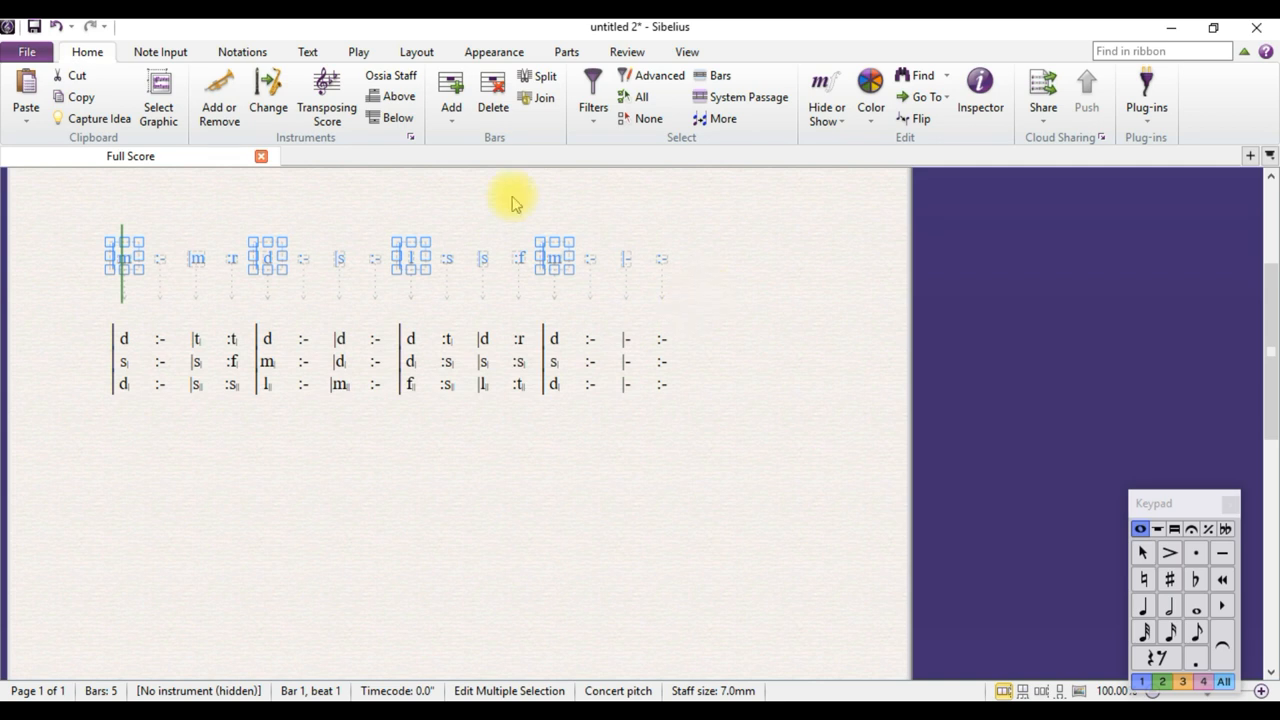
# Step: Bring the top sol-fa line down directly above the other three, then deselect
pyautogui.click(264, 260)
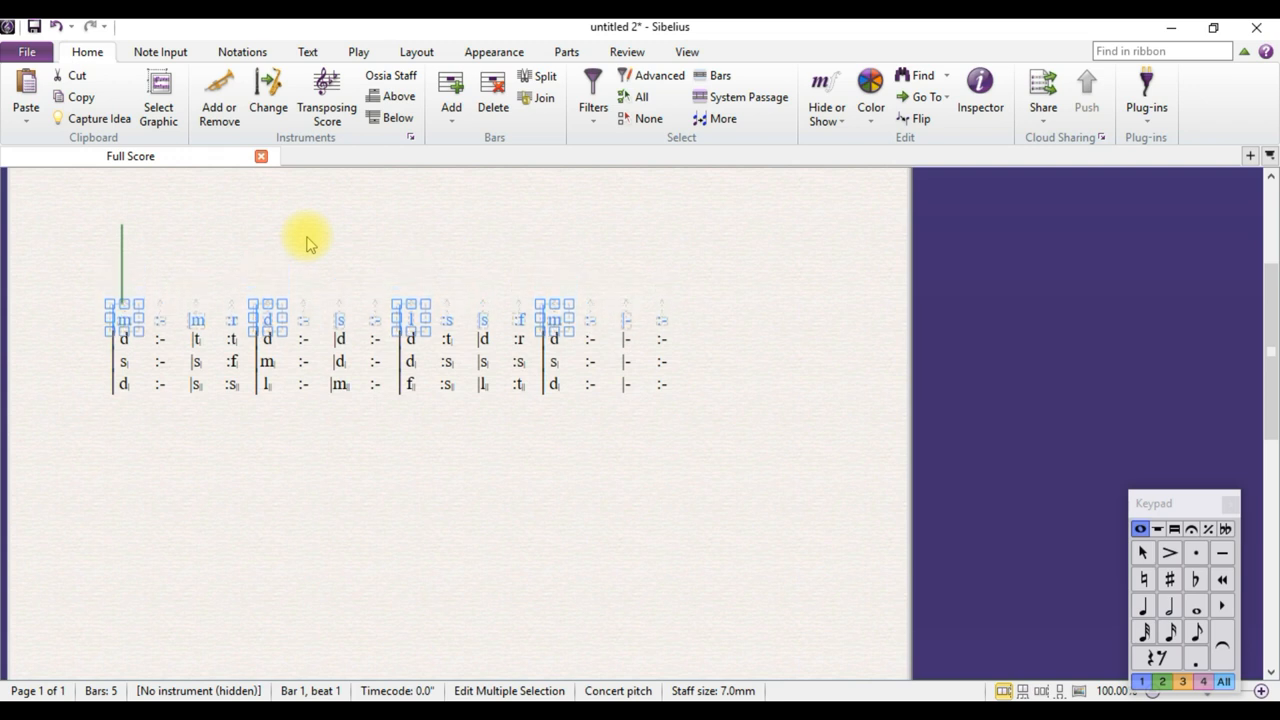
pyautogui.click(500, 452)
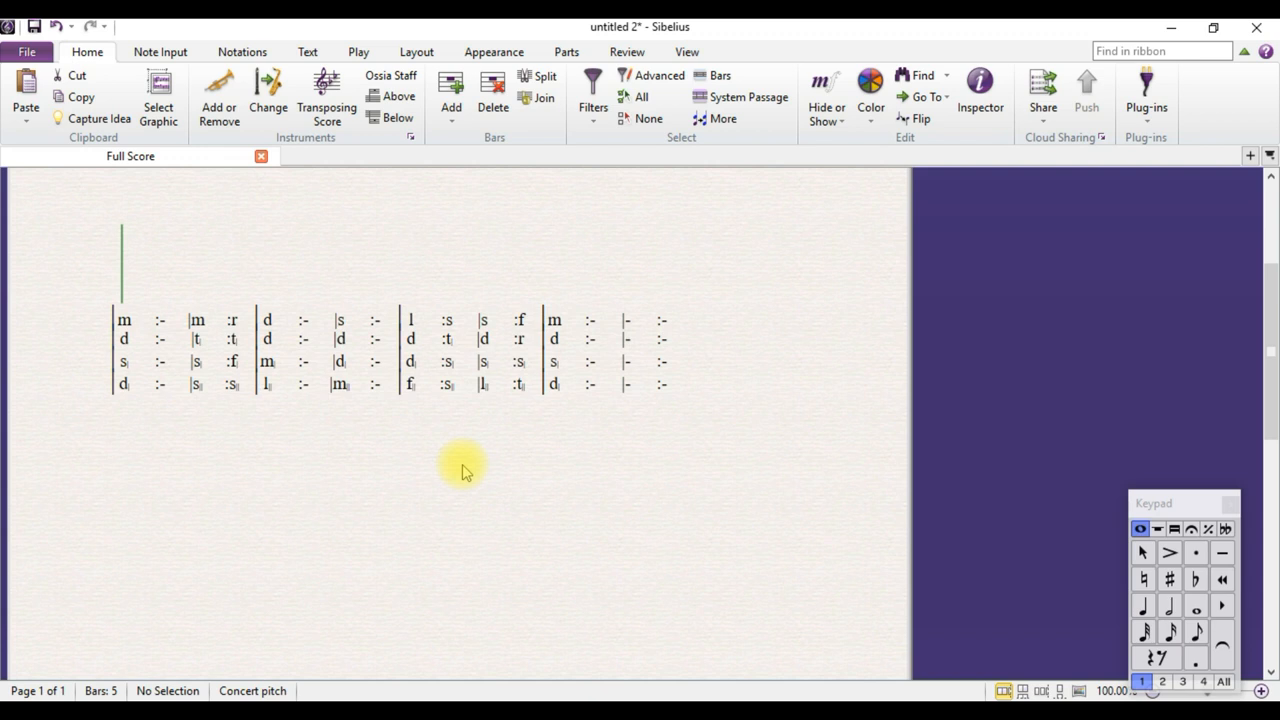
pyautogui.moveTo(322, 448)
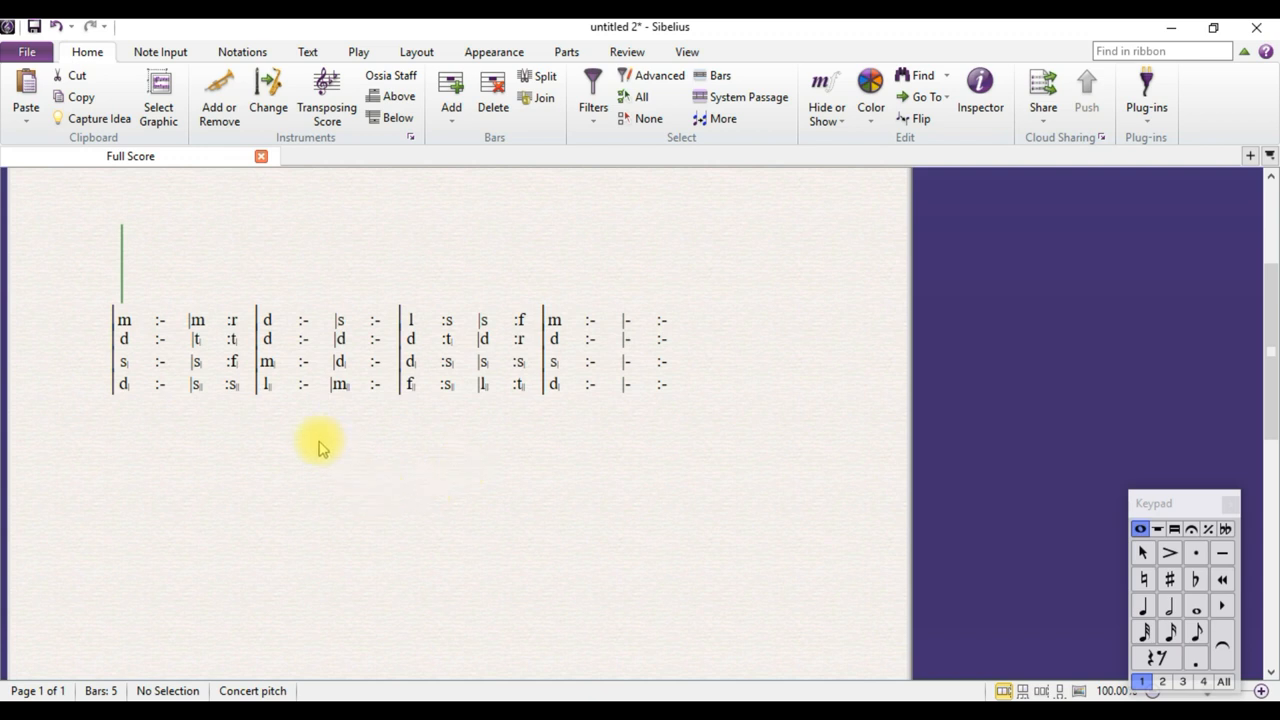
pyautogui.moveTo(132, 218)
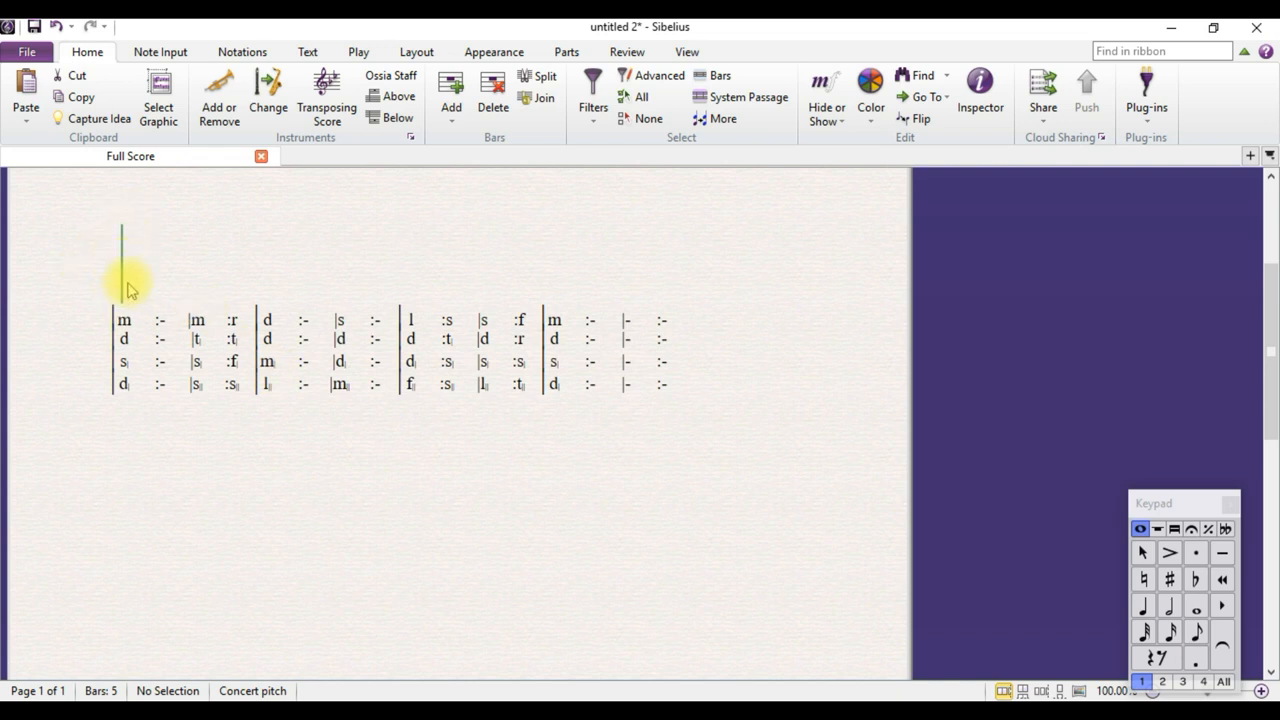
pyautogui.moveTo(122, 216)
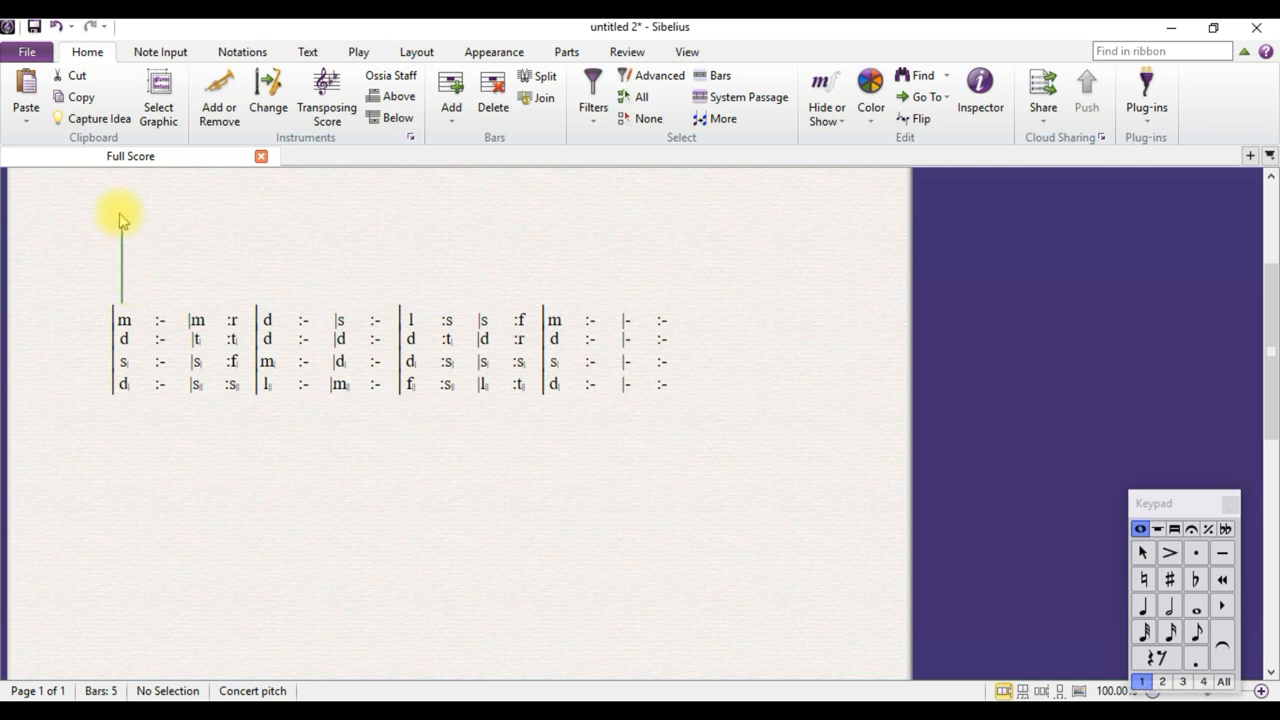
pyautogui.moveTo(120, 244)
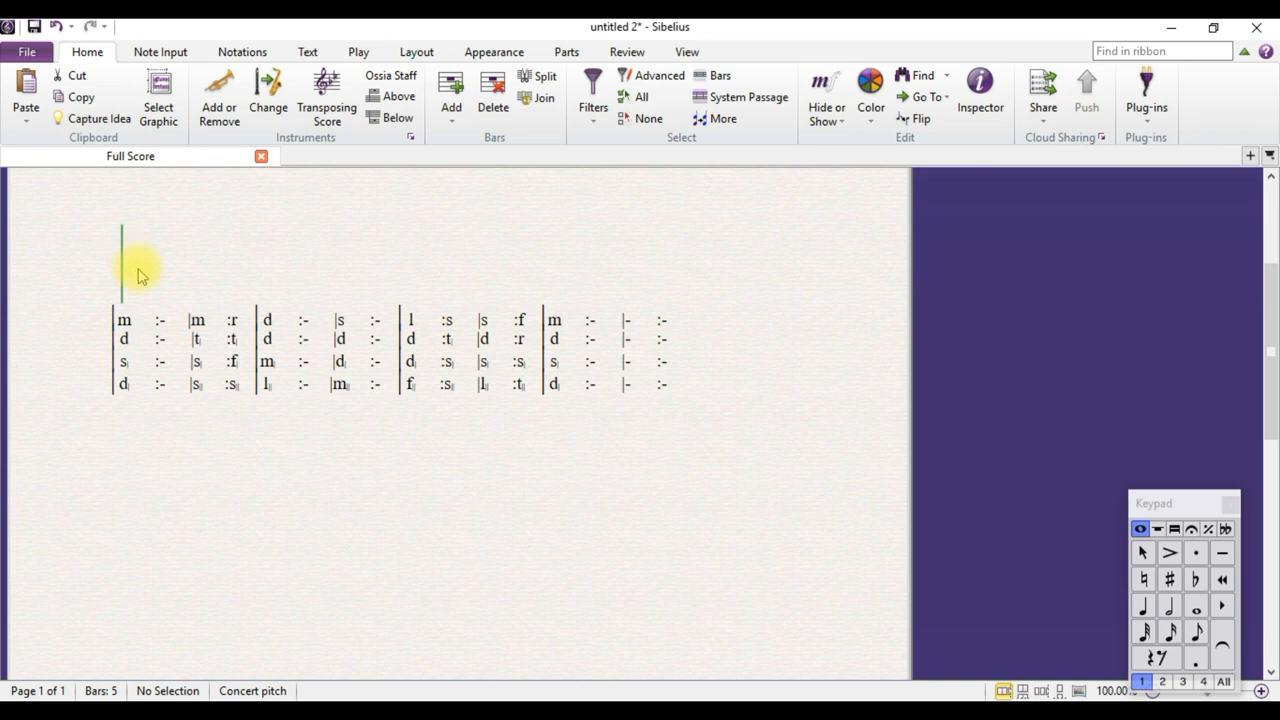
pyautogui.moveTo(720, 362)
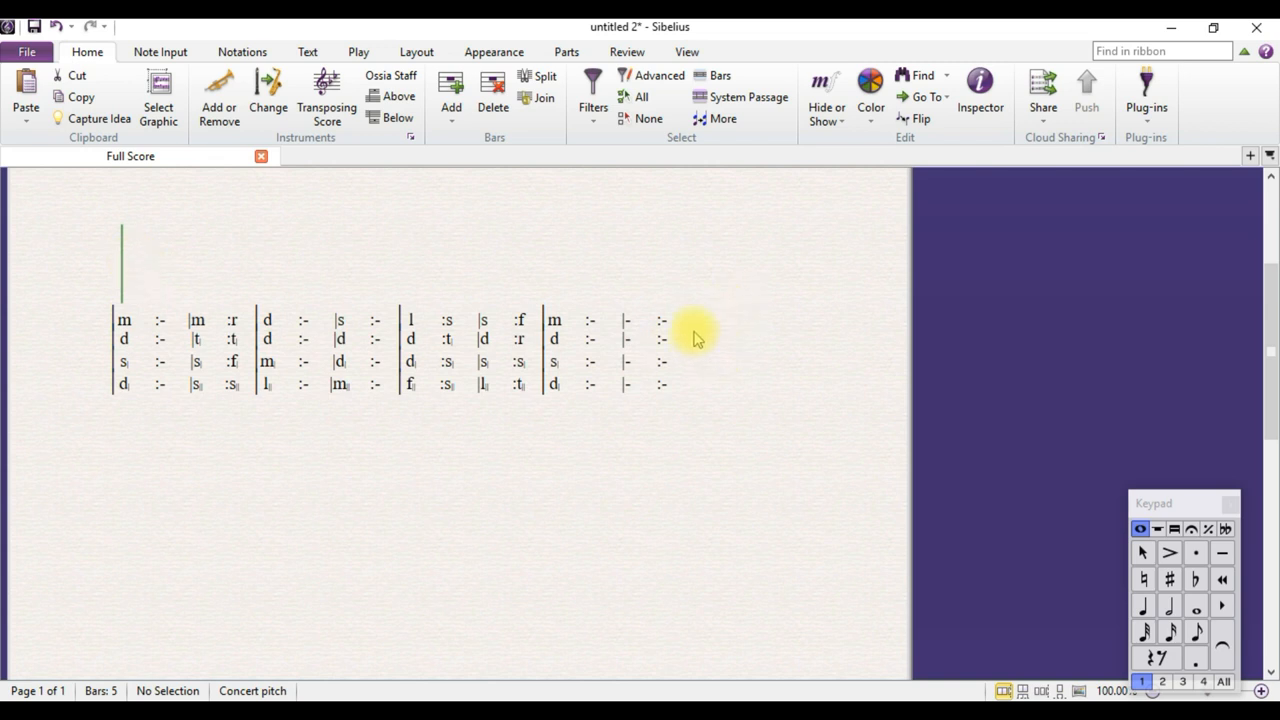
pyautogui.moveTo(118, 318)
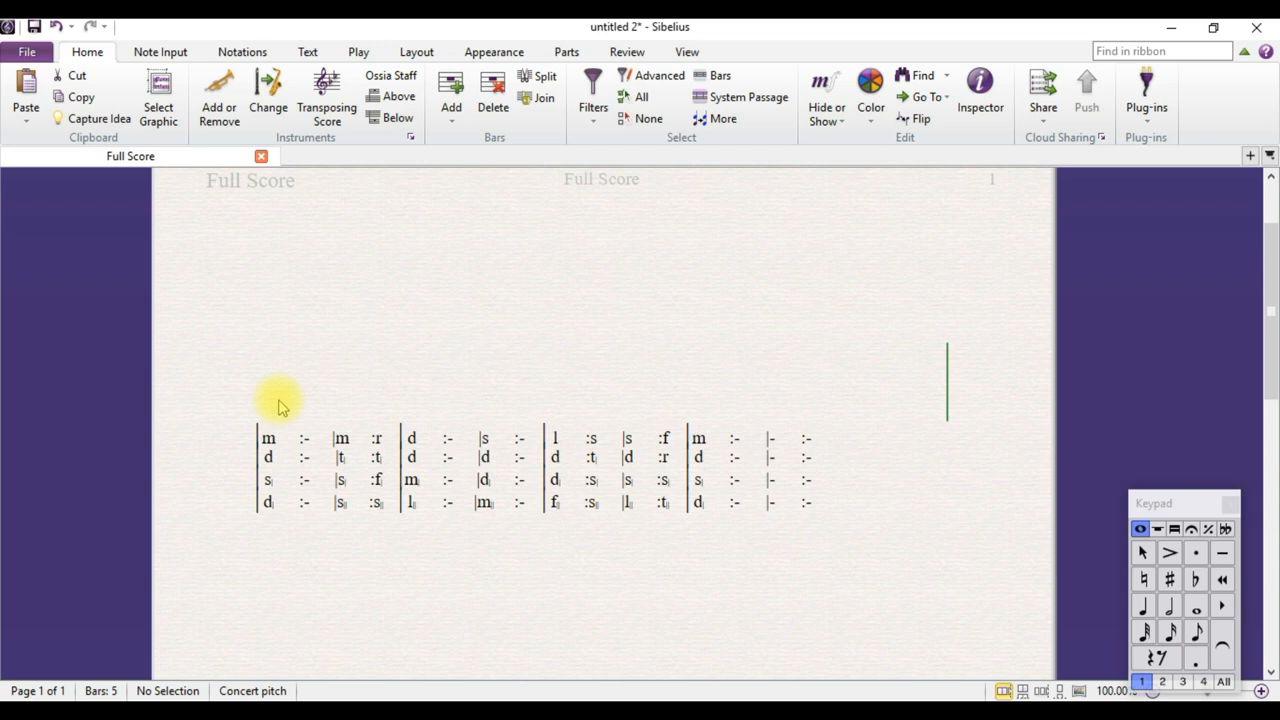
pyautogui.moveTo(288, 404)
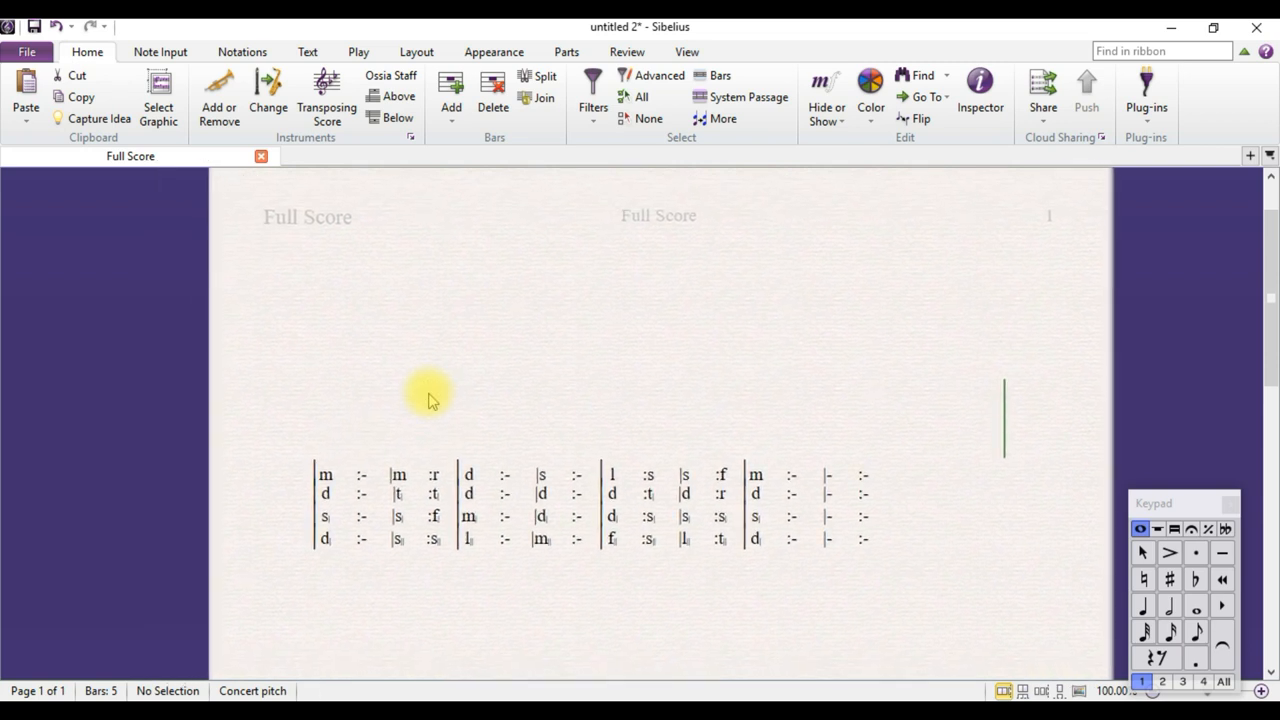
pyautogui.moveTo(524, 392)
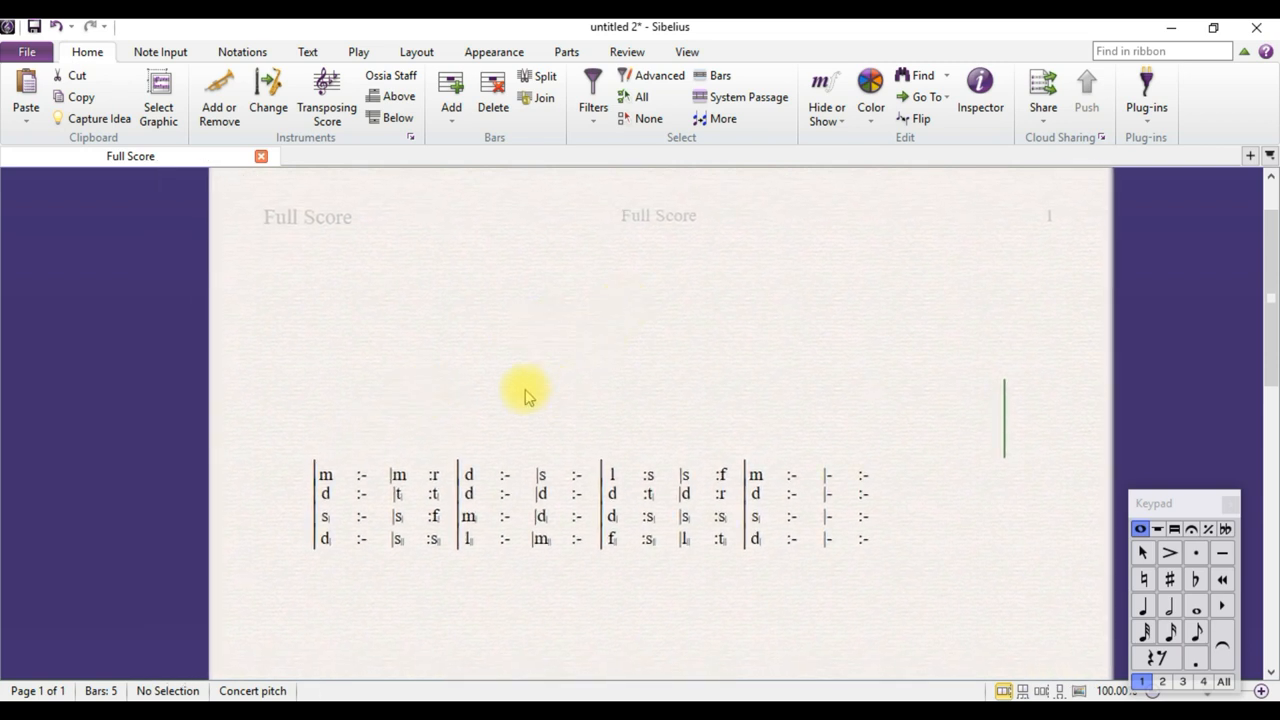
pyautogui.moveTo(600, 376)
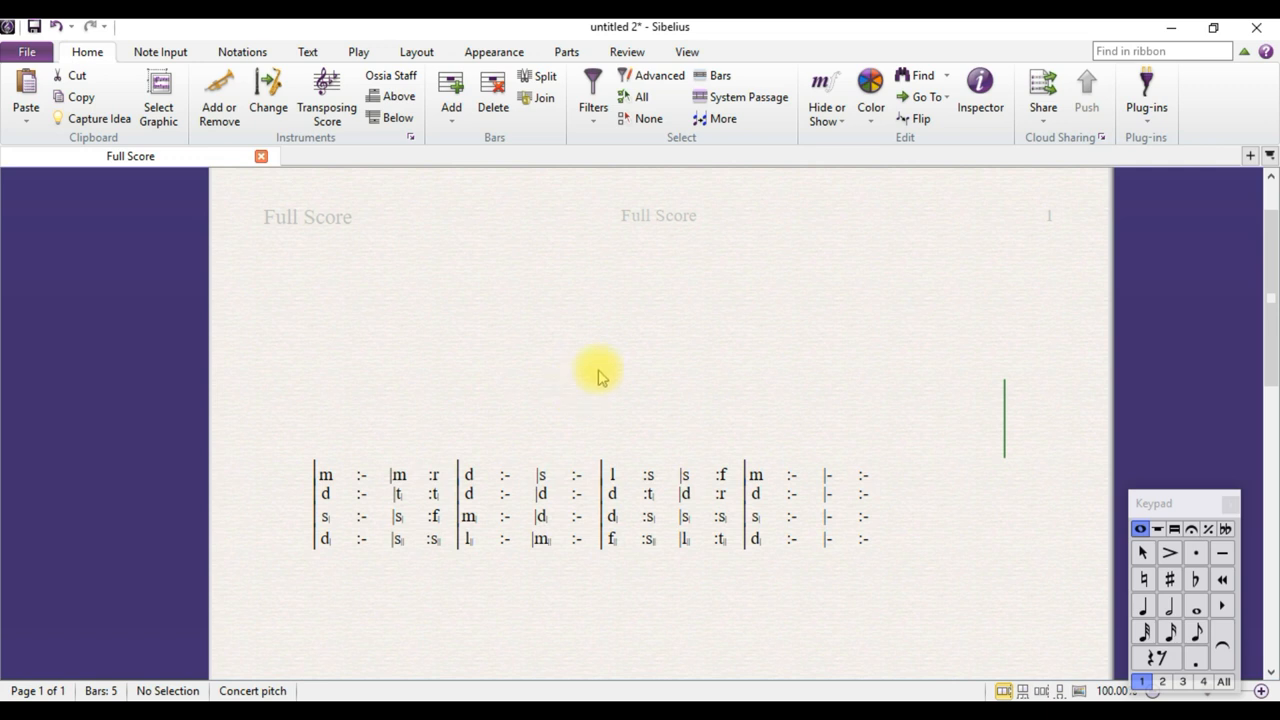
pyautogui.moveTo(536, 342)
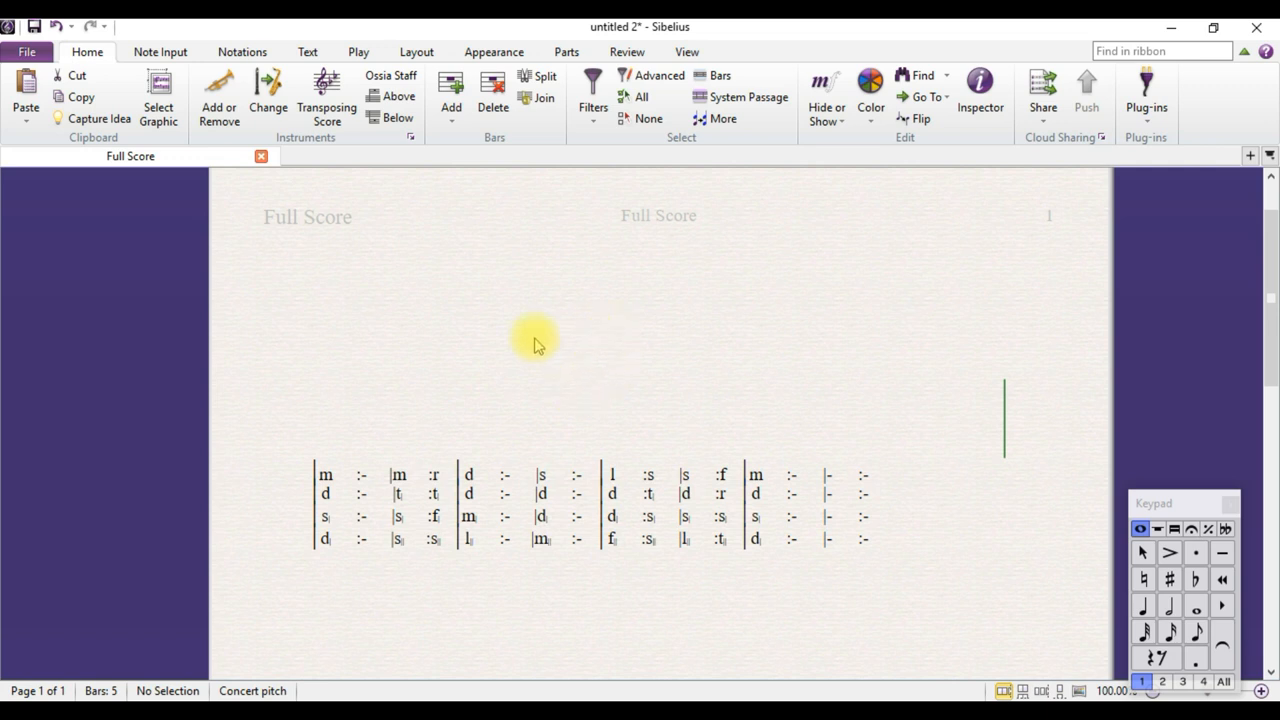
pyautogui.moveTo(342, 408)
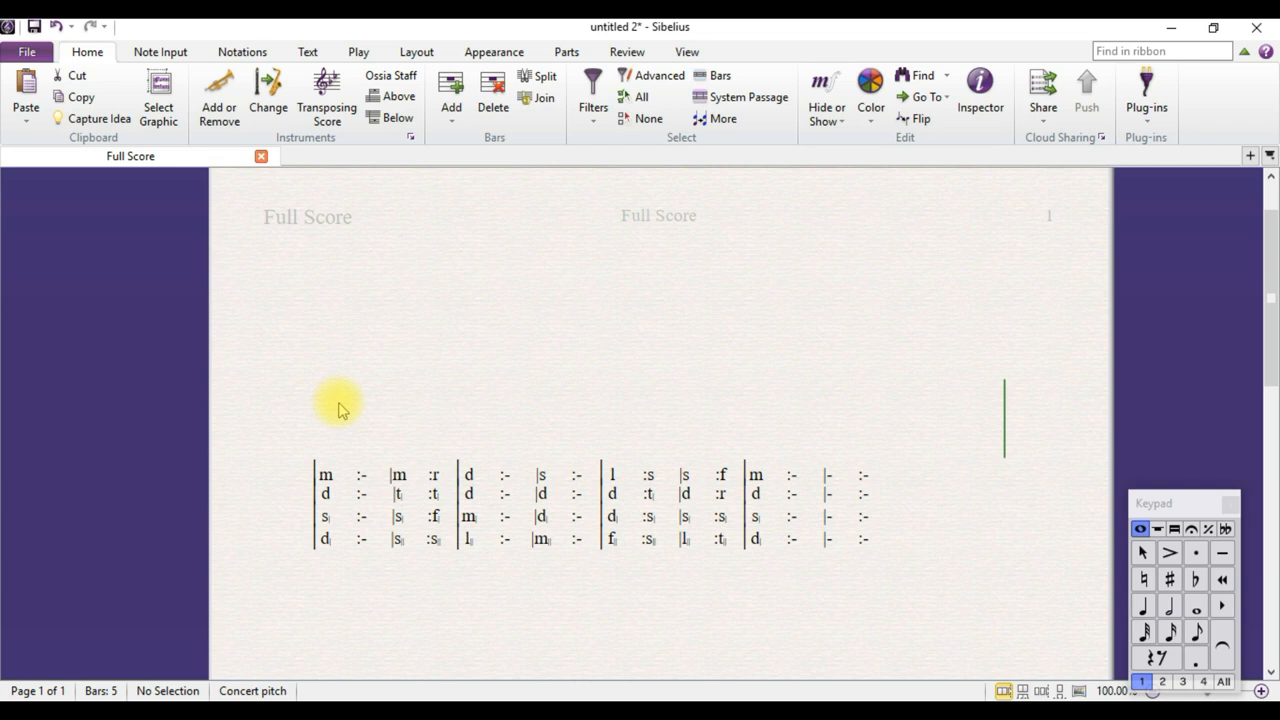
pyautogui.moveTo(348, 360)
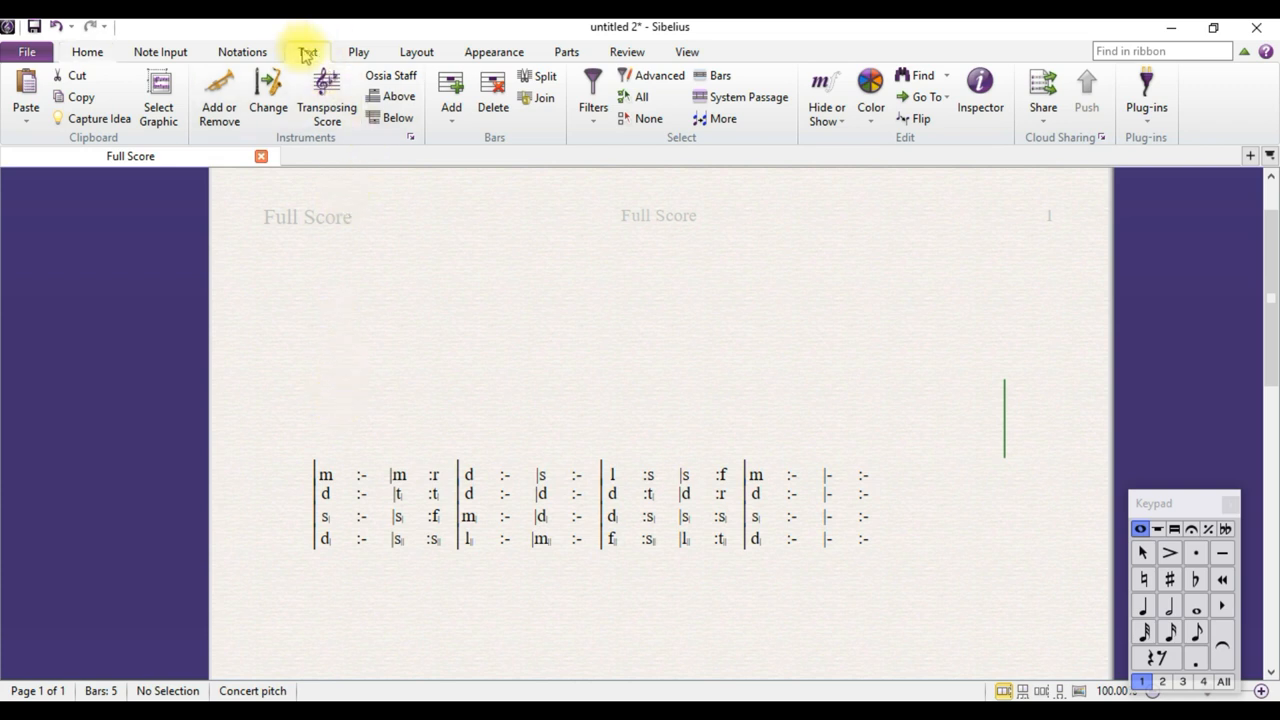
# Step: Choose the Plain text style from the Text styles gallery
pyautogui.click(308, 52)
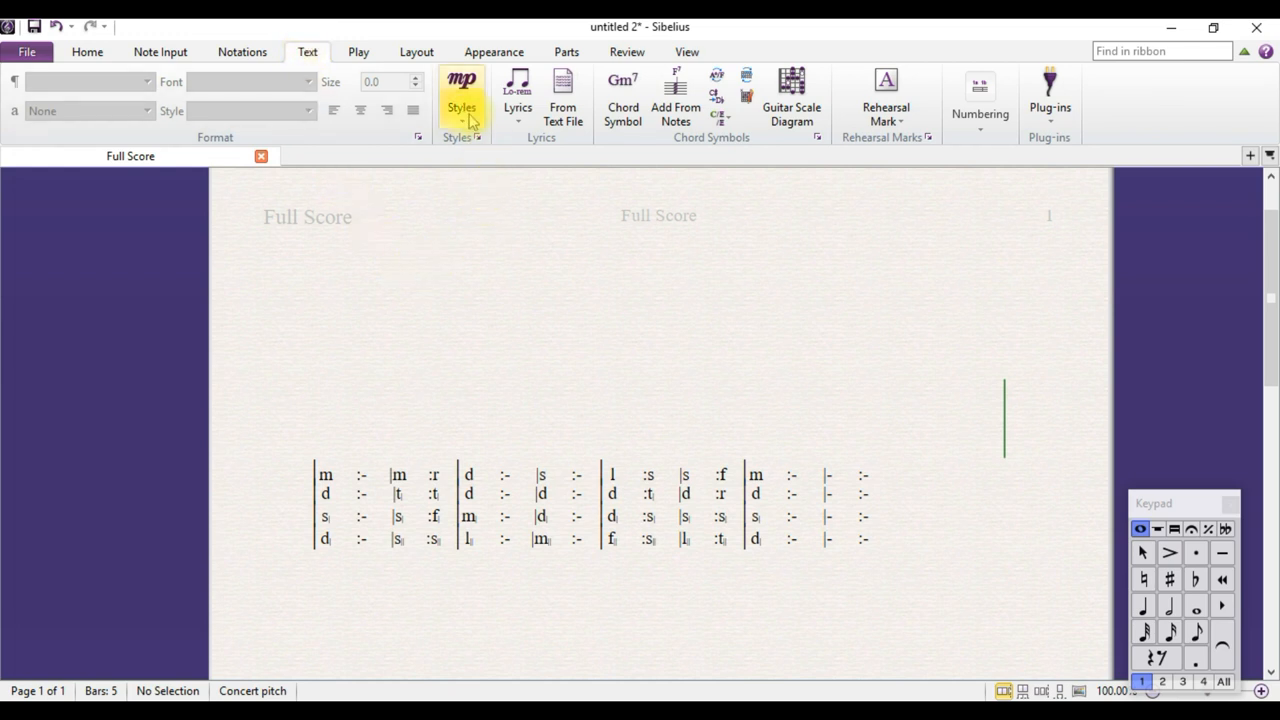
pyautogui.click(462, 100)
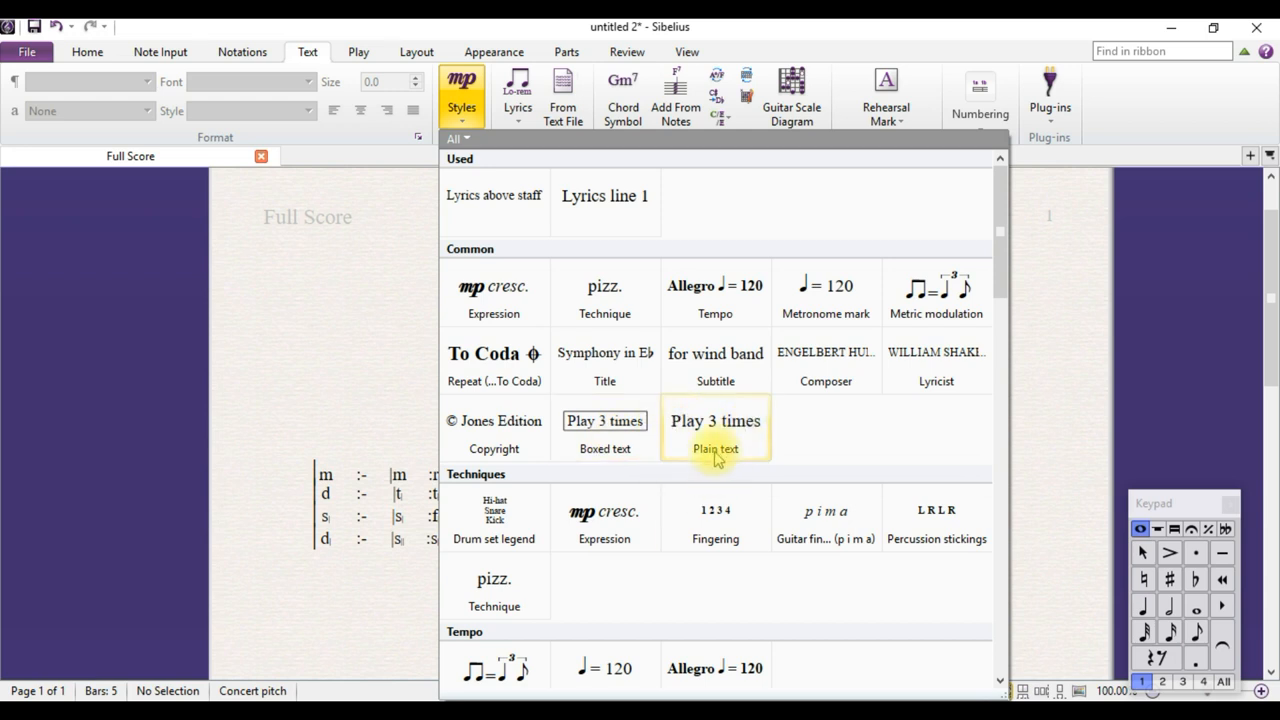
pyautogui.click(716, 436)
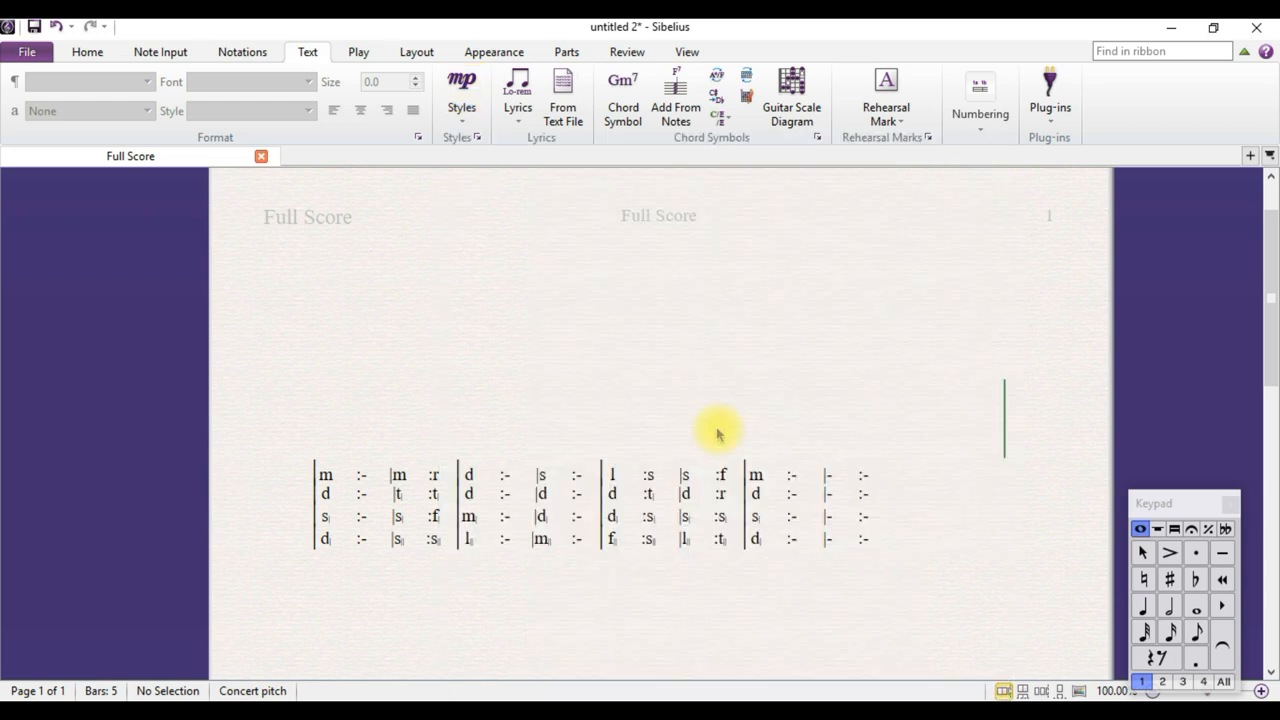
pyautogui.moveTo(548, 396)
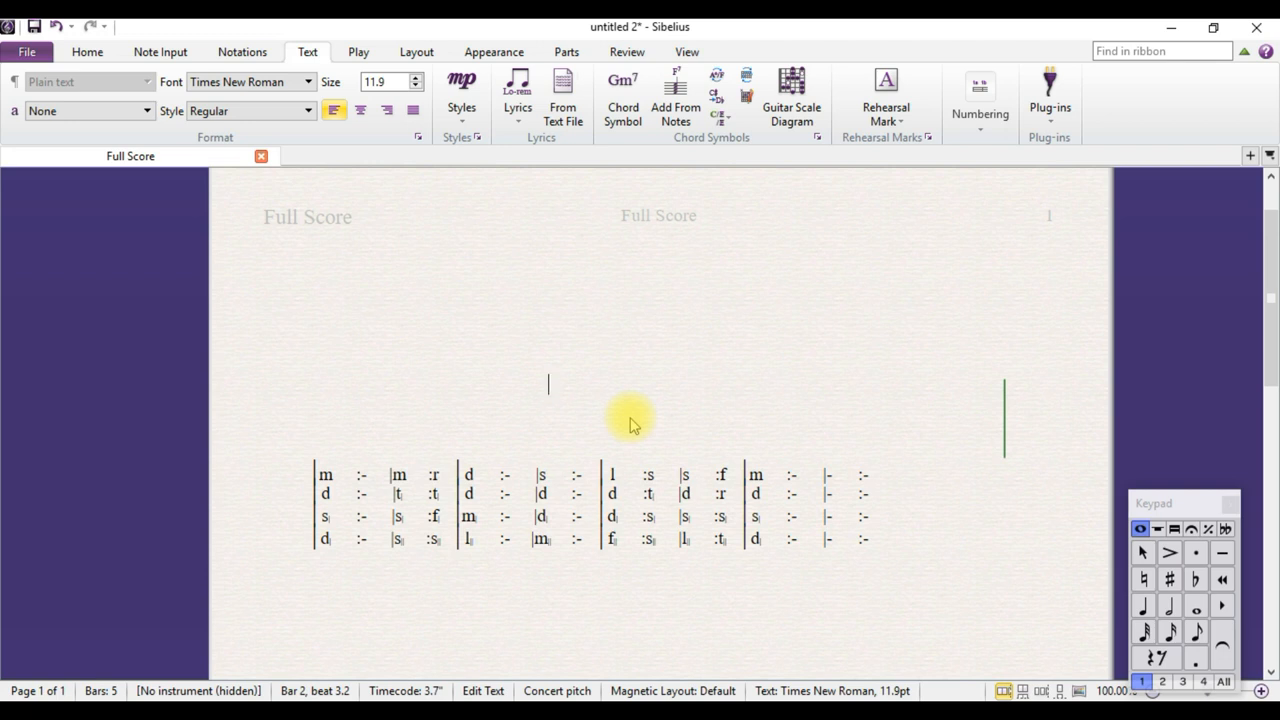
# Step: Enter 'Abide With Me' as plain text above the sol-fa block
pyautogui.write('Abide')
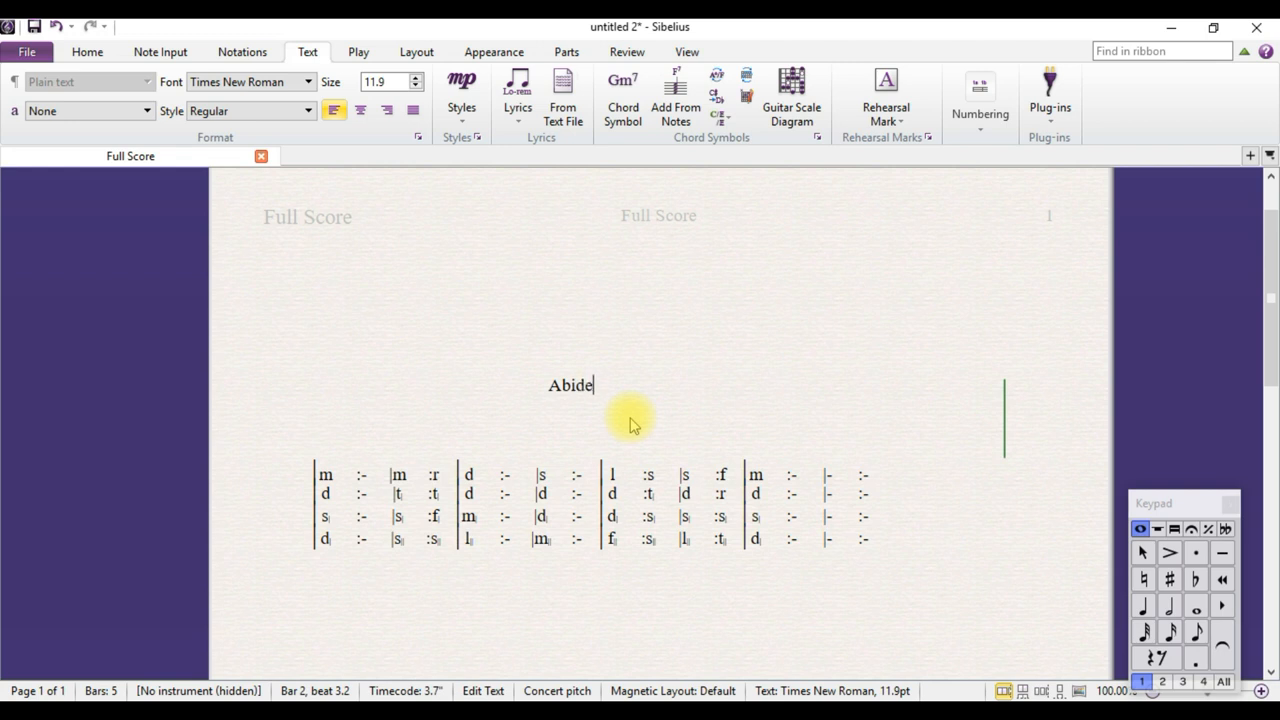
pyautogui.write('W')
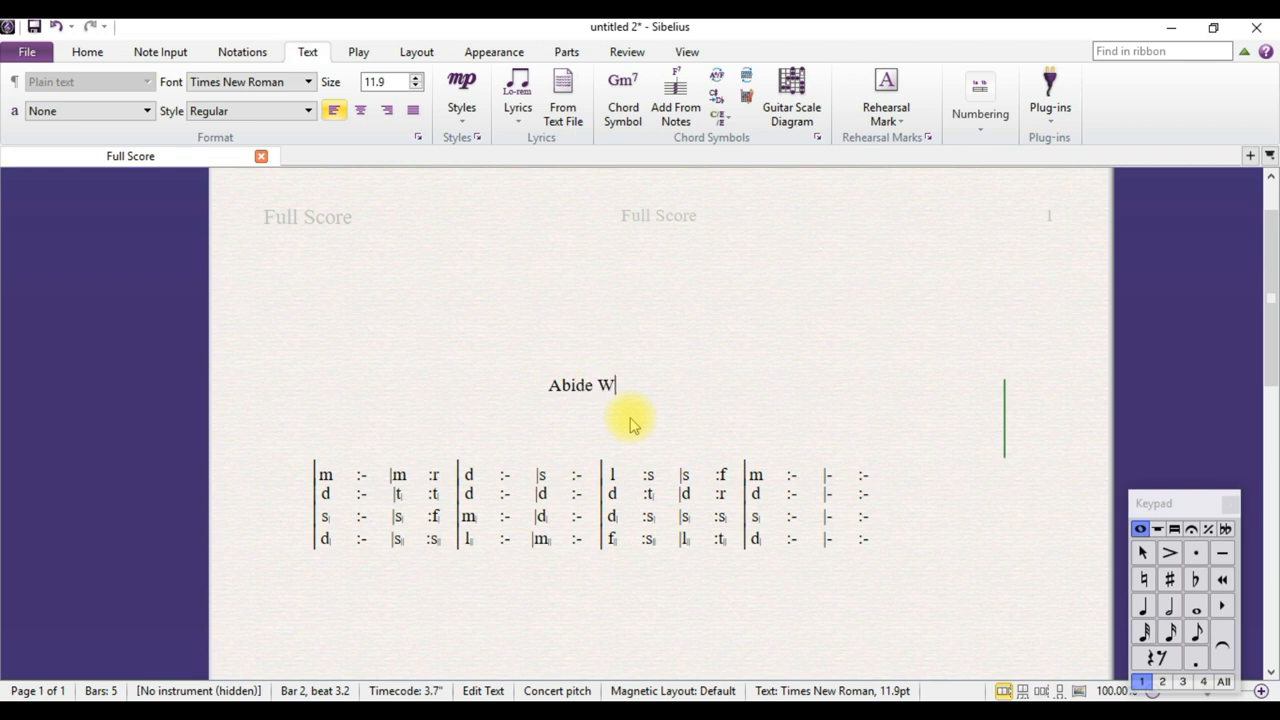
pyautogui.write('ith M')
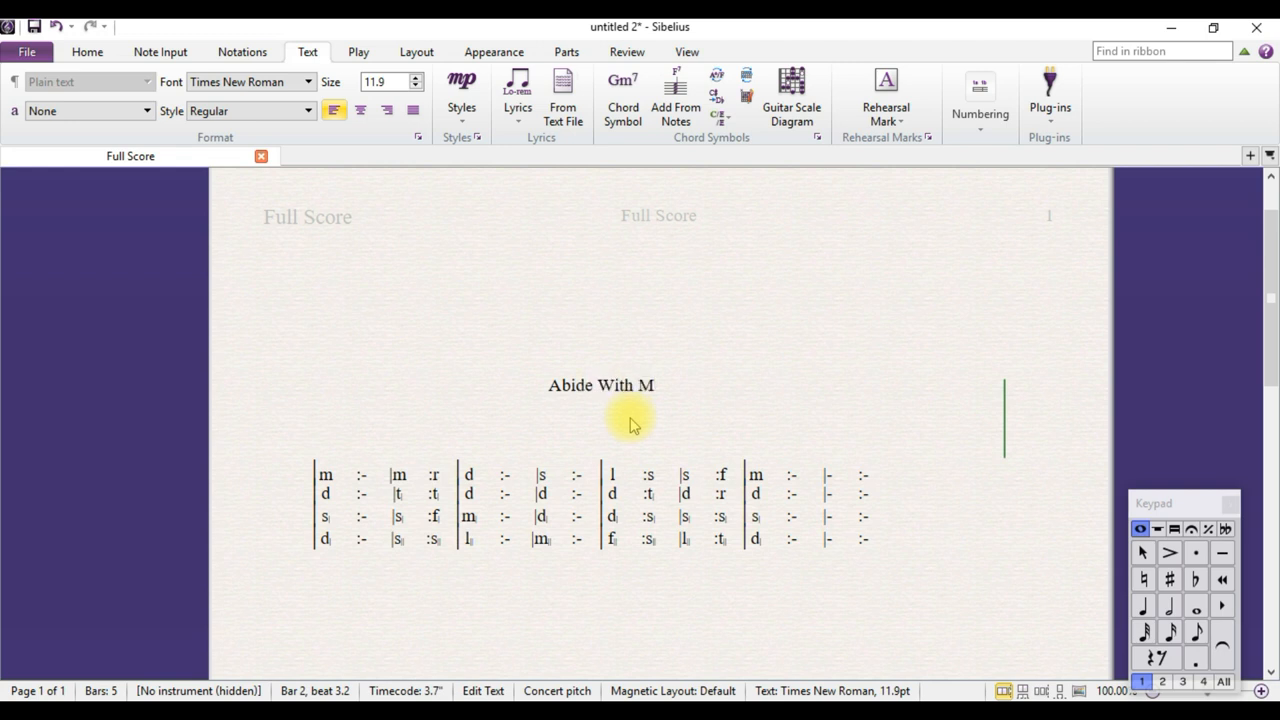
pyautogui.write('e')
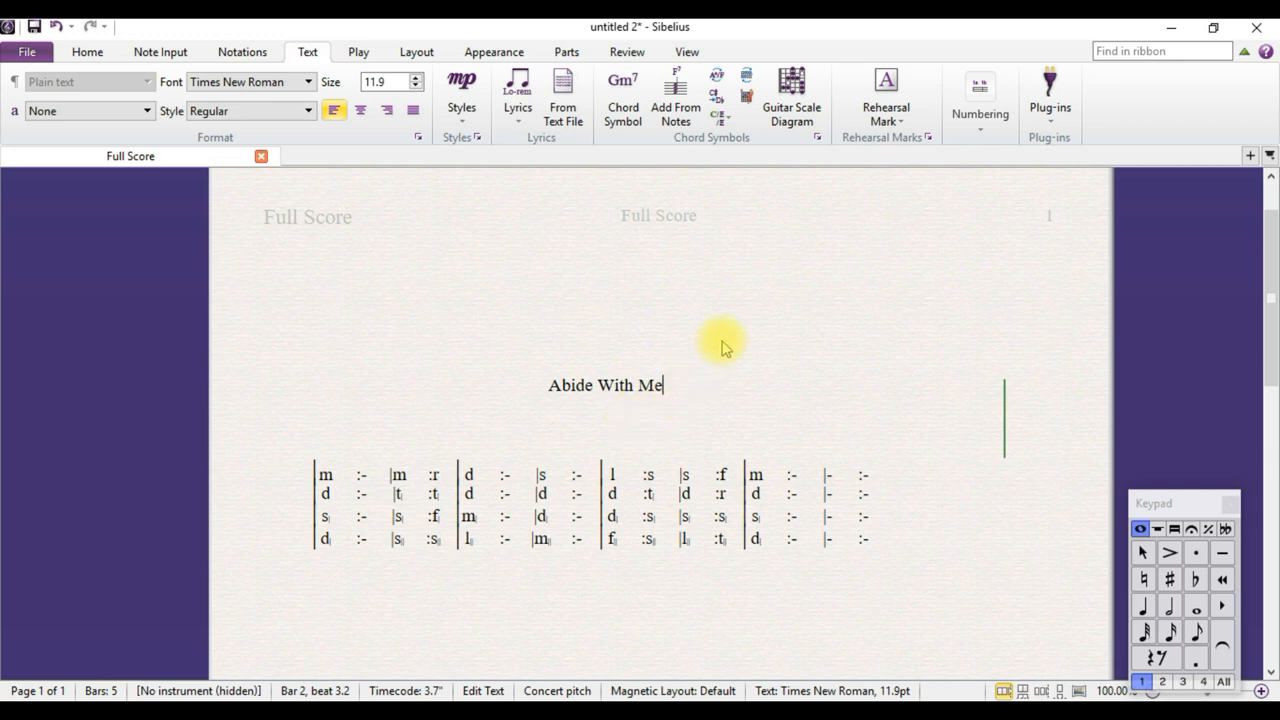
pyautogui.click(690, 360)
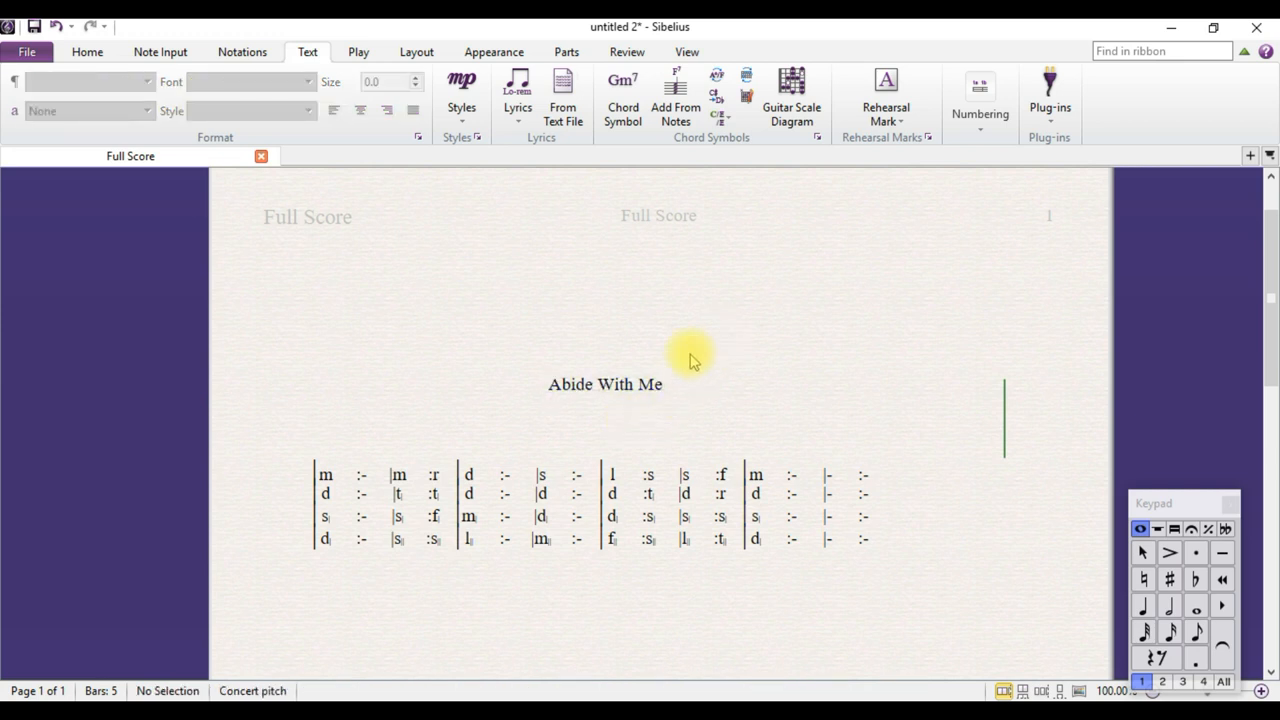
pyautogui.moveTo(632, 390)
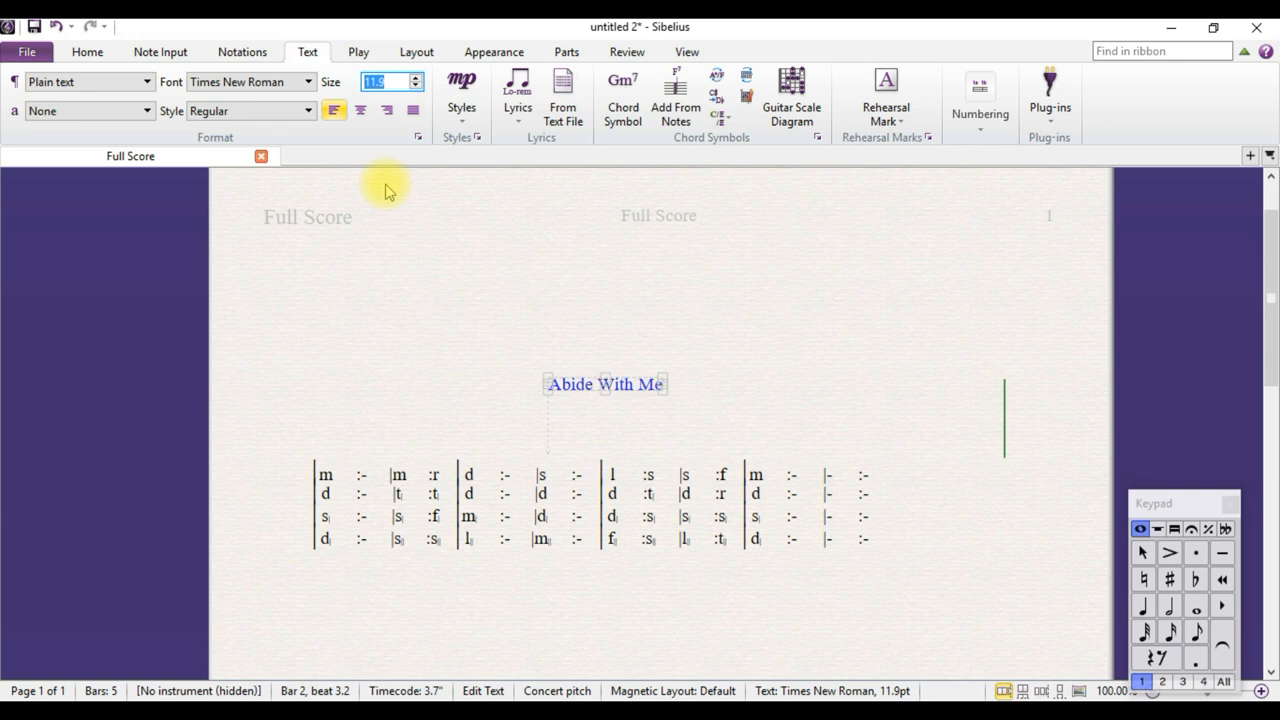
# Step: Set the 'Abide With Me' title size to 24 point and reopen it for editing
pyautogui.write('2')
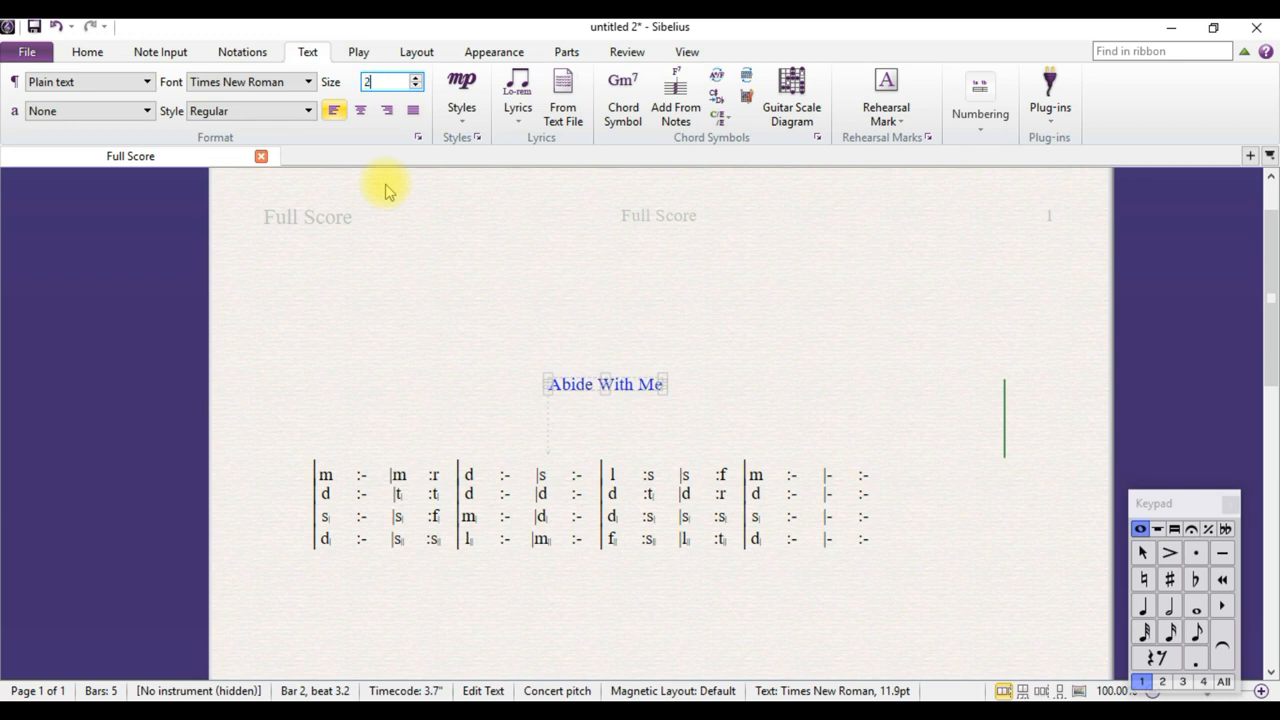
pyautogui.write('4')
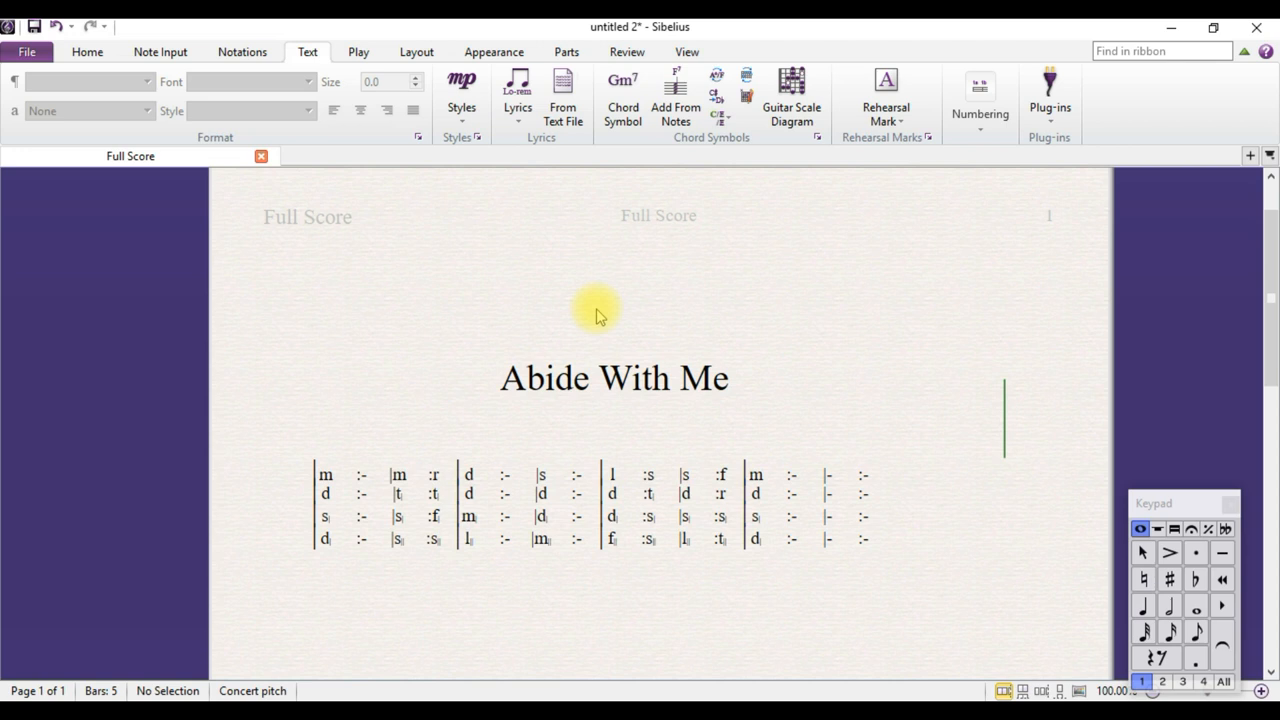
pyautogui.moveTo(422, 438)
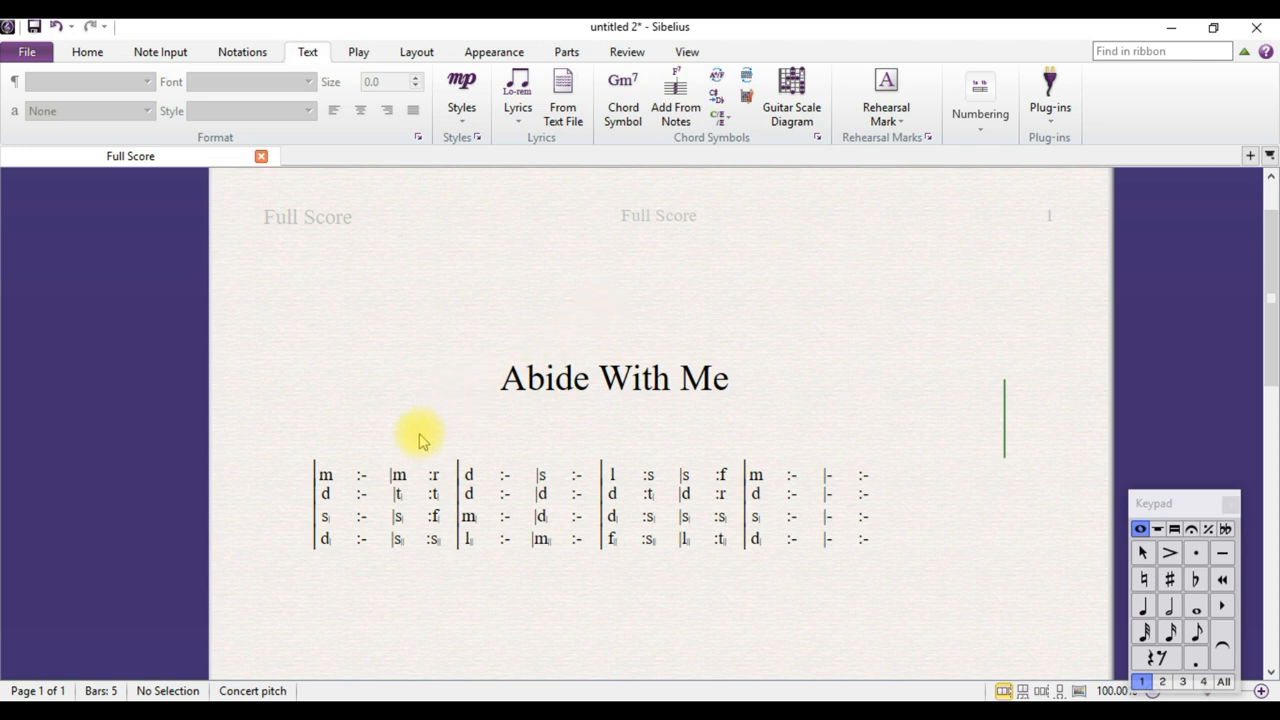
pyautogui.moveTo(338, 436)
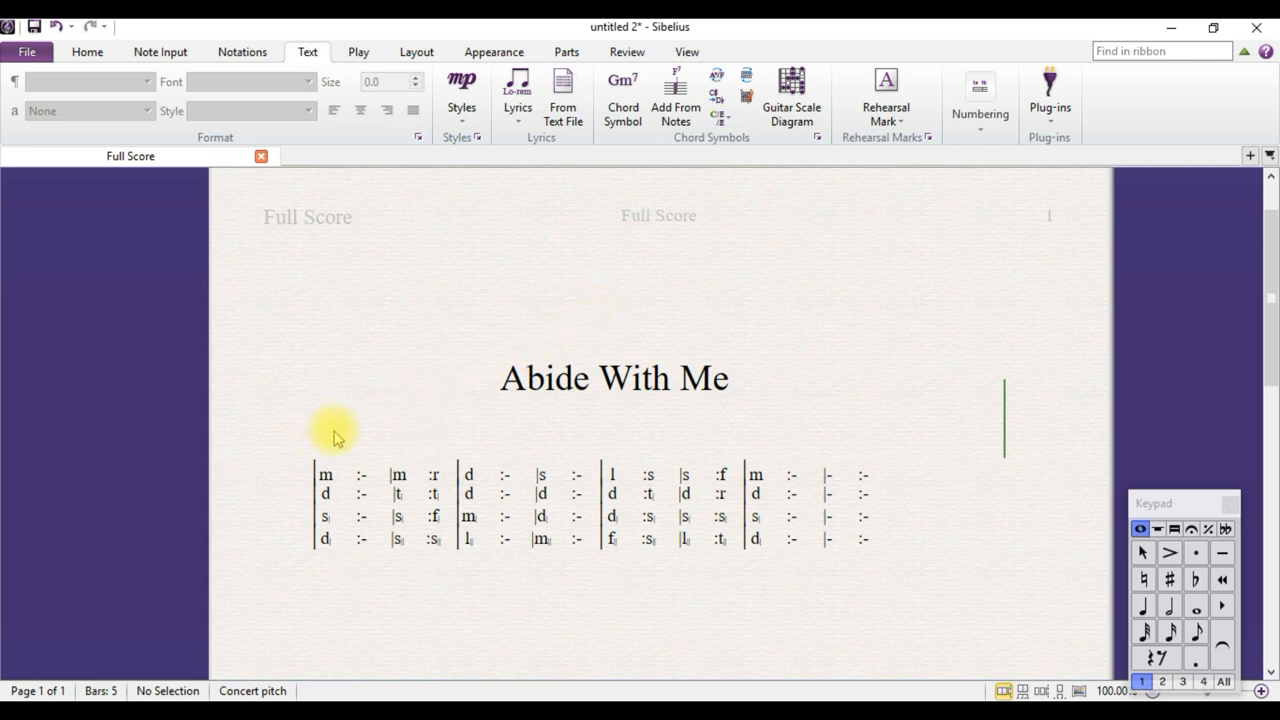
pyautogui.moveTo(336, 414)
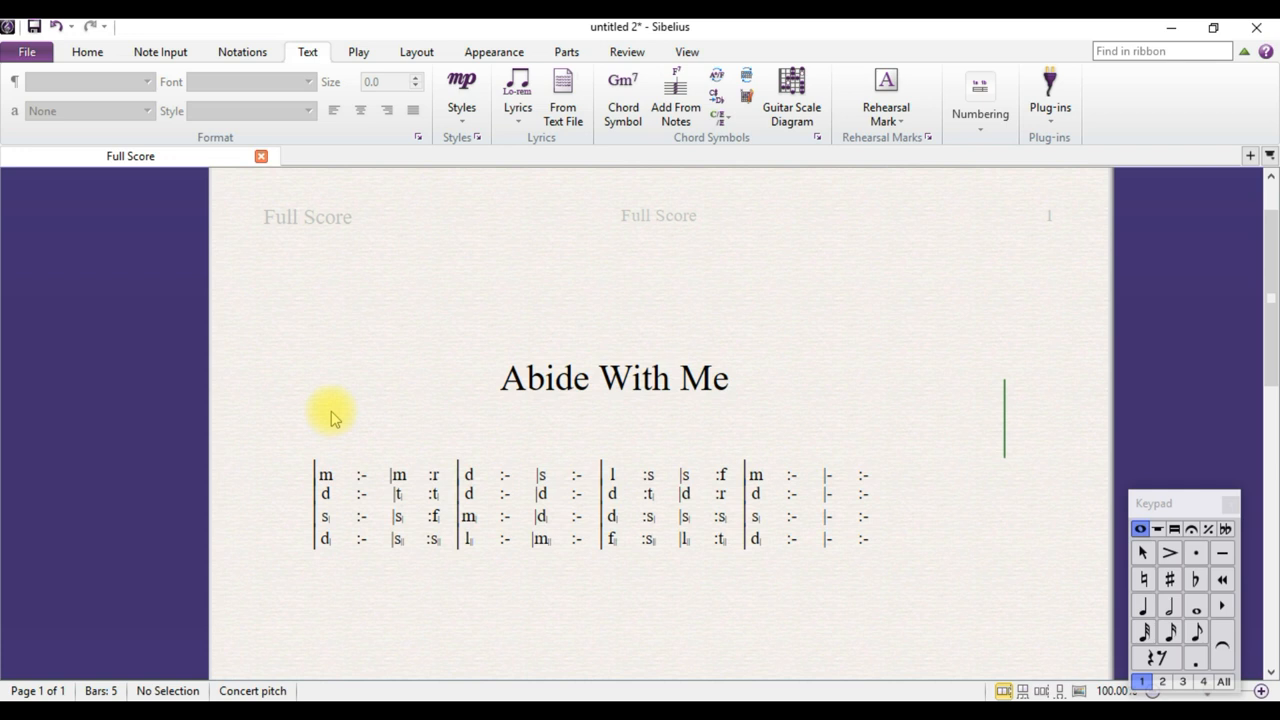
pyautogui.moveTo(630, 414)
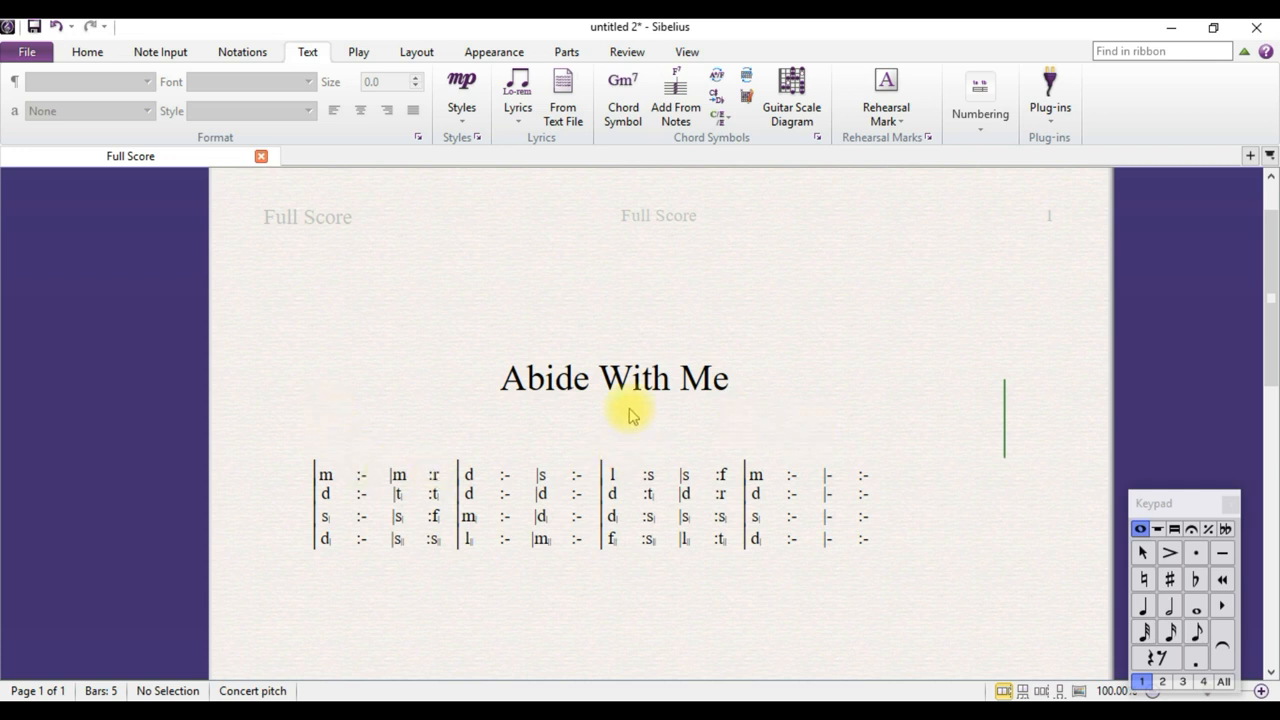
pyautogui.moveTo(676, 436)
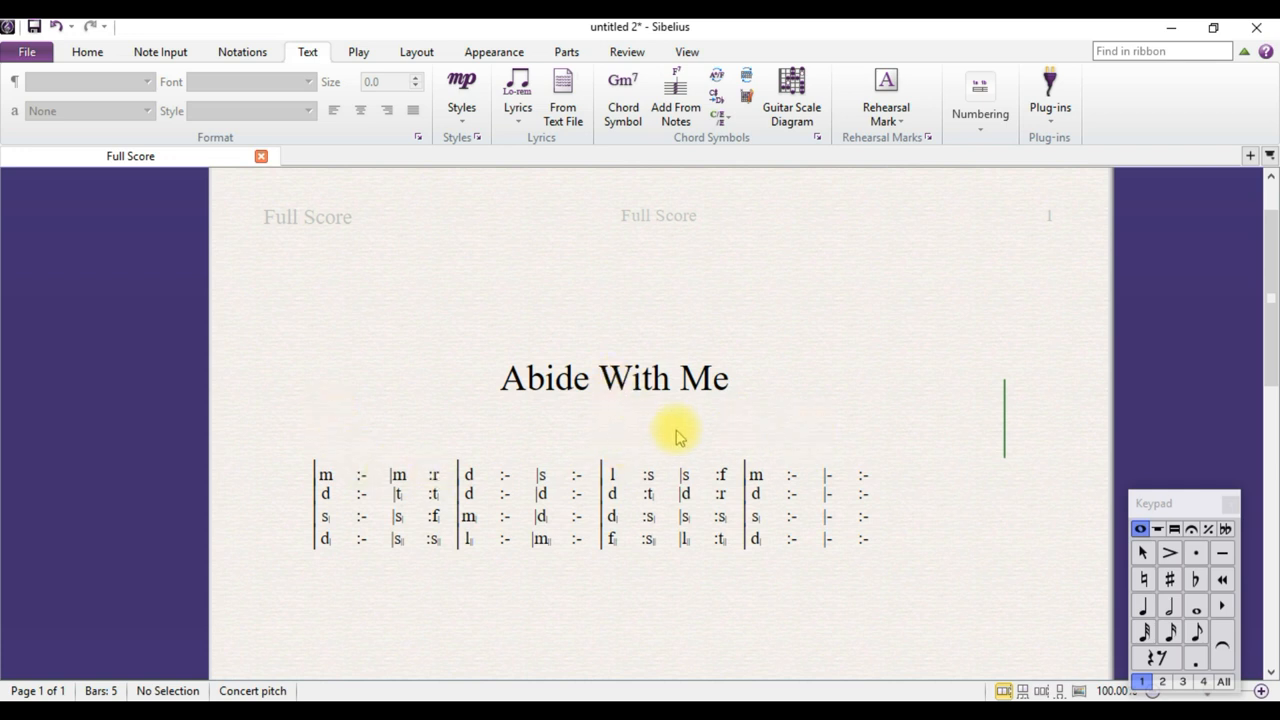
pyautogui.moveTo(708, 384)
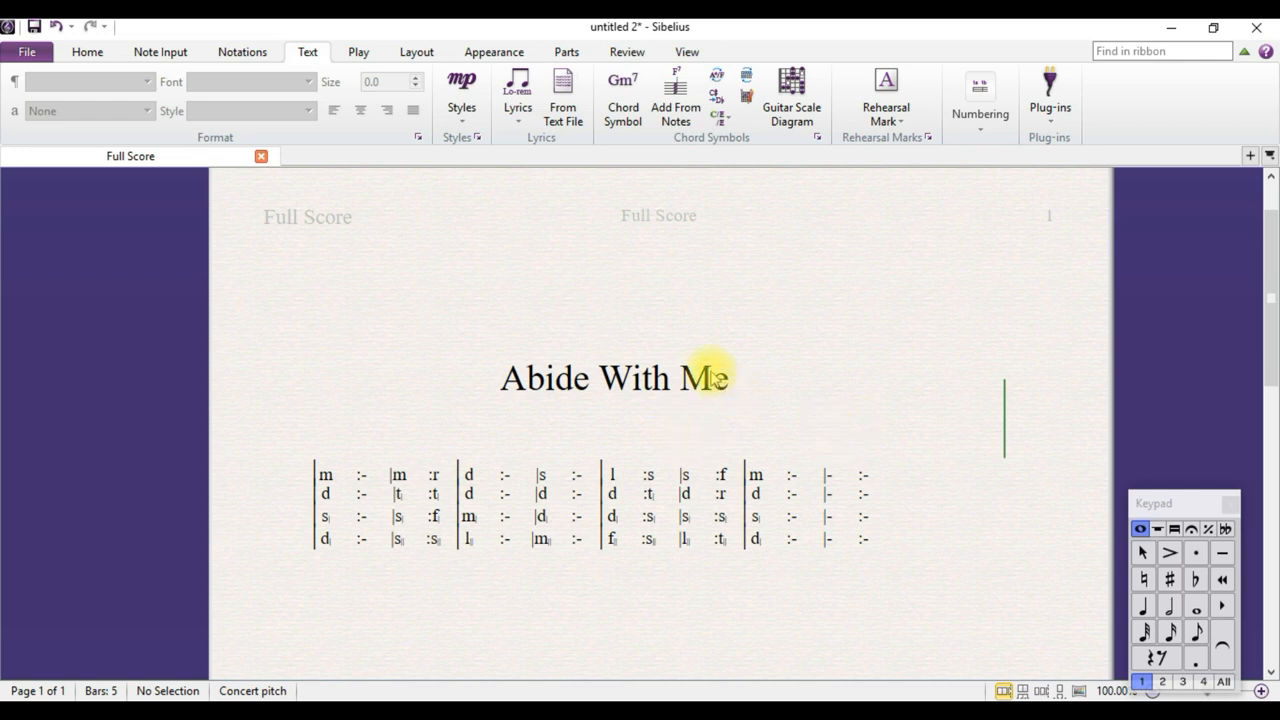
pyautogui.doubleClick(596, 378)
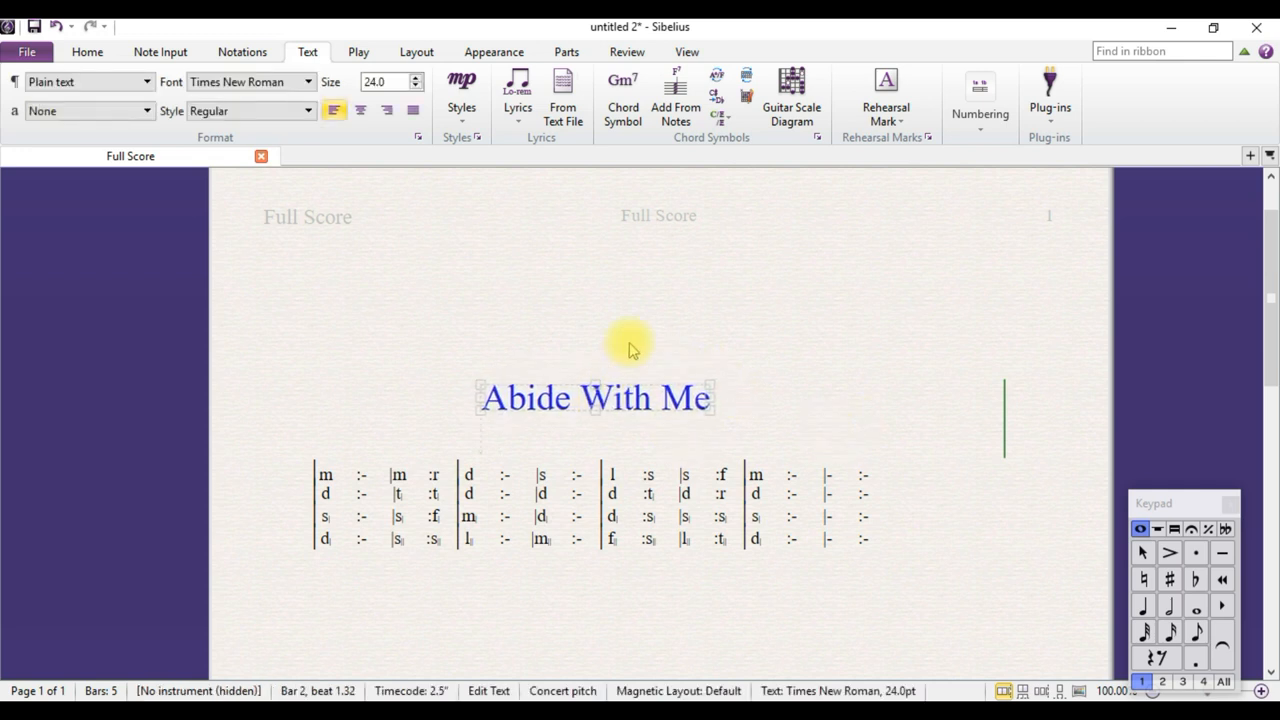